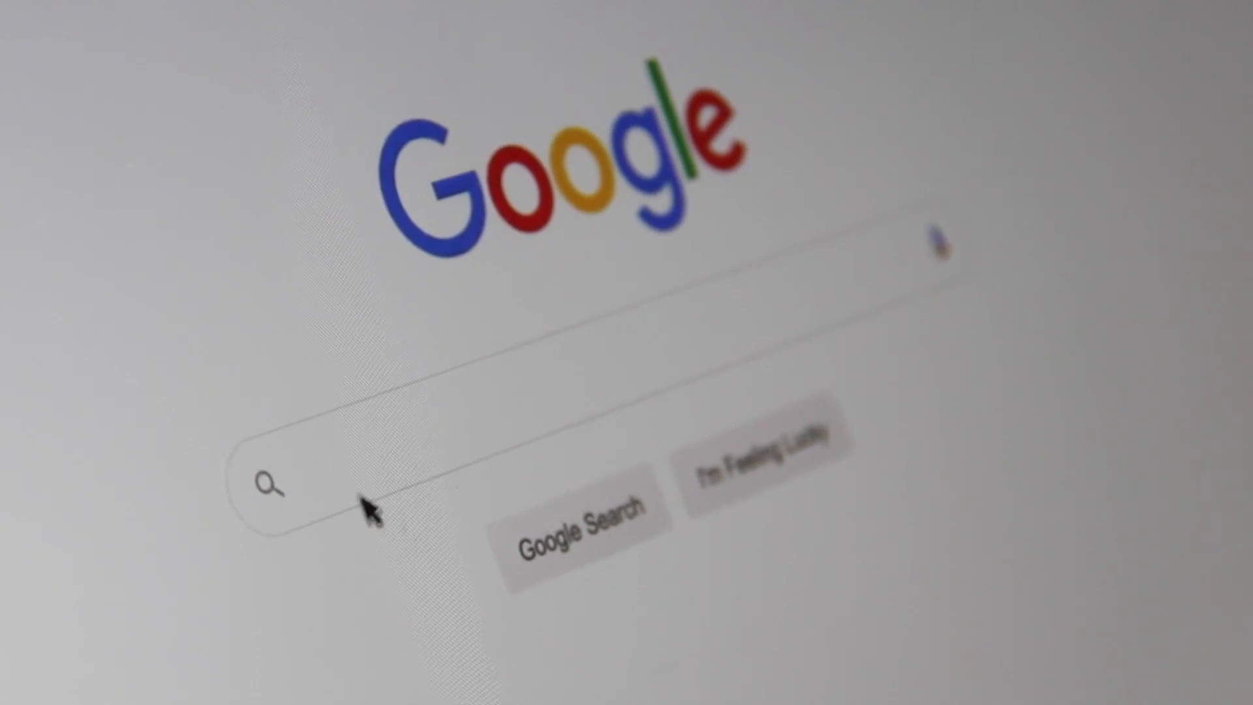
# Search Google for Shopify in English and open the official Shopify website result.
pyautogui.click(303, 487)
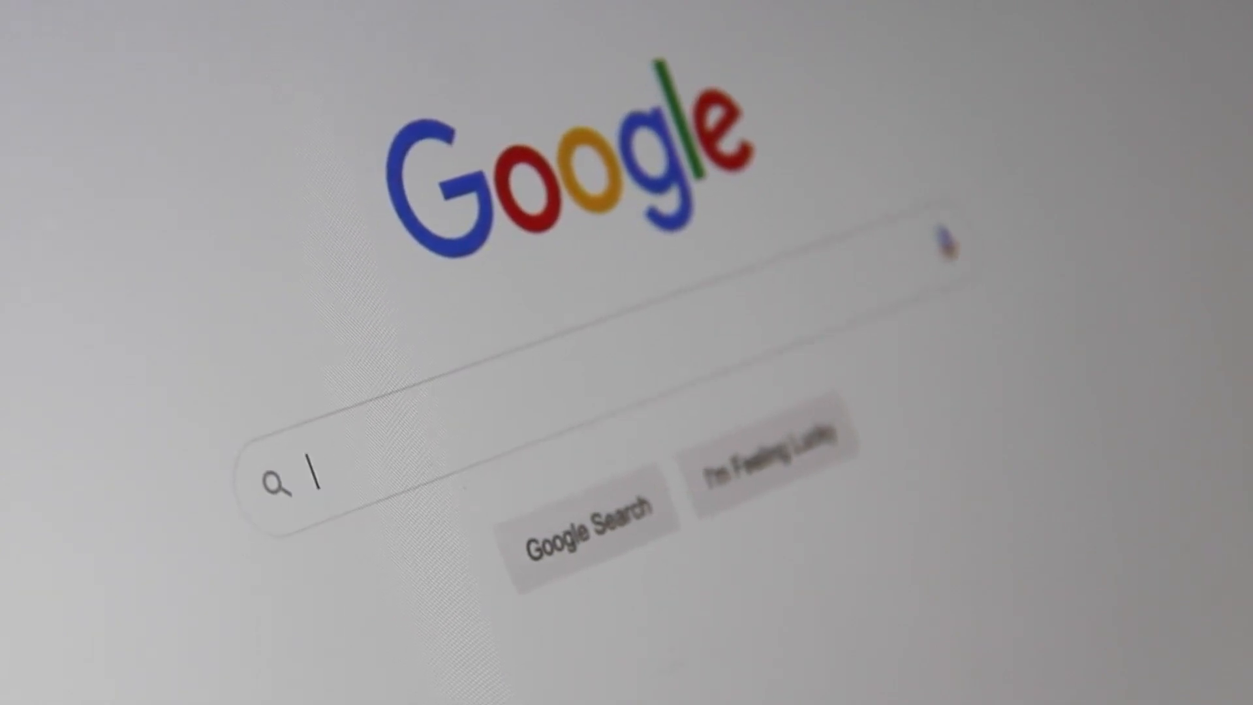
pyautogui.write('Search En')
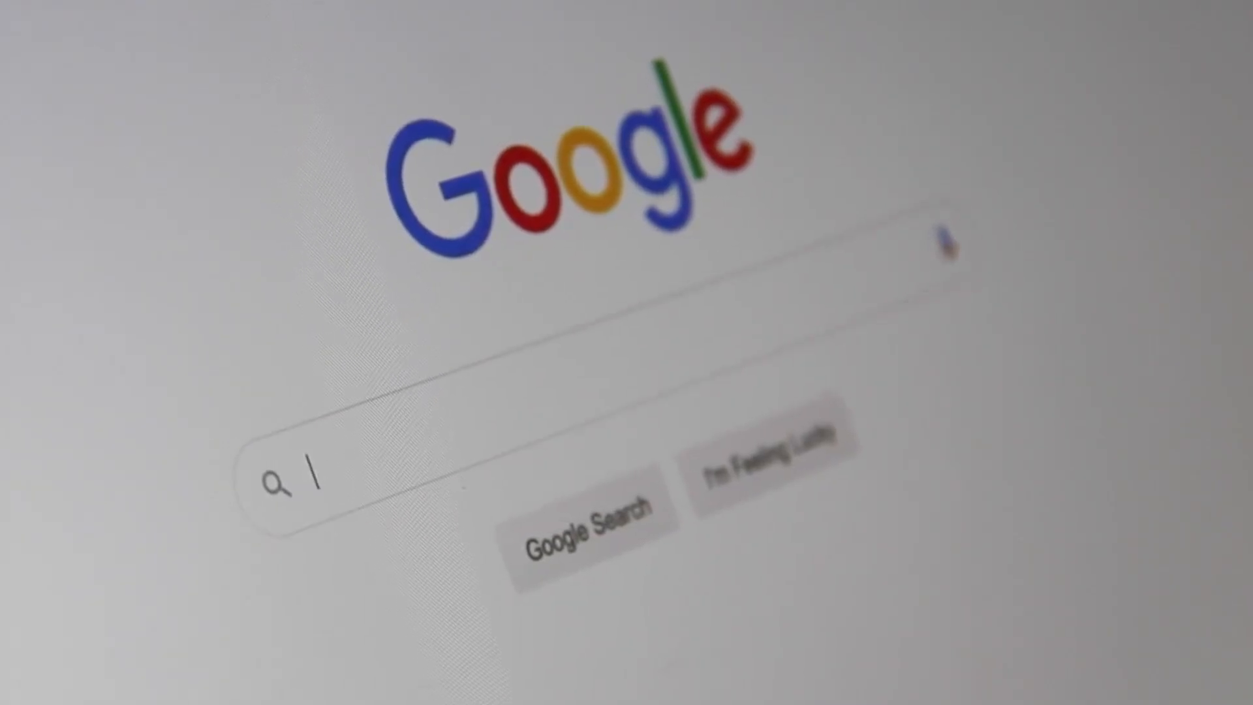
pyautogui.write('Search E')
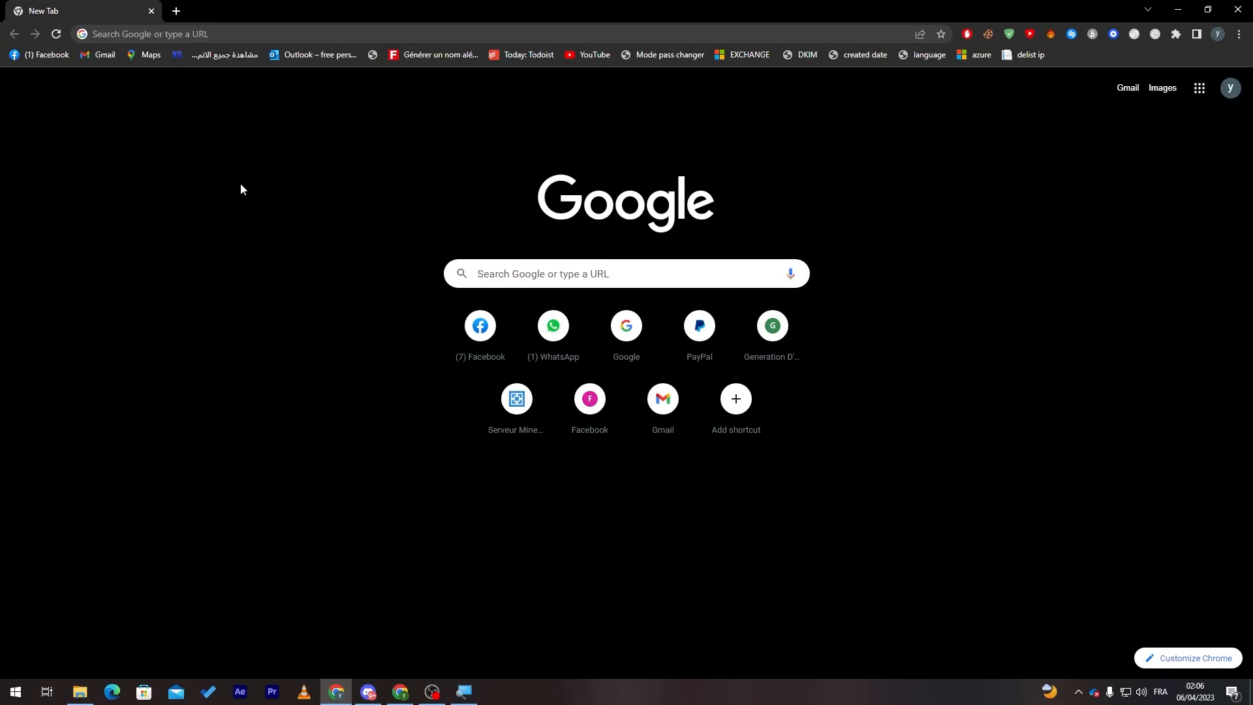
pyautogui.moveTo(591, 407)
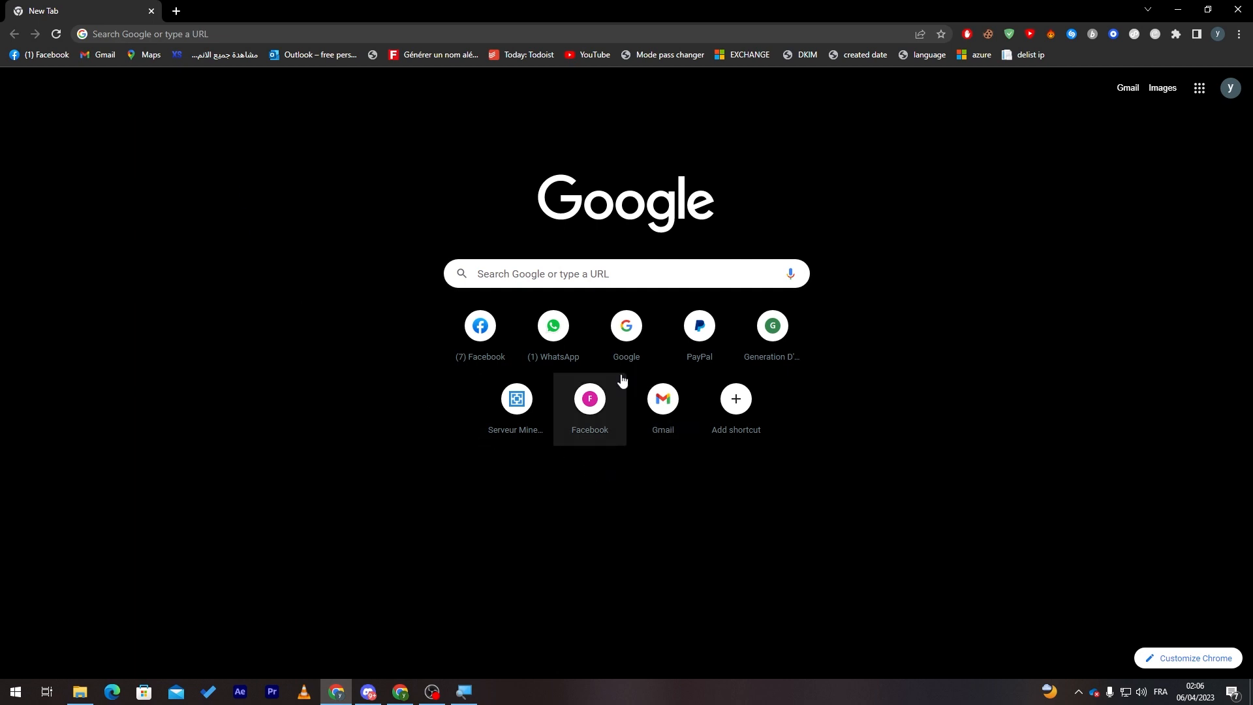
pyautogui.moveTo(627, 299)
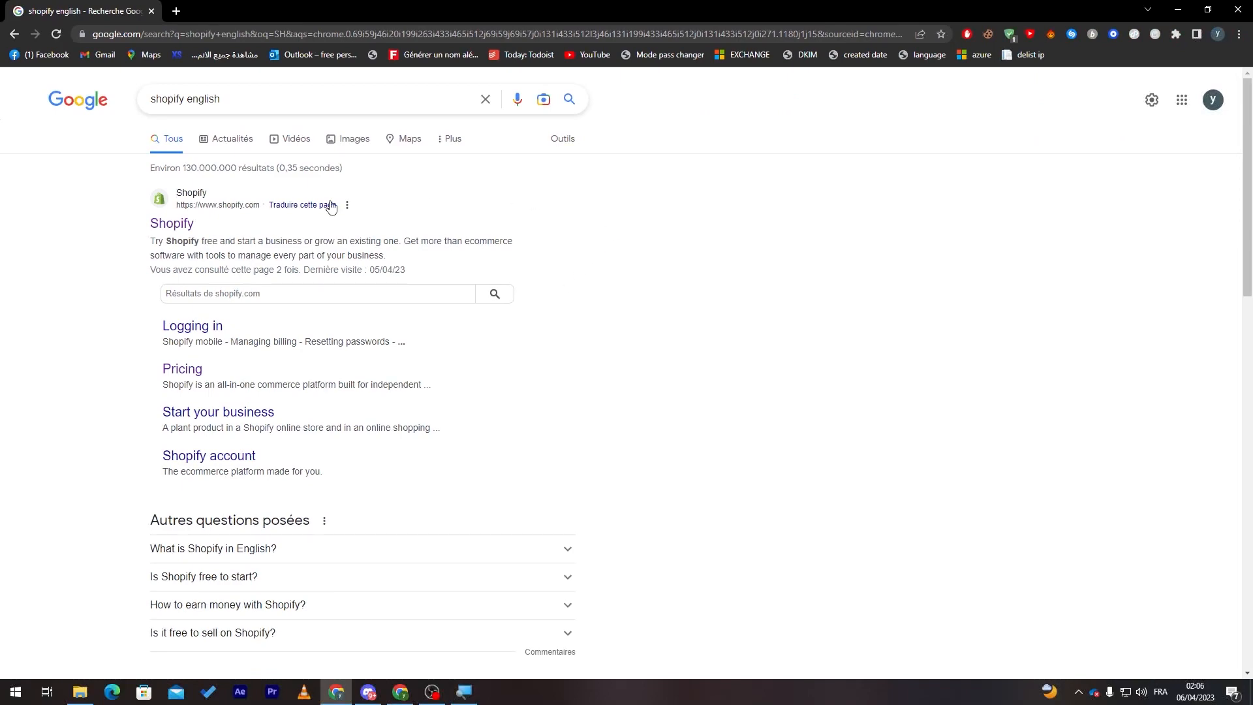
pyautogui.click(171, 223)
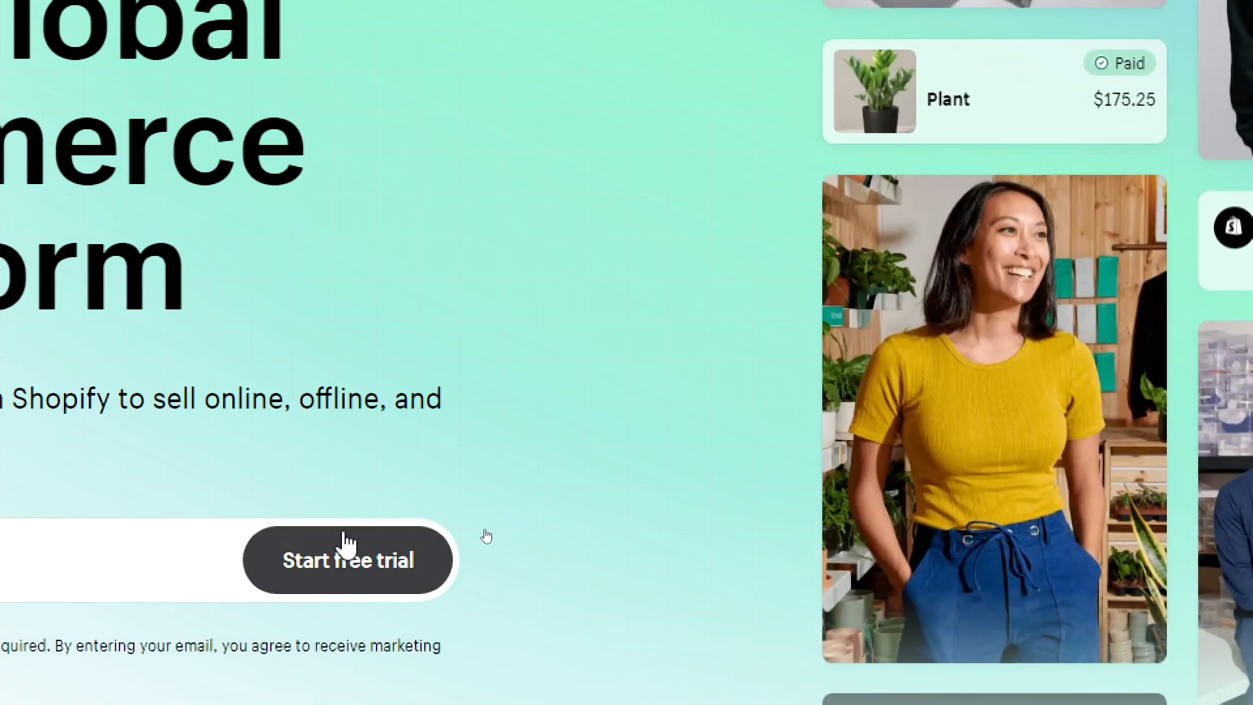
# Start the free trial answering: just starting, an online store, products I buy or make myself.
pyautogui.click(348, 559)
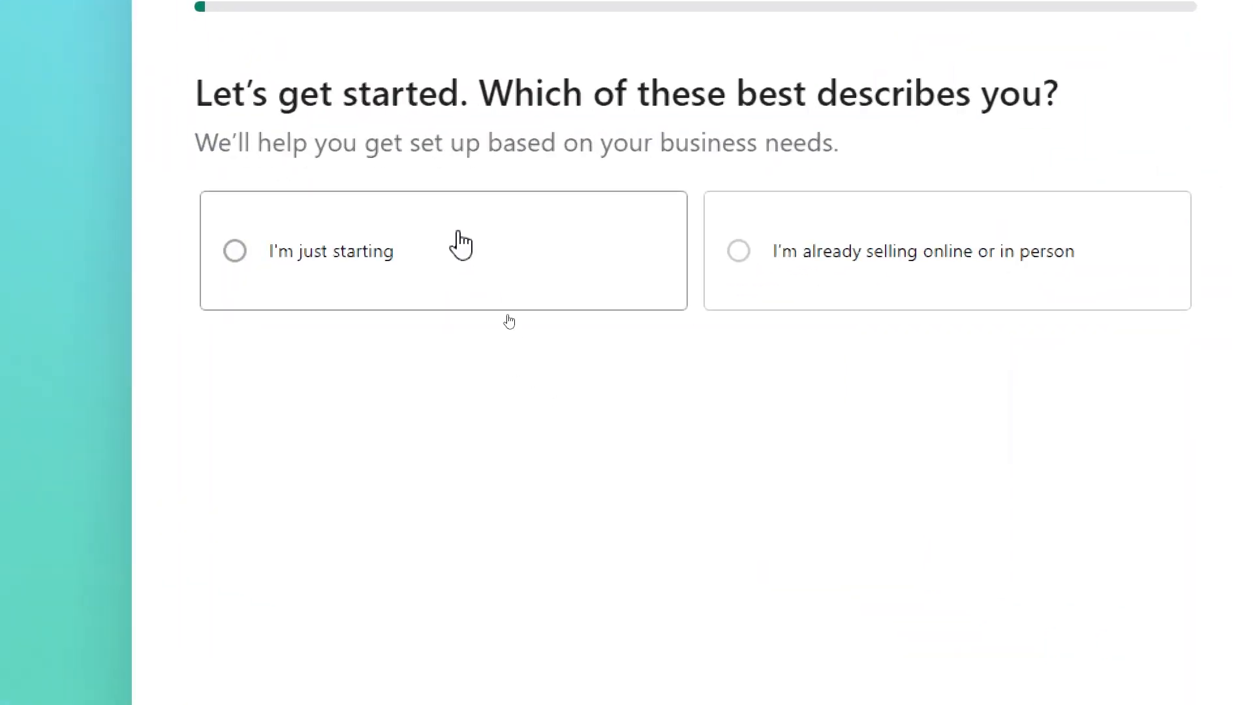
pyautogui.click(444, 250)
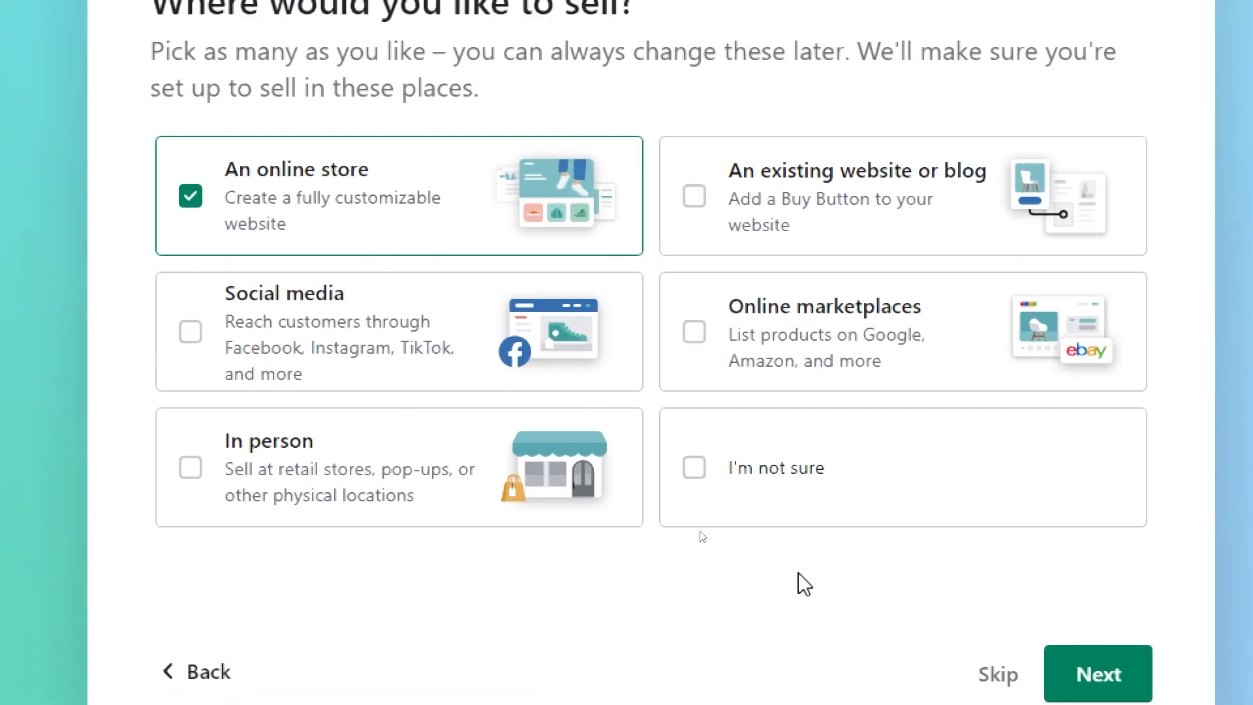
pyautogui.moveTo(1131, 686)
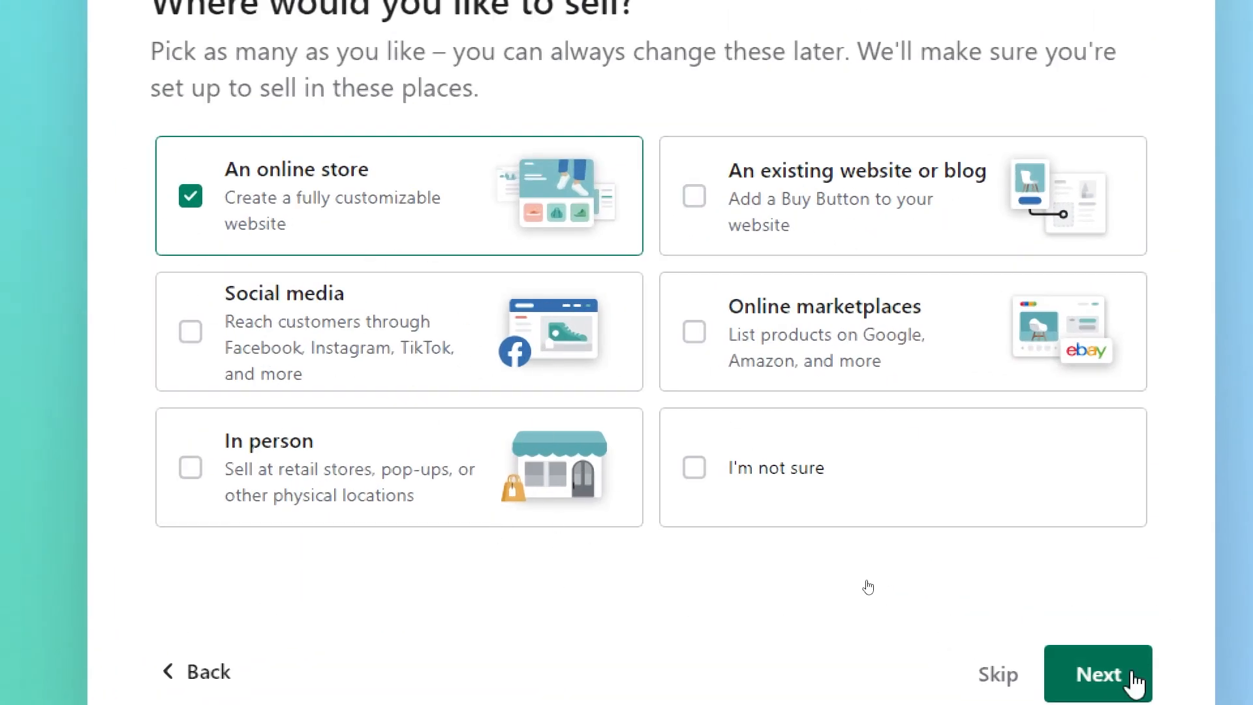
pyautogui.click(1098, 673)
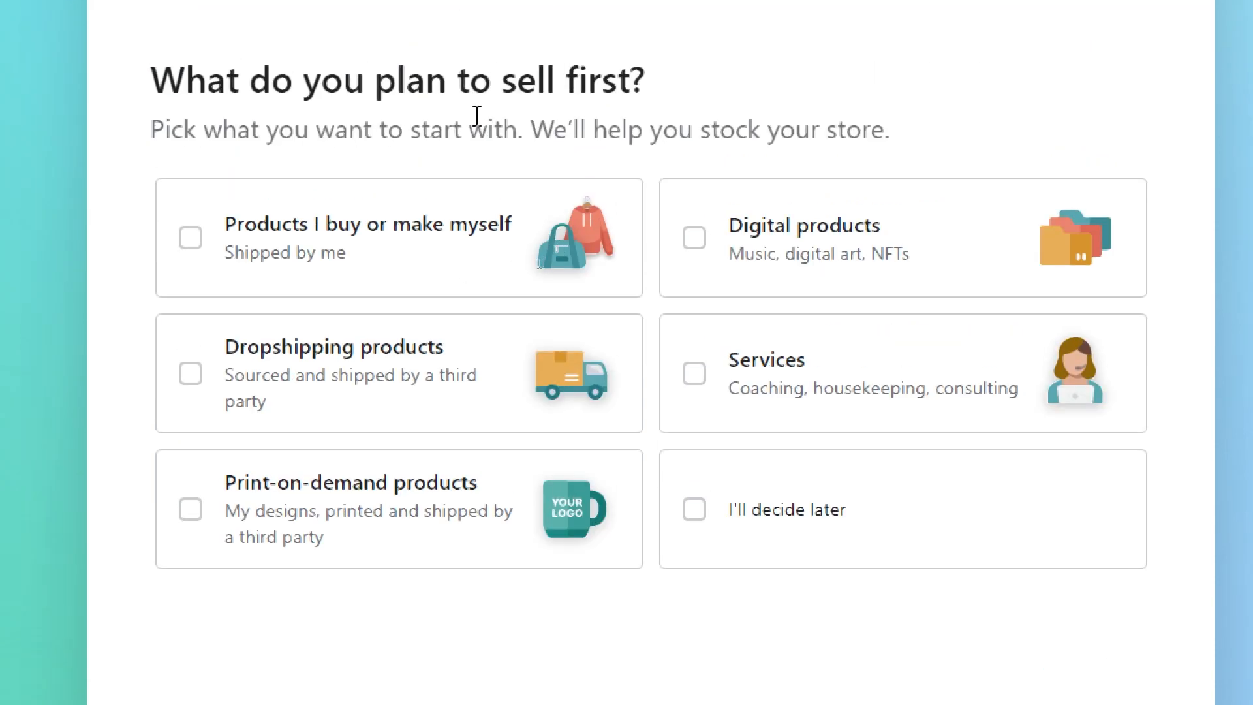
pyautogui.click(189, 237)
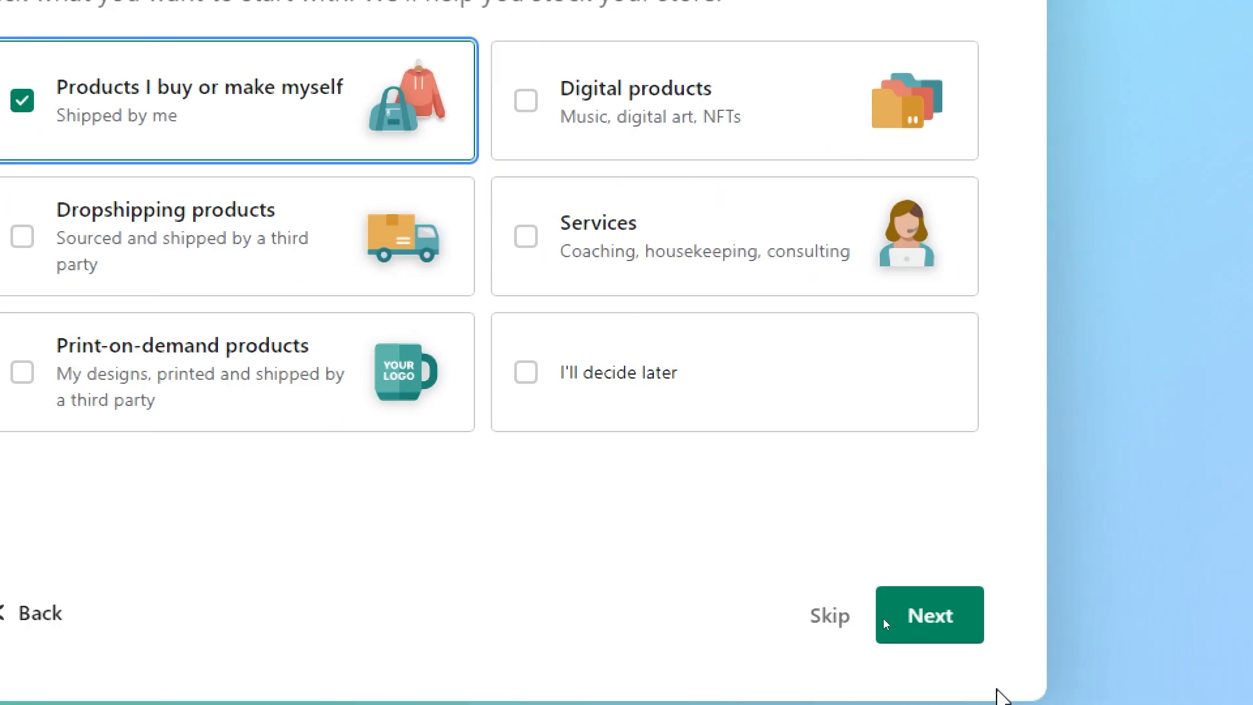
pyautogui.click(929, 615)
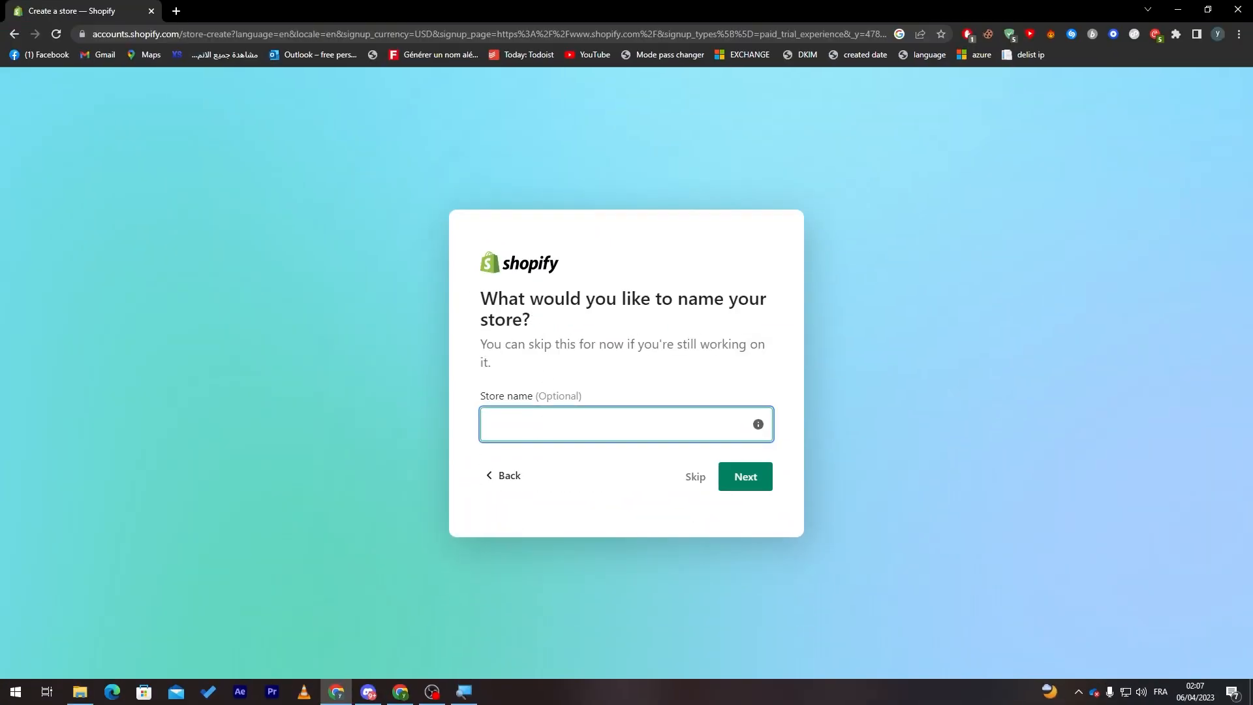
# Name the store Hiyoutube and confirm Morocco as the business location.
pyautogui.write('Hiyotu')
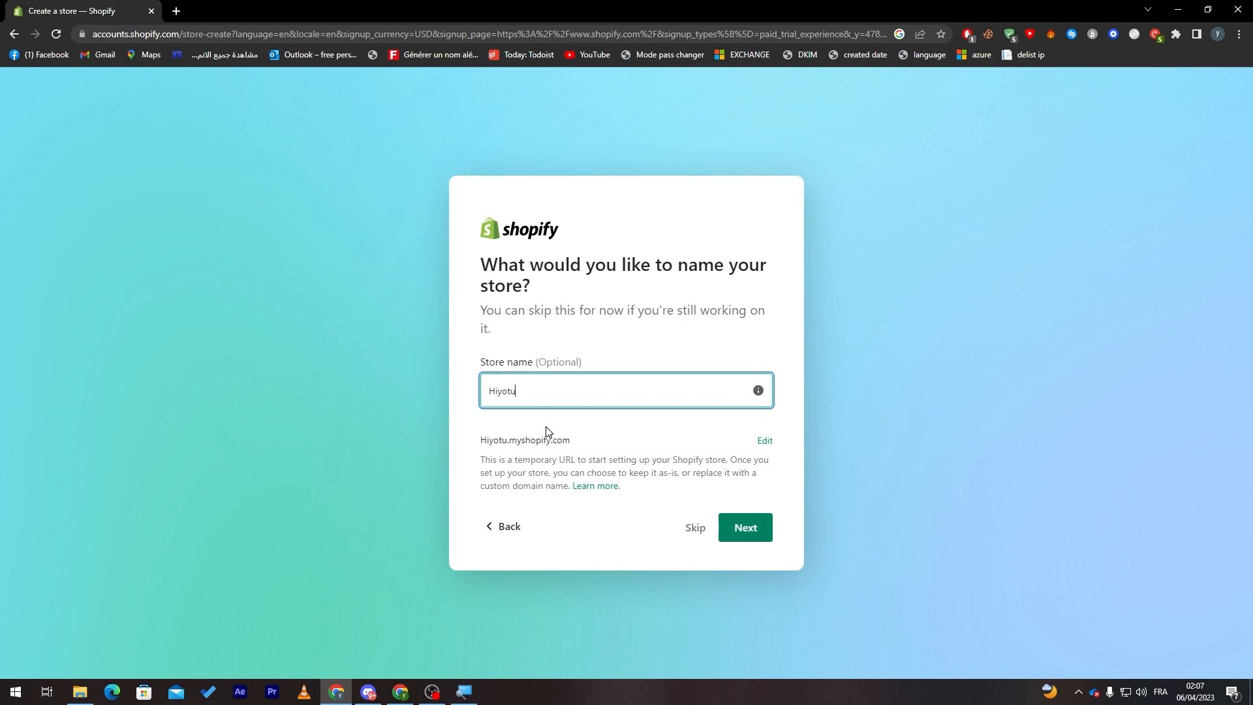
pyautogui.write('ube')
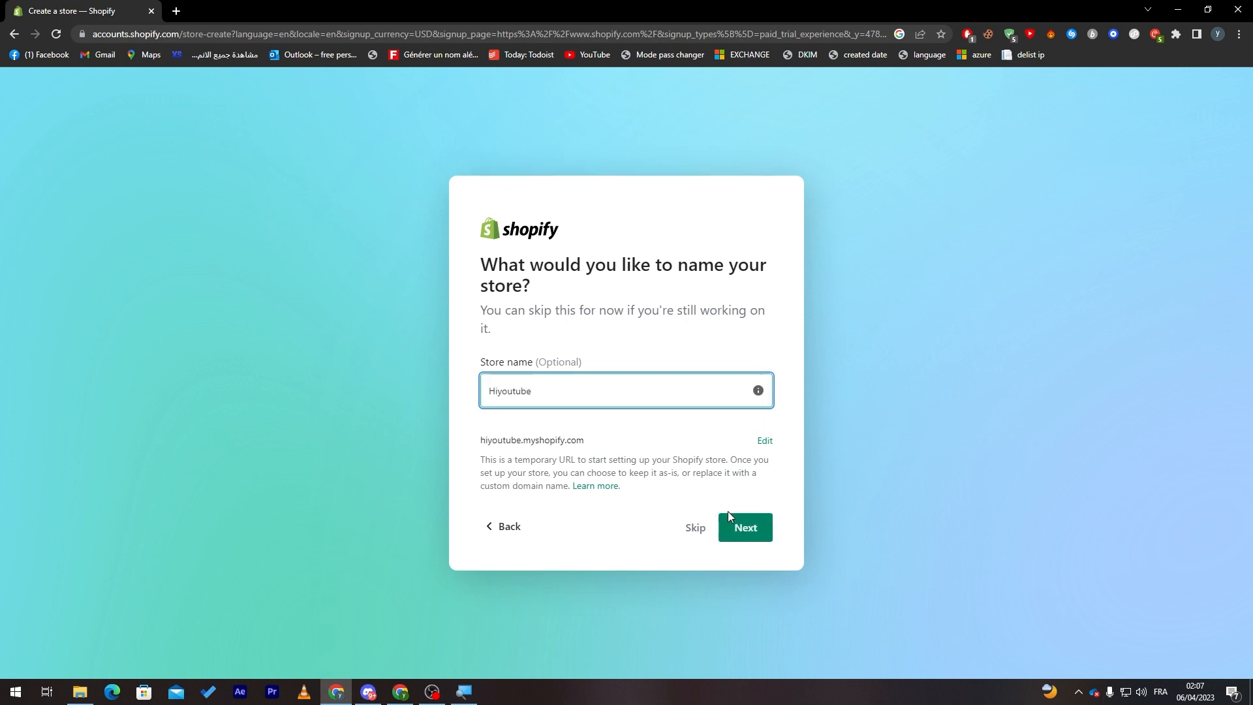
pyautogui.click(743, 527)
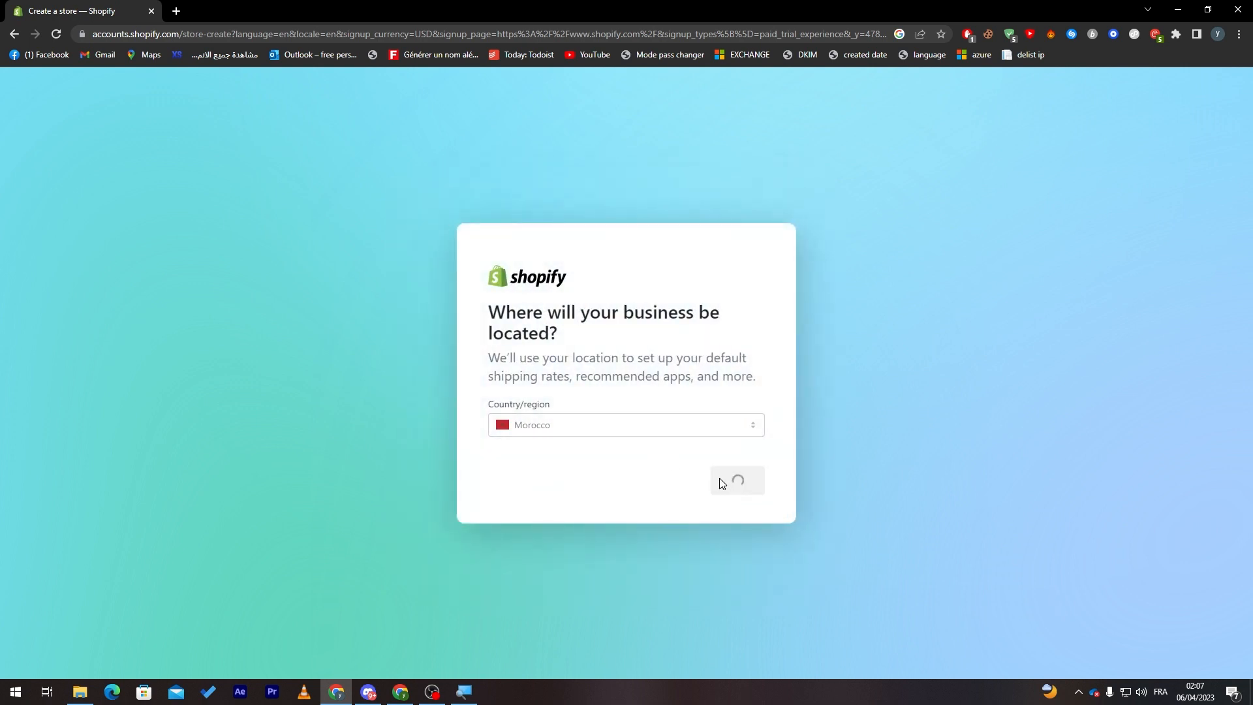
pyautogui.click(735, 482)
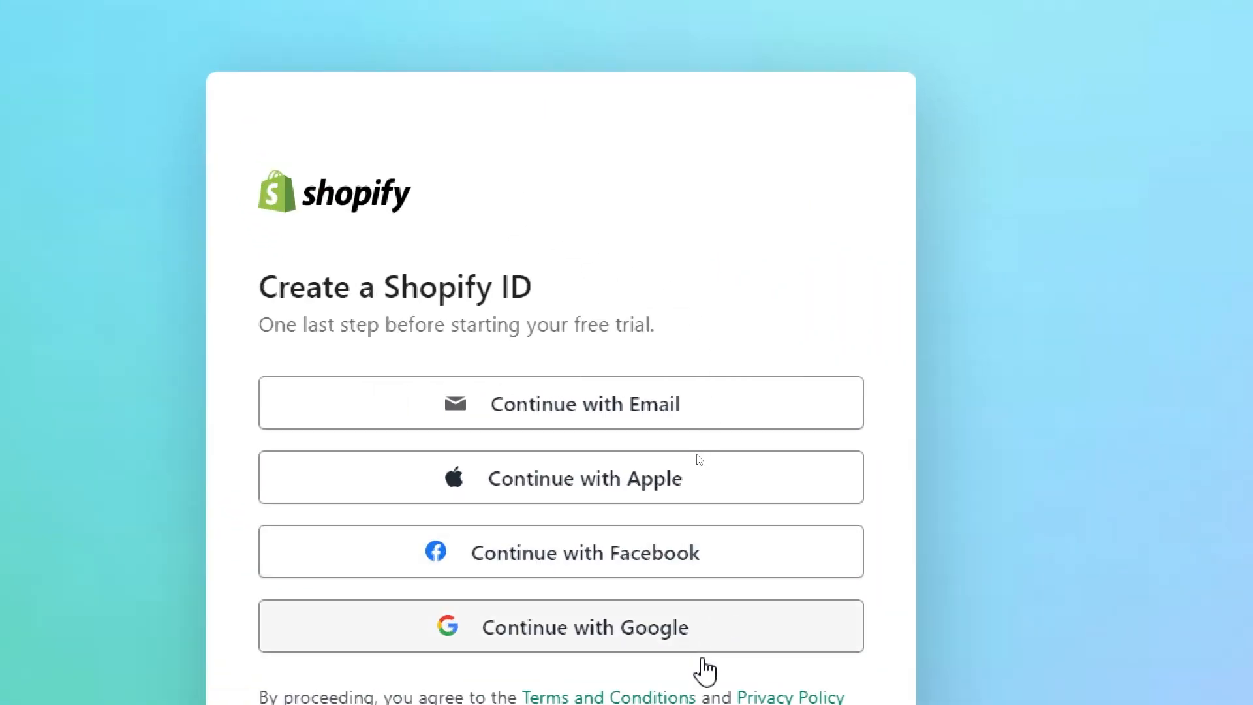
# Create the Shopify ID by continuing with Google and choosing a Google account.
pyautogui.scroll(-3)
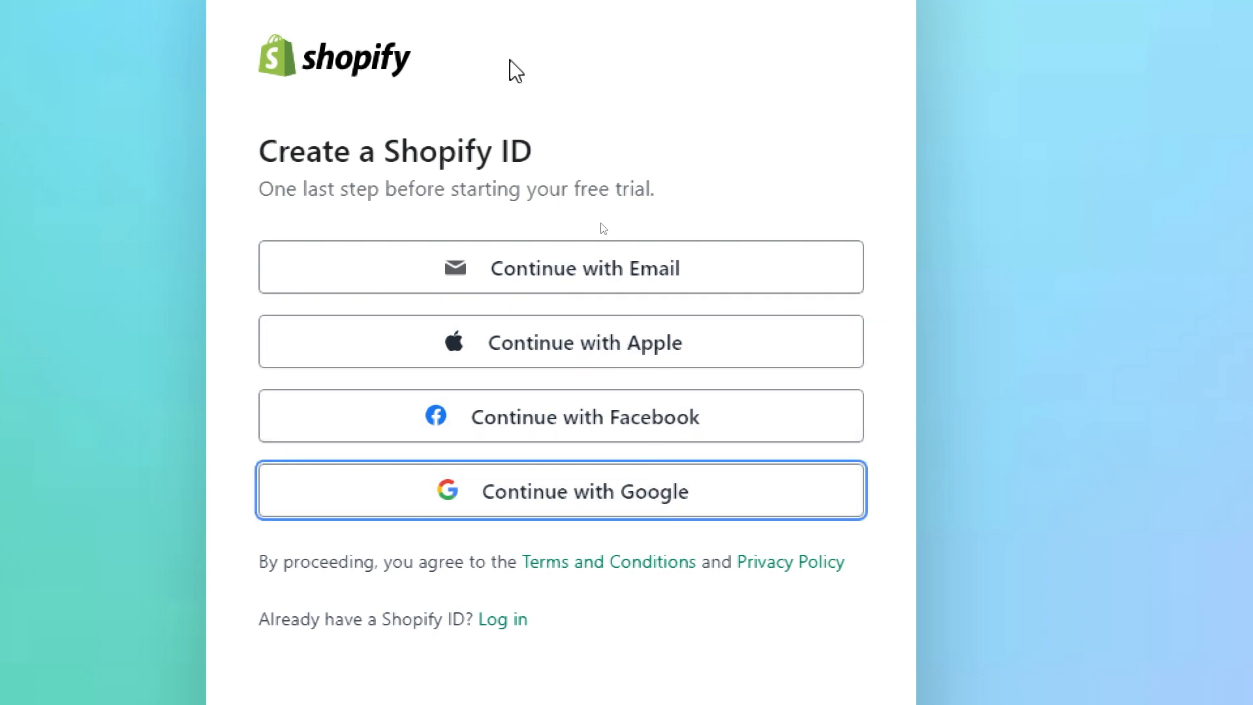
pyautogui.click(559, 490)
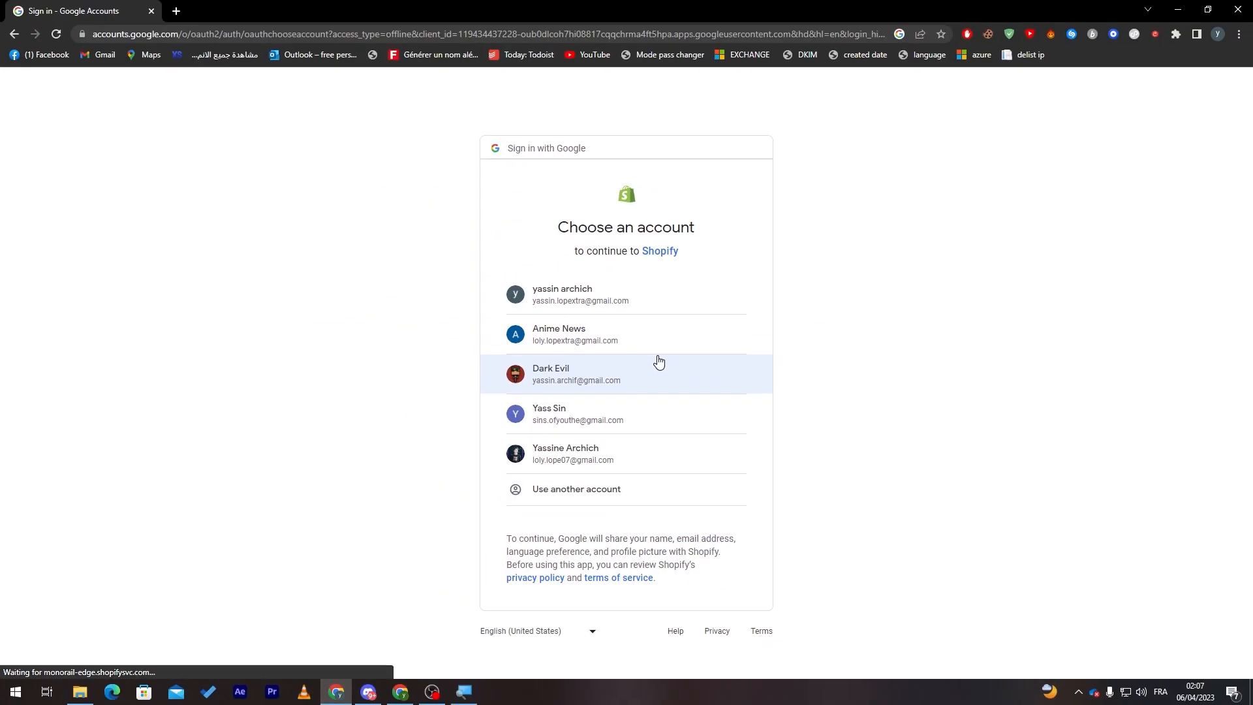
pyautogui.click(627, 374)
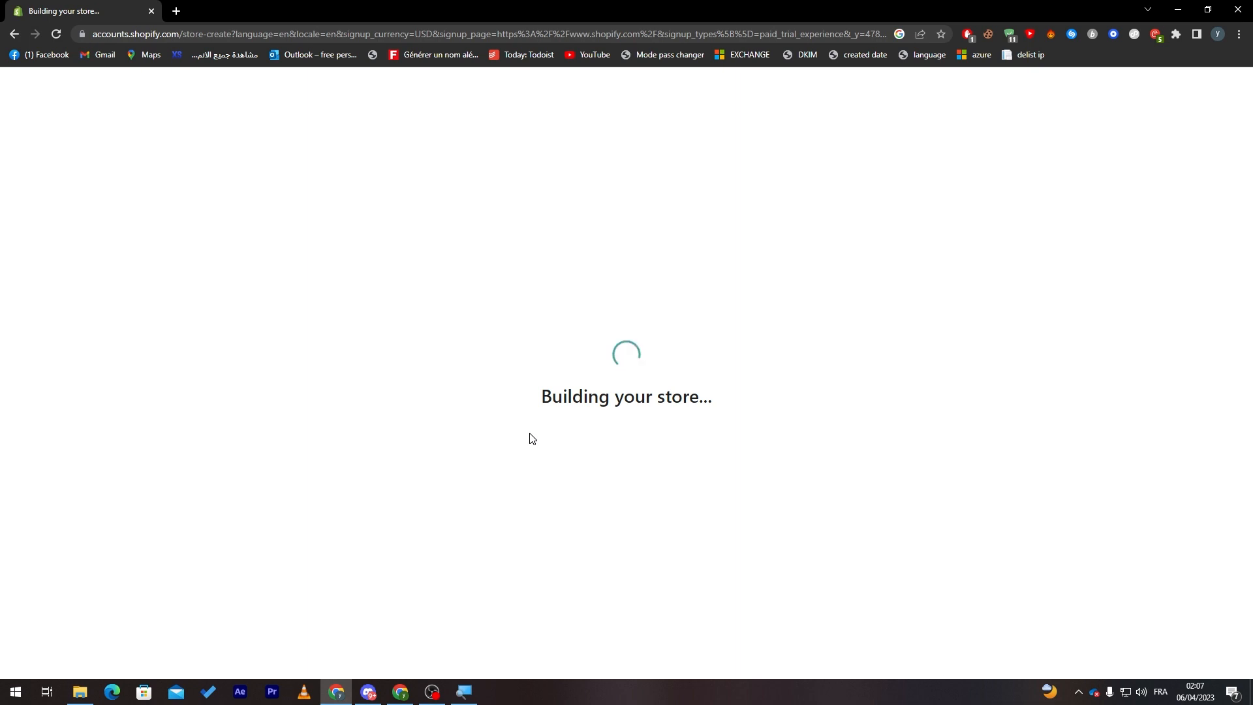
pyautogui.moveTo(528, 437)
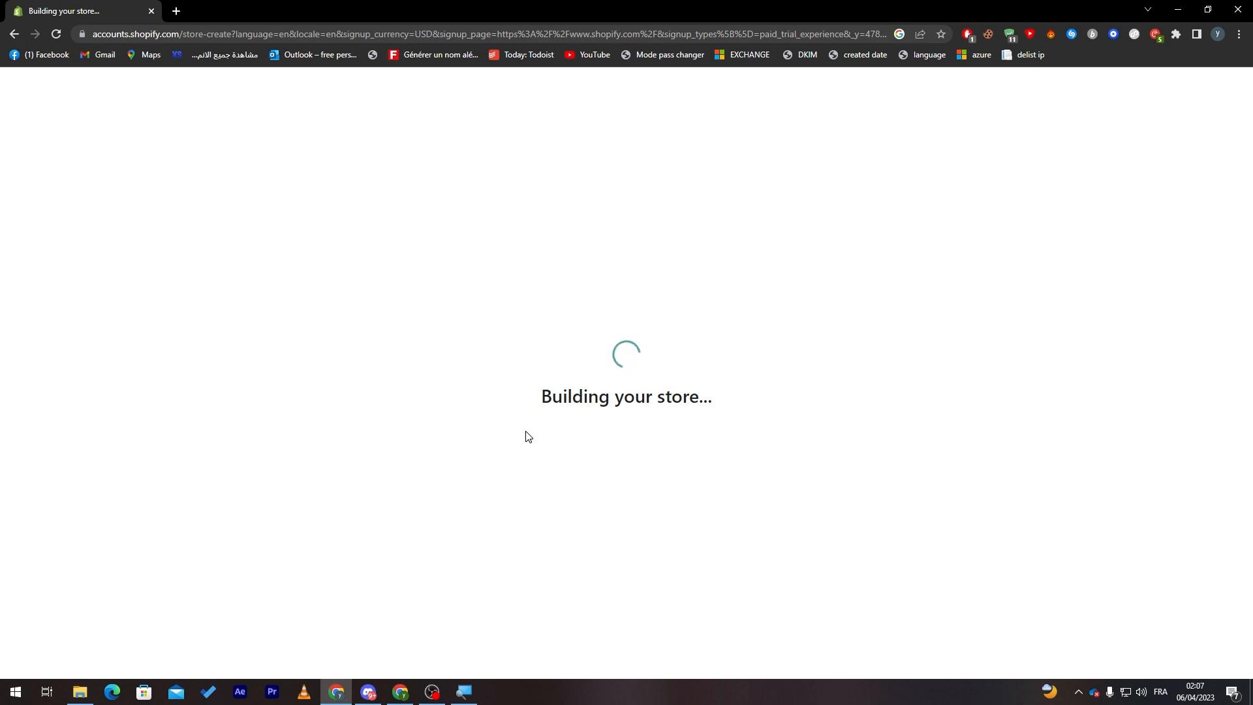
pyautogui.moveTo(464, 425)
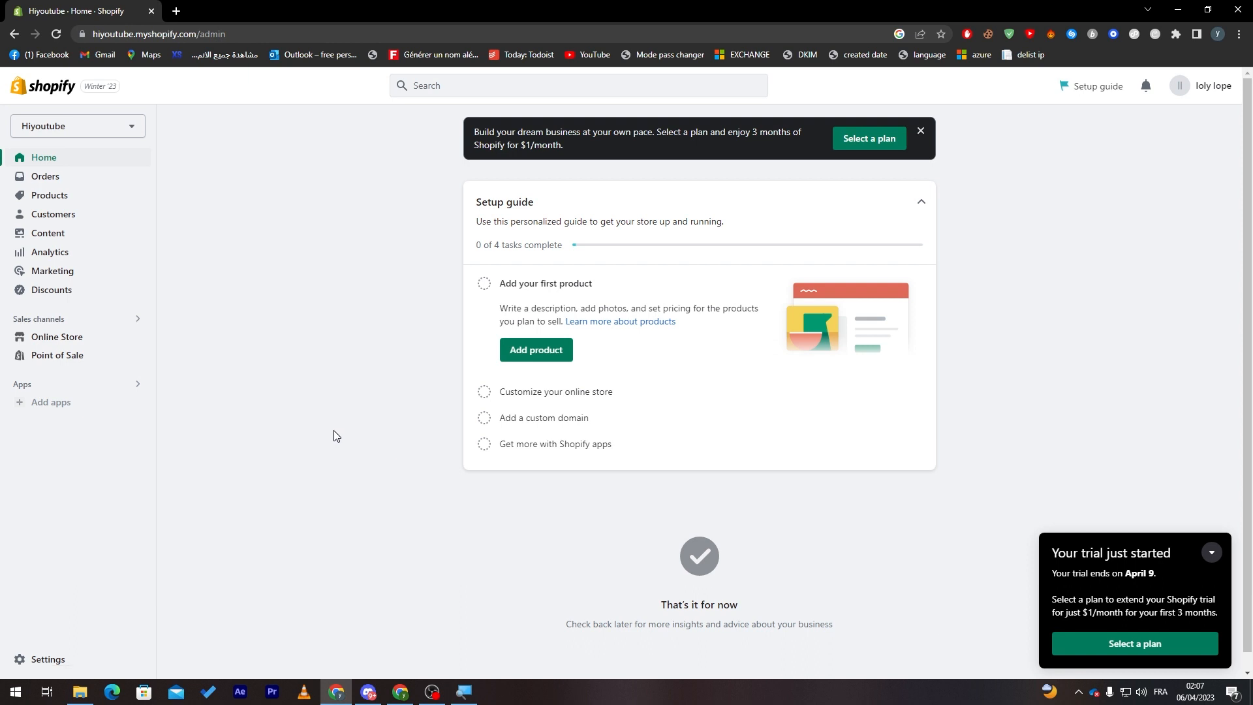
pyautogui.moveTo(263, 452)
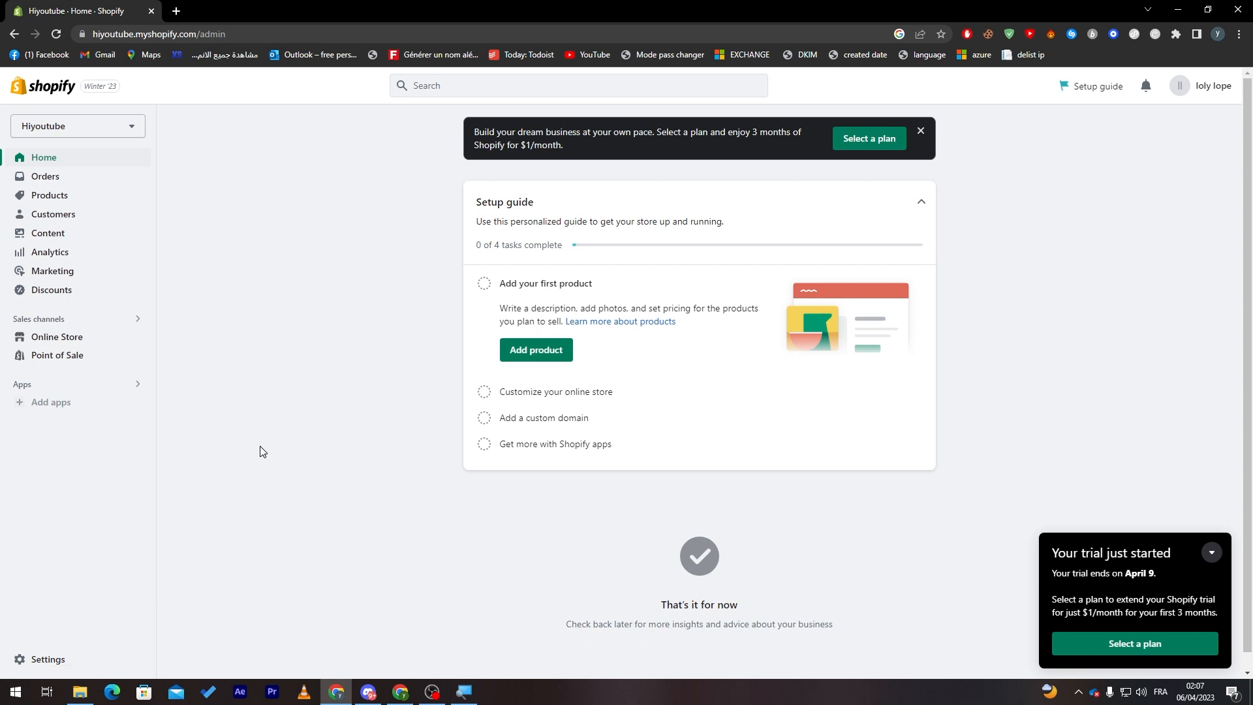
pyautogui.moveTo(175, 420)
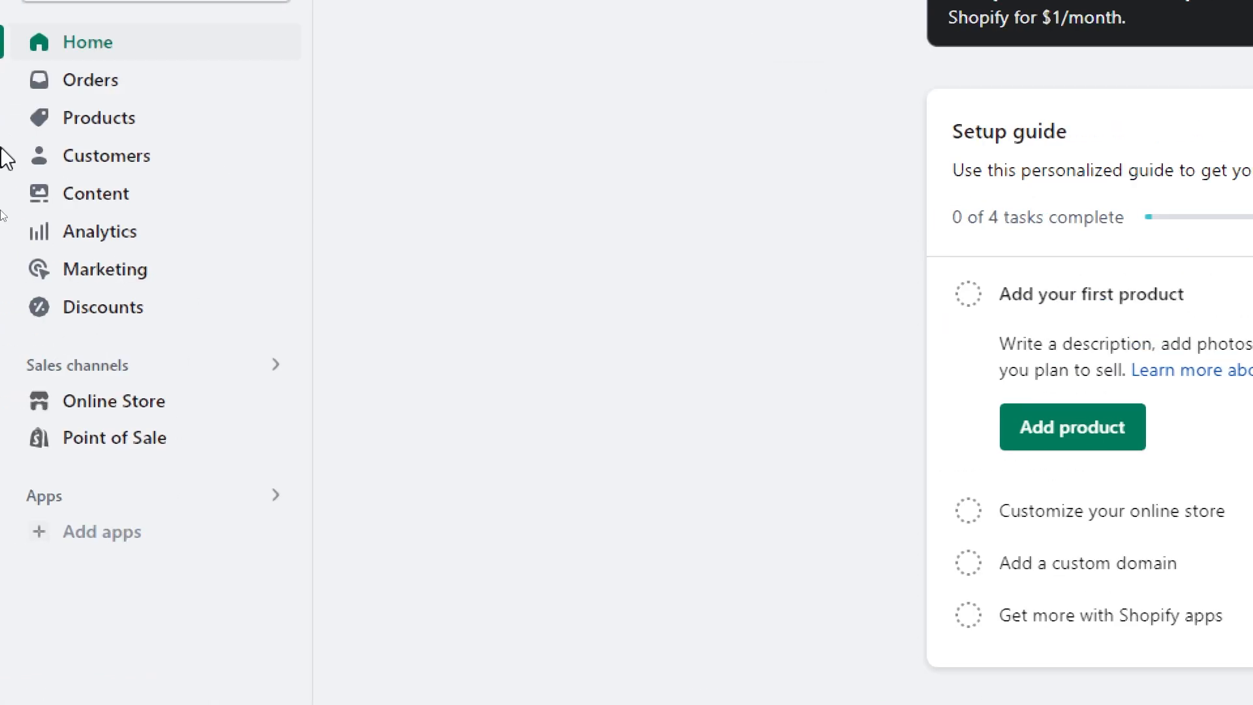
pyautogui.moveTo(160, 400)
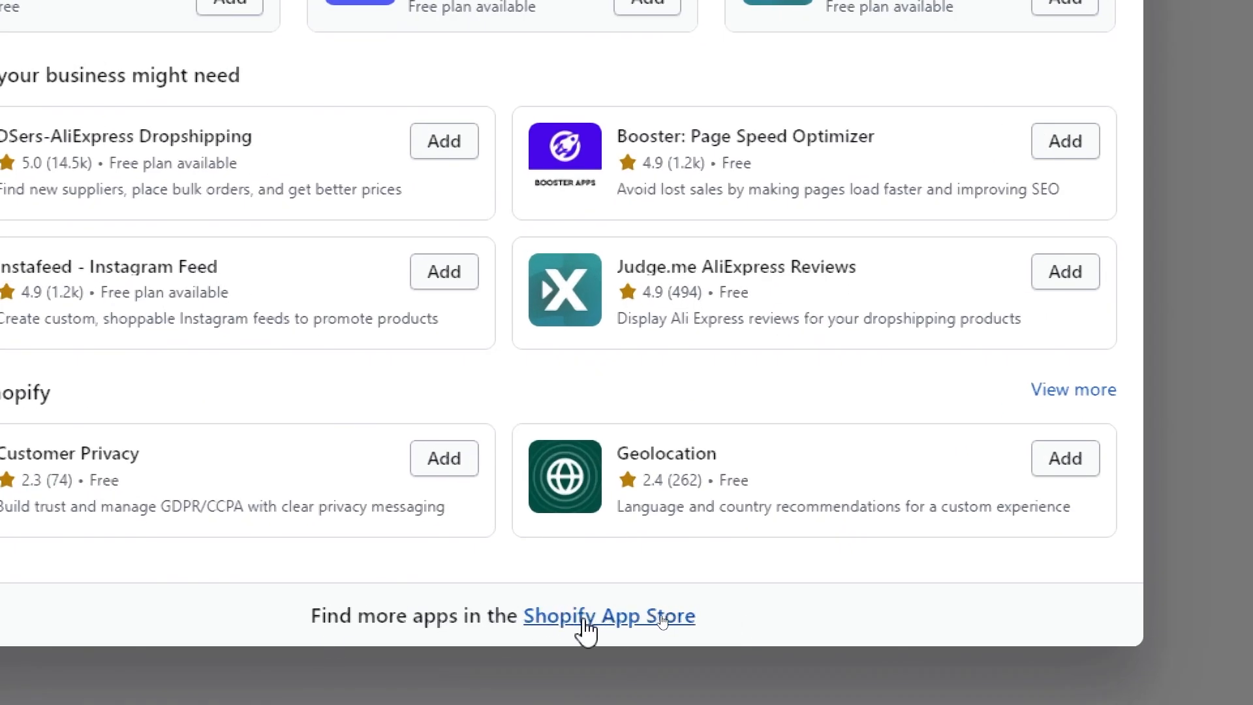
# Go from the recommended apps dialog to the full Shopify App Store.
pyautogui.click(609, 616)
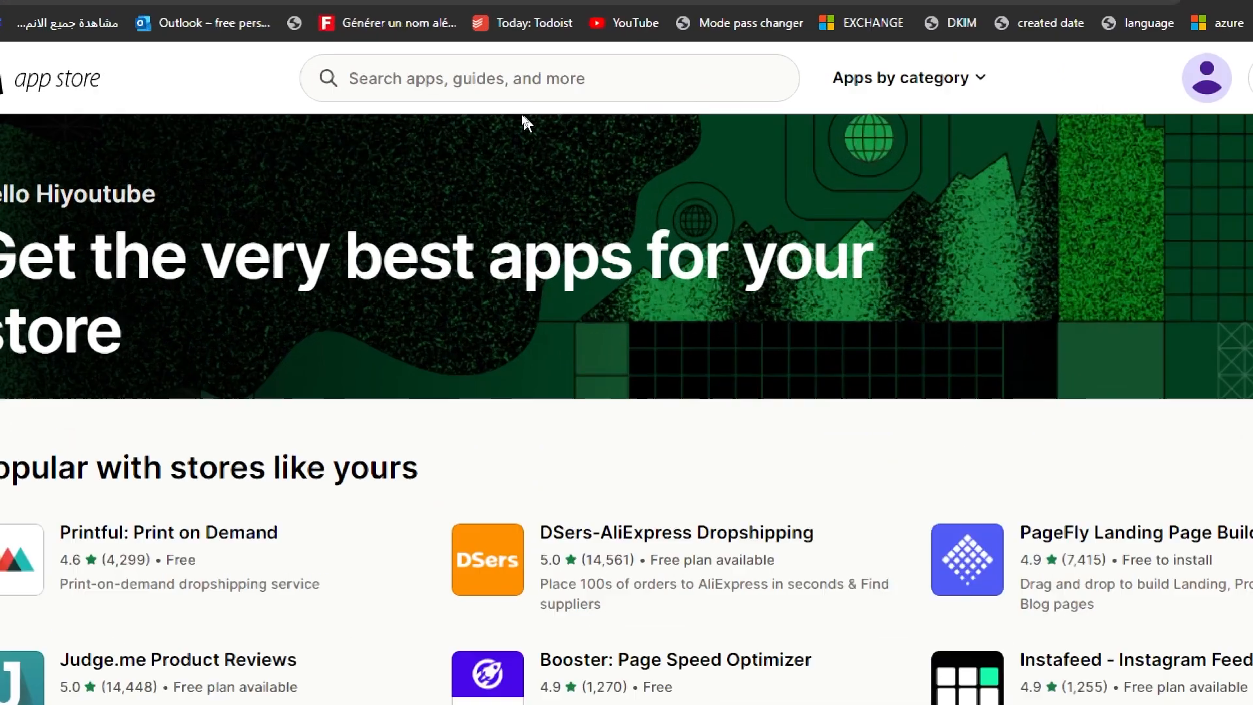
# Search the App Store for reconvert and open the ReConvert Upsell & Cross sell listing.
pyautogui.write('reco')
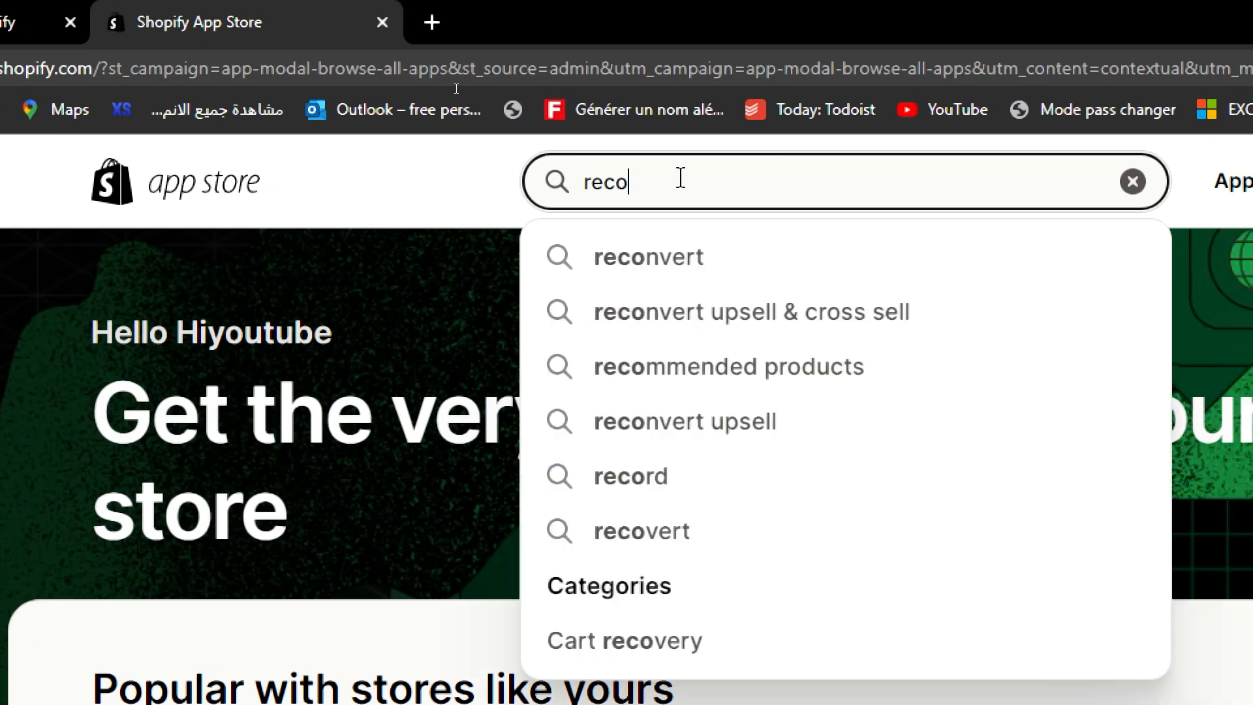
pyautogui.click(649, 256)
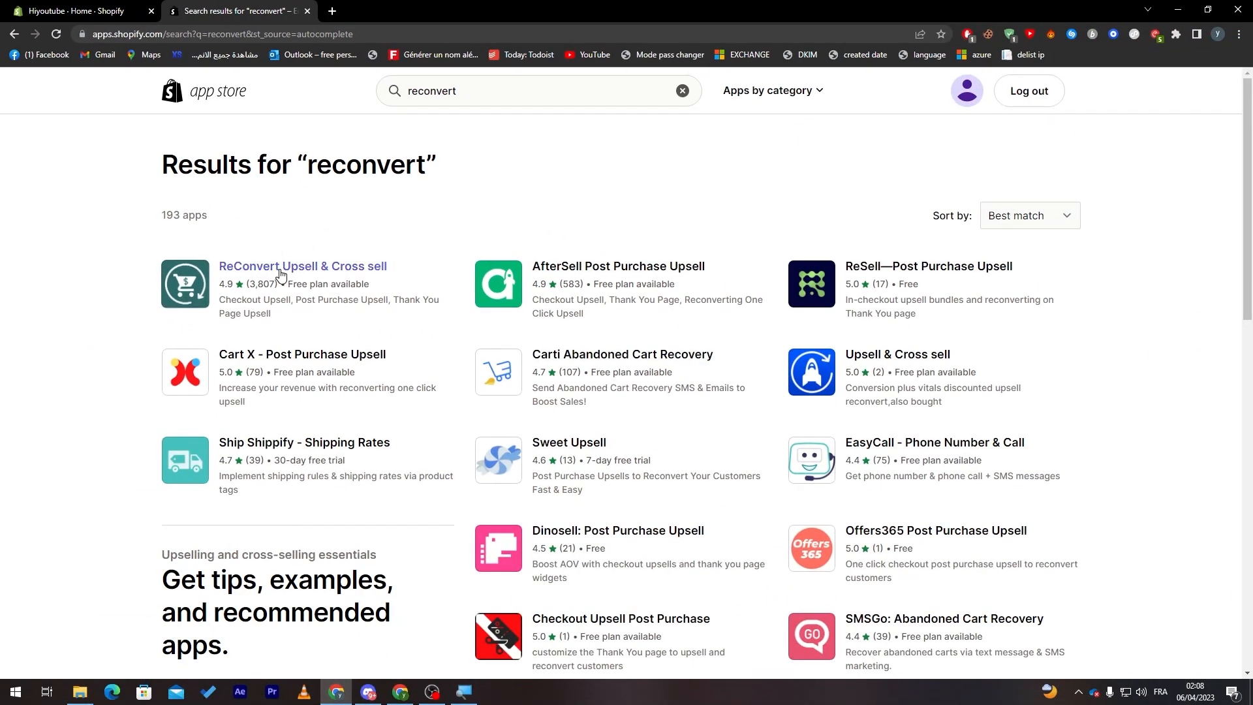
pyautogui.click(302, 266)
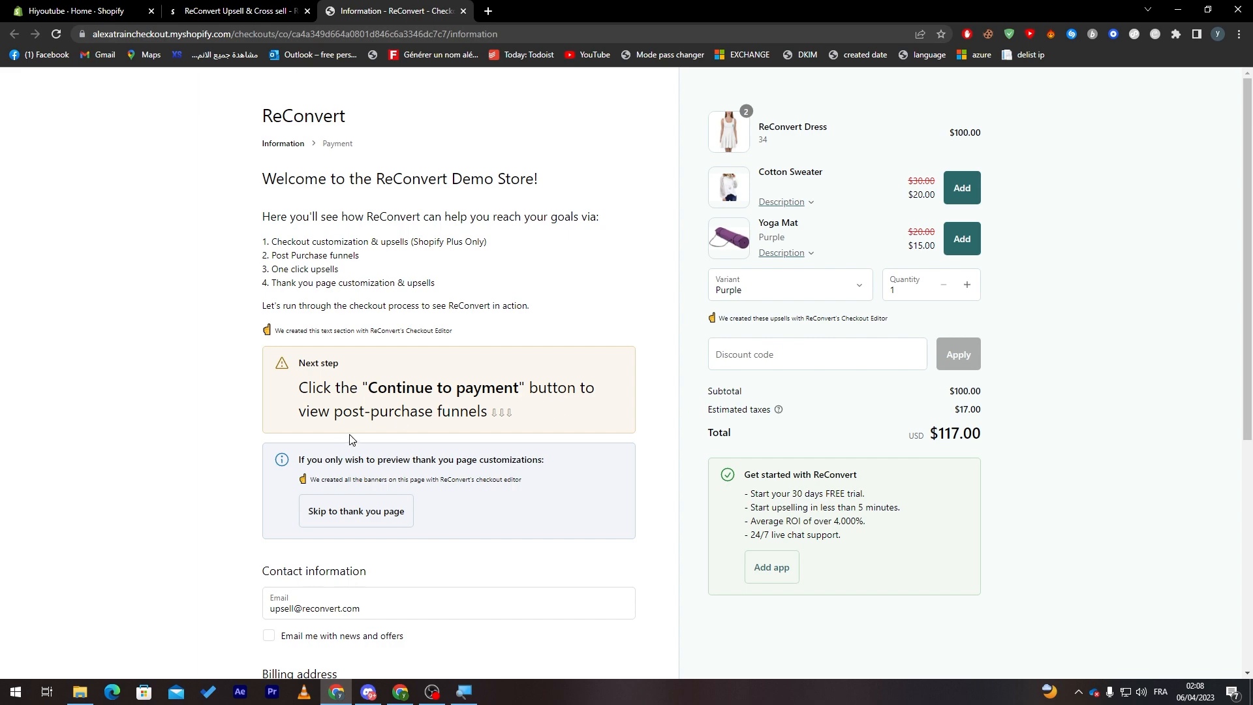
# Scroll through the ReConvert demo checkout to its payment step, then return to the app listing.
pyautogui.scroll(-3)
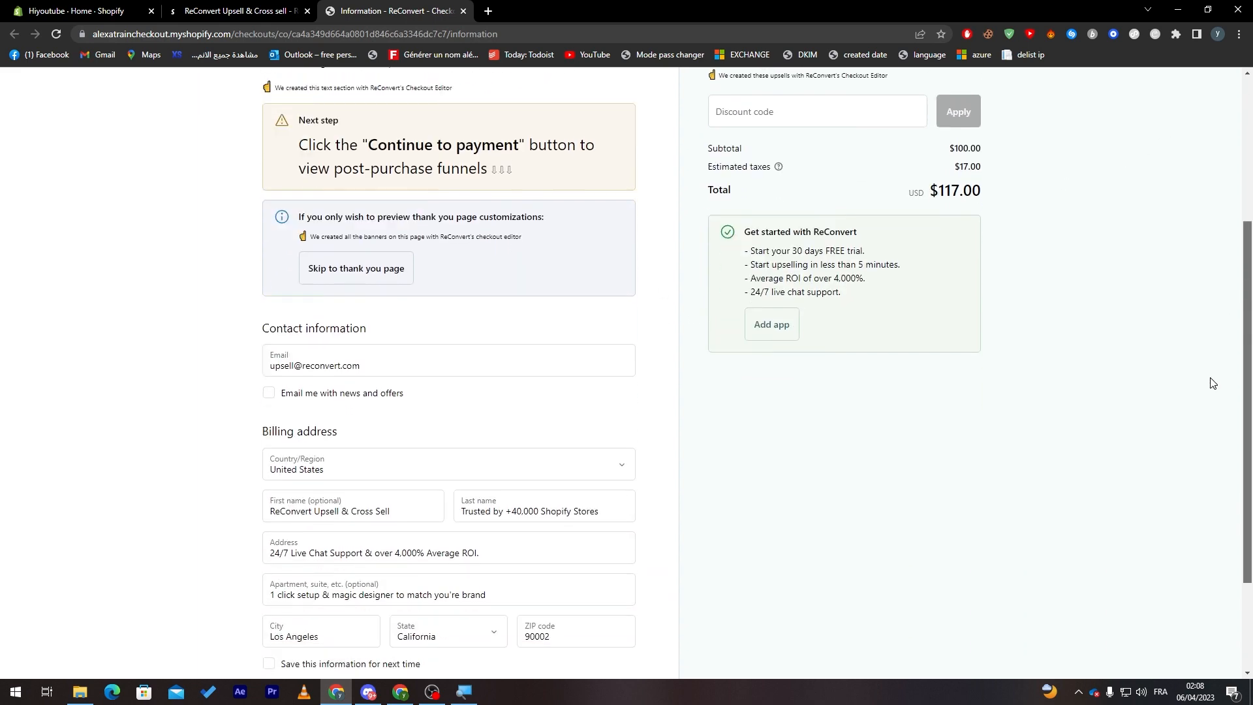
pyautogui.scroll(-3)
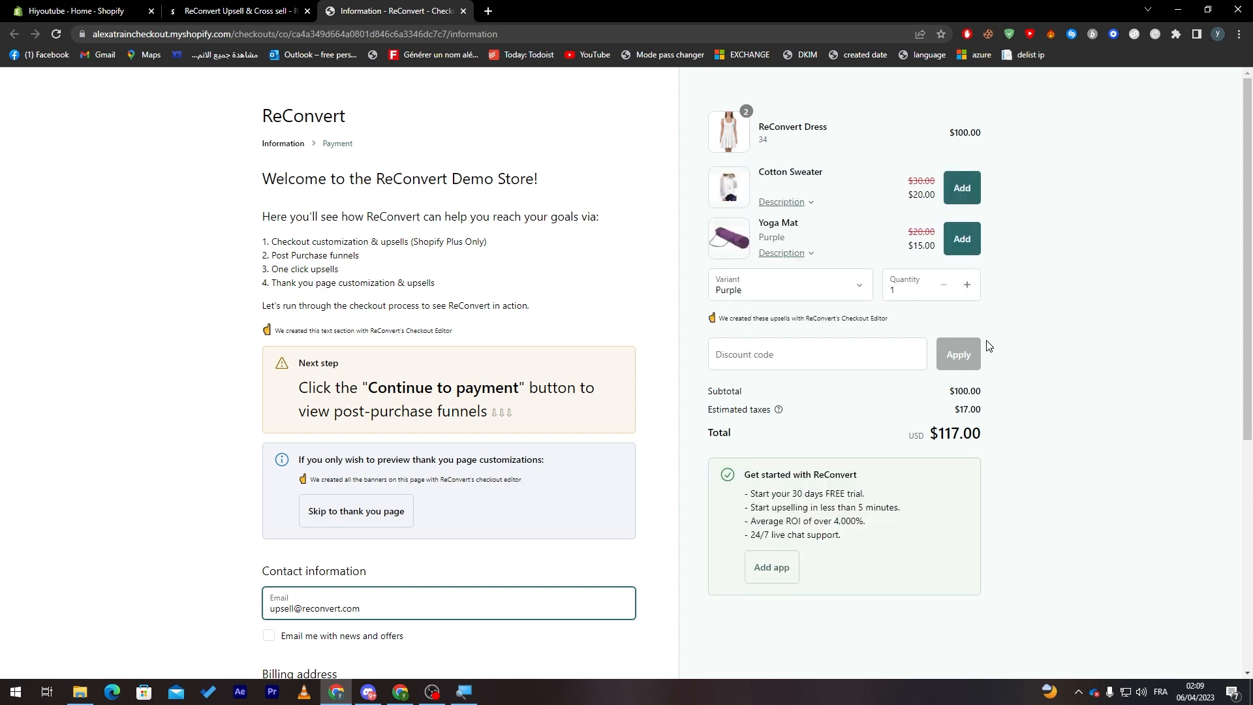
pyautogui.moveTo(380, 201)
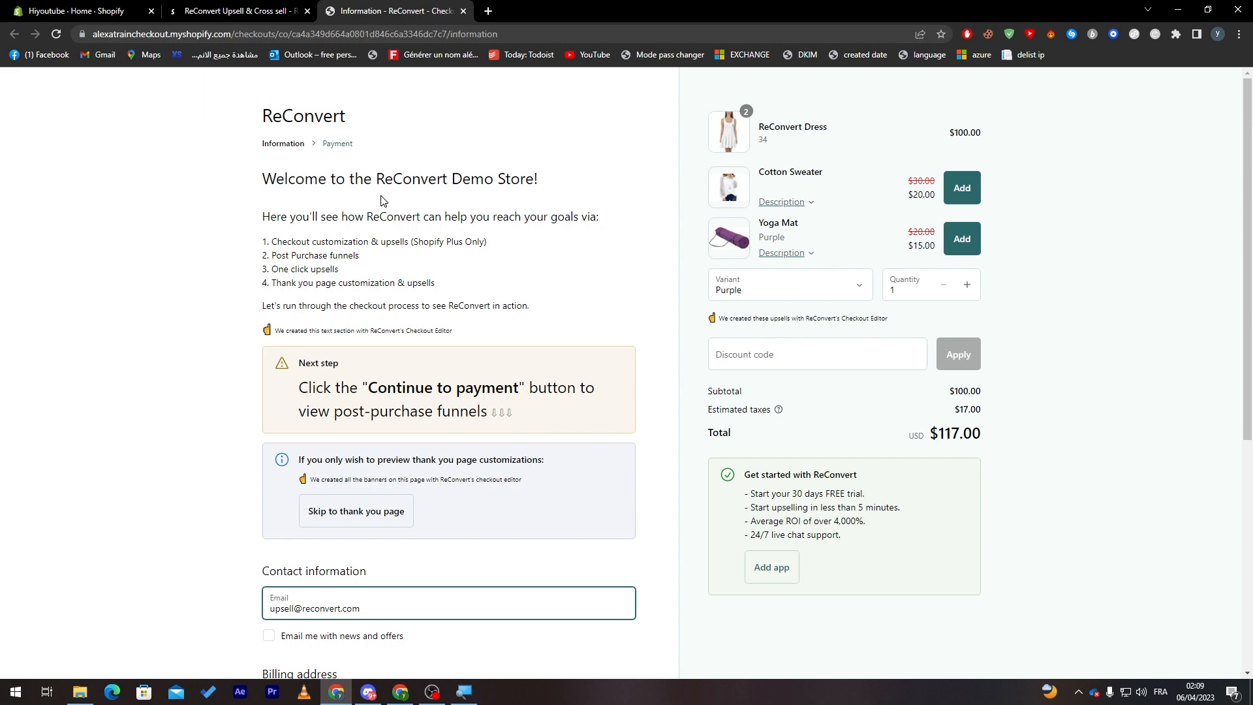
pyautogui.moveTo(381, 196)
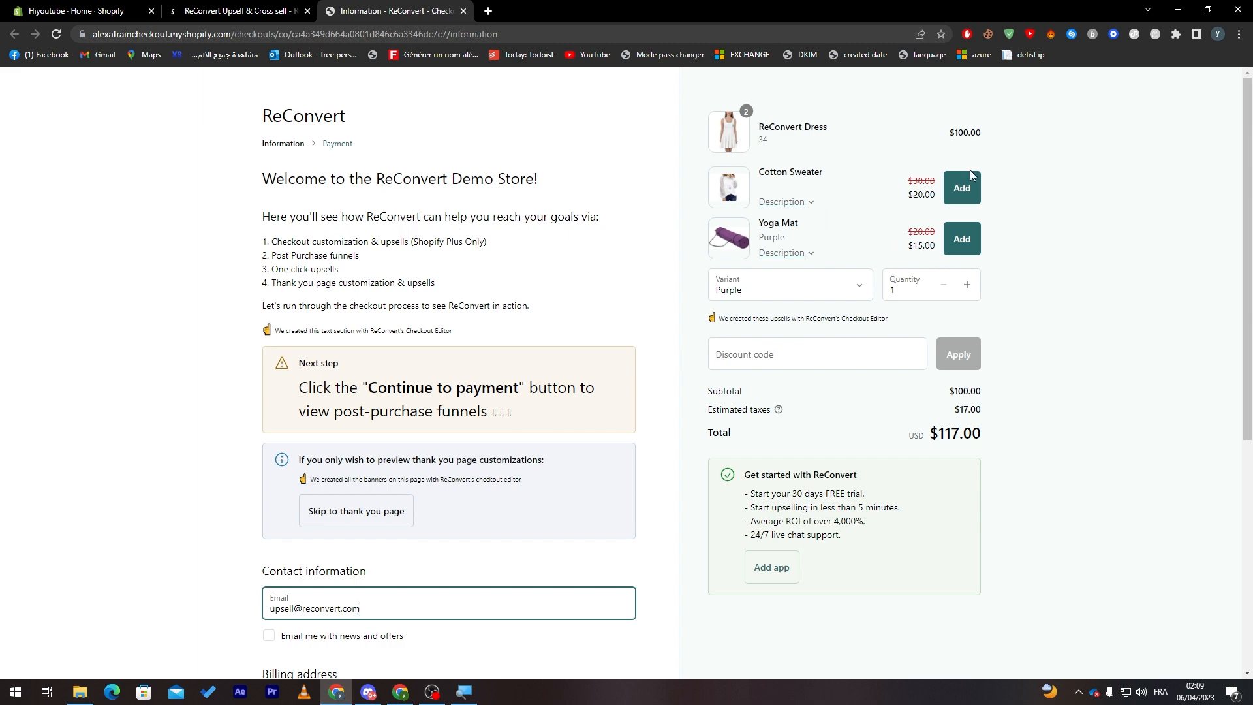
pyautogui.scroll(-3)
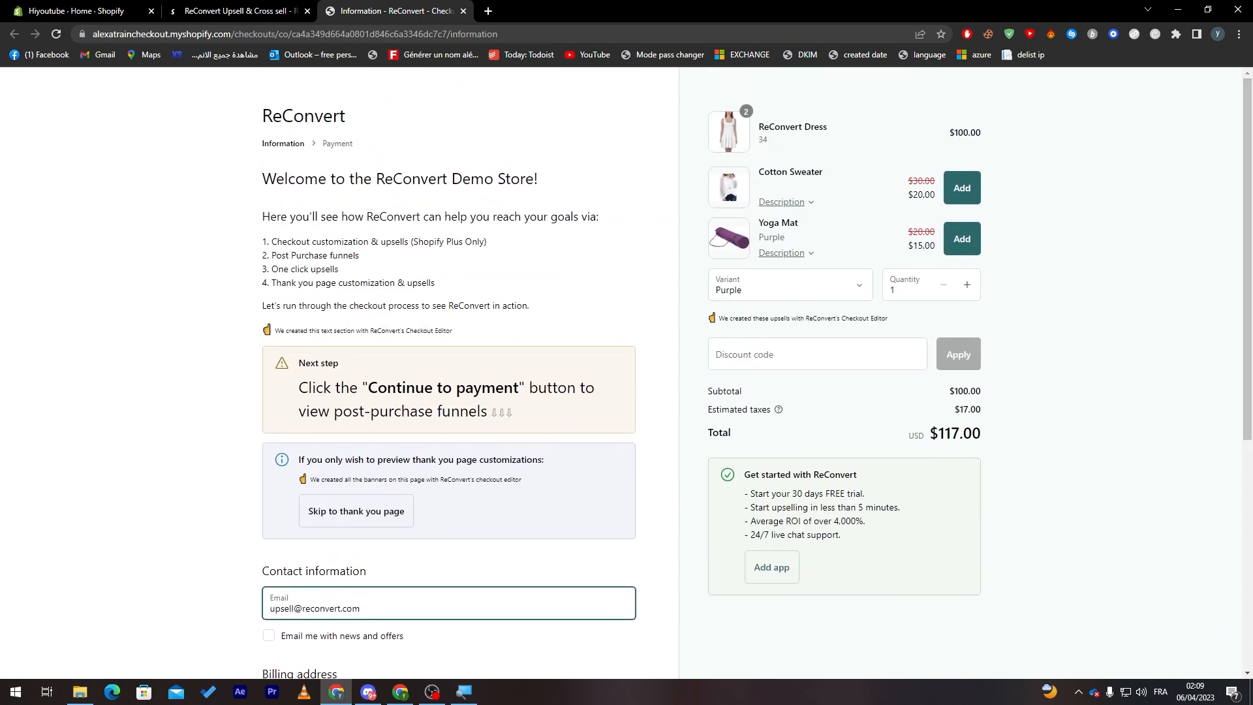
pyautogui.scroll(-3)
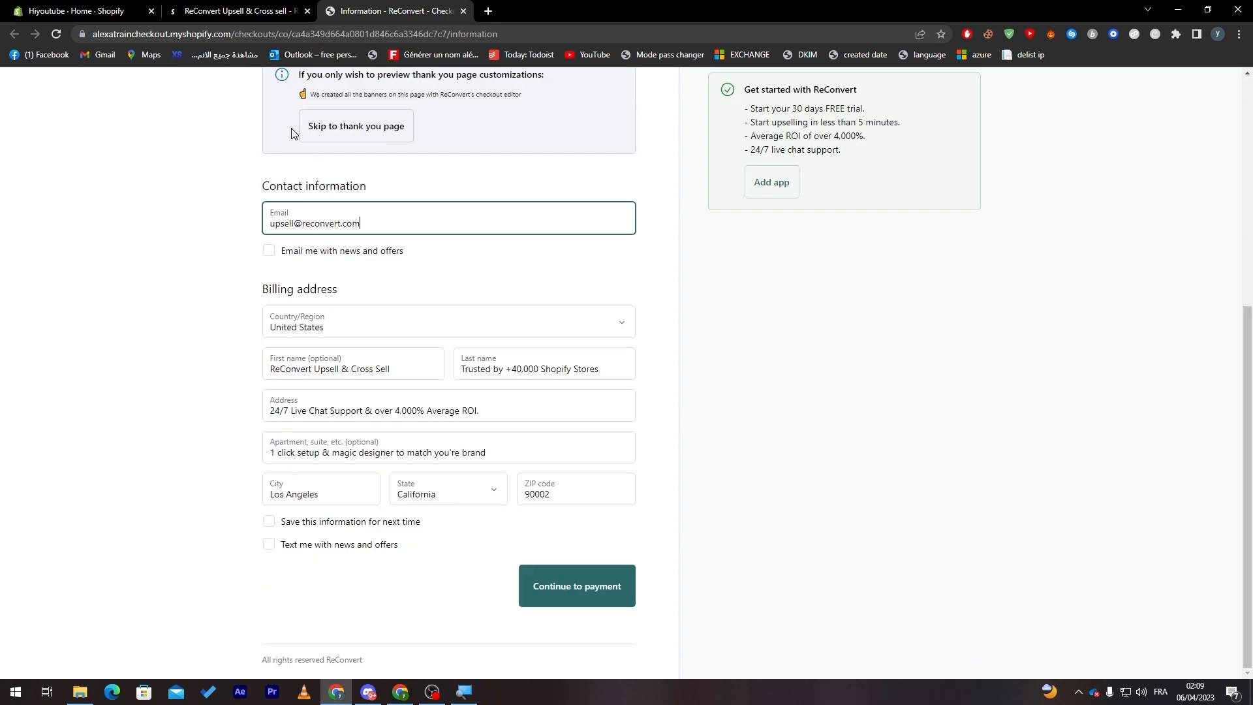
pyautogui.click(235, 11)
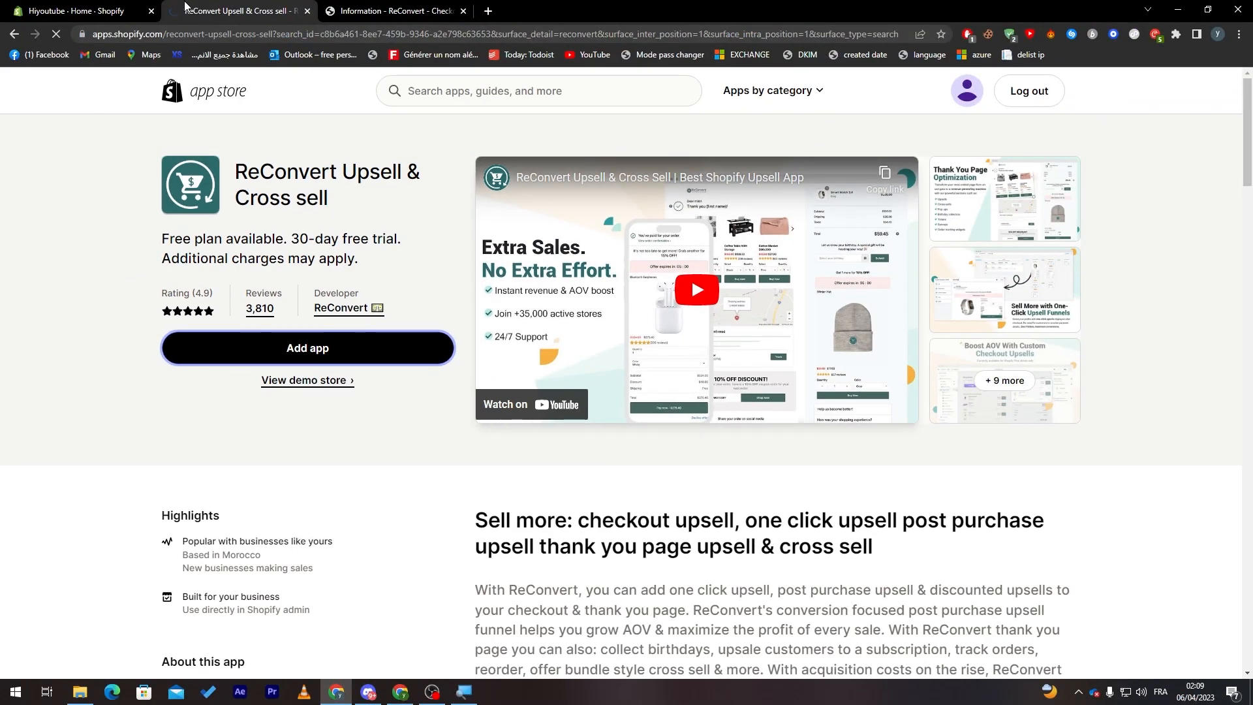
# Add ReConvert to the Hiyoutube store and approve the install with its requested permissions.
pyautogui.click(307, 348)
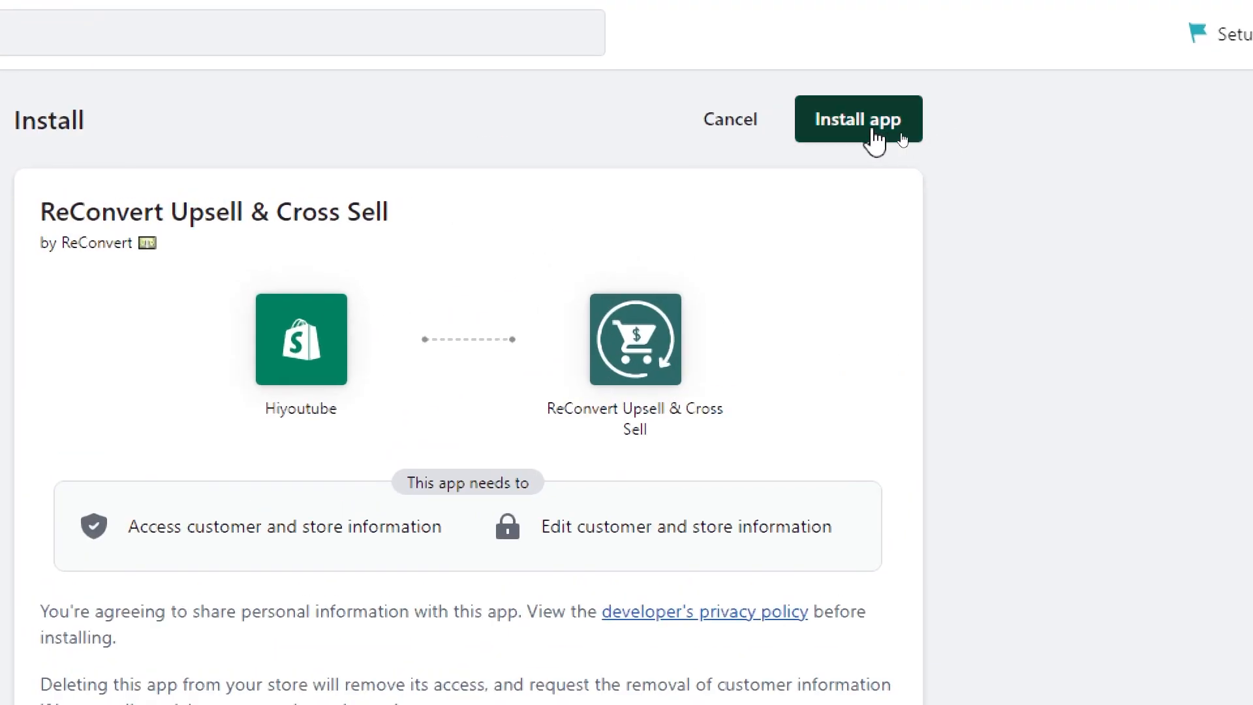
pyautogui.click(858, 121)
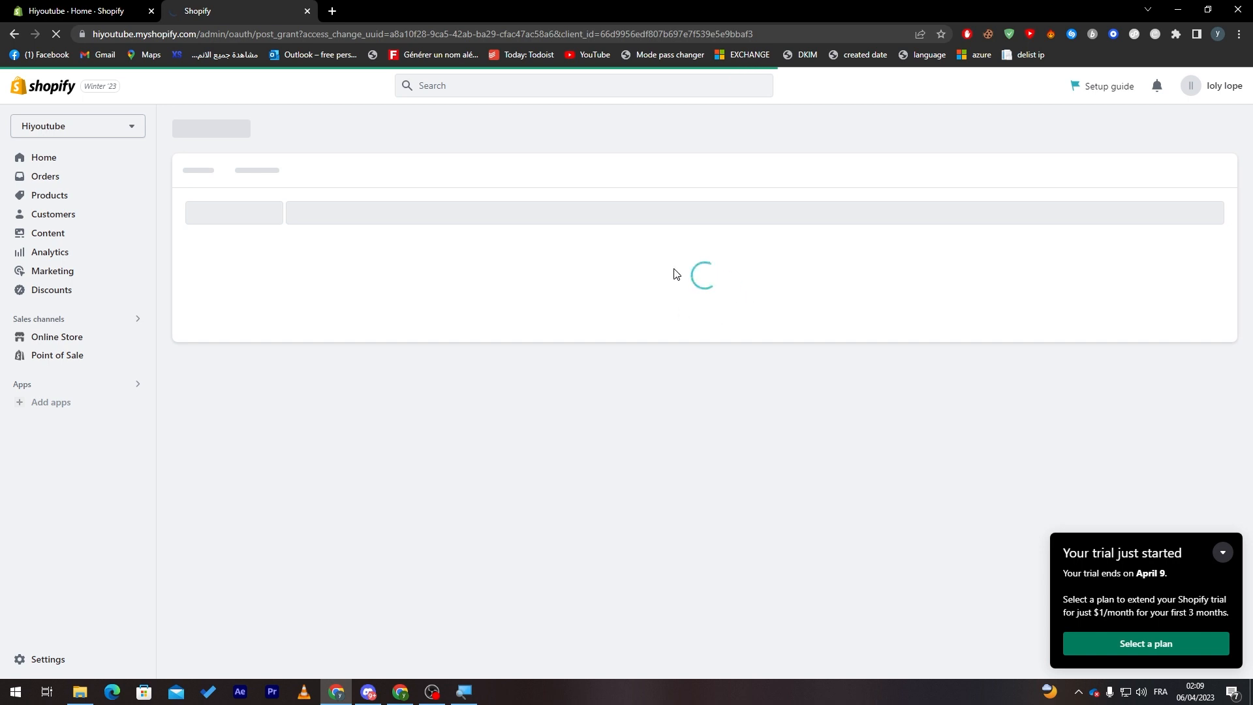
# Collapse the 'Your trial just started' notice while the ReConvert page loads.
pyautogui.click(1222, 552)
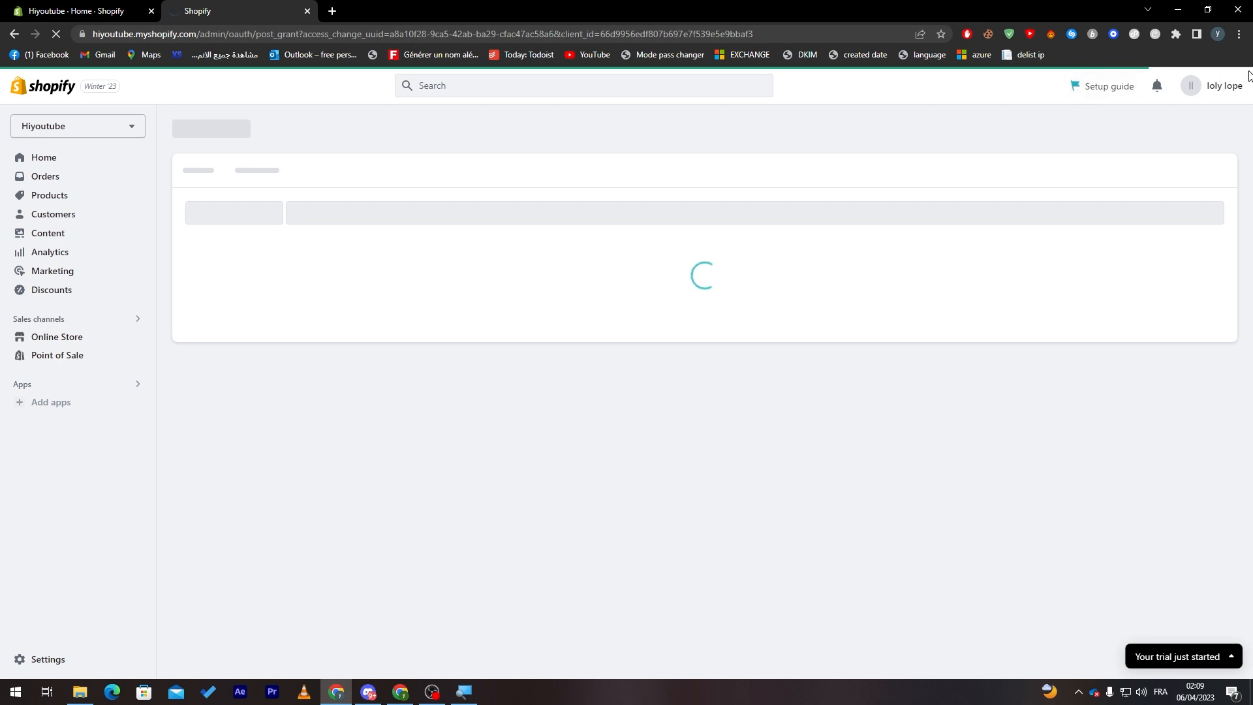
pyautogui.moveTo(725, 381)
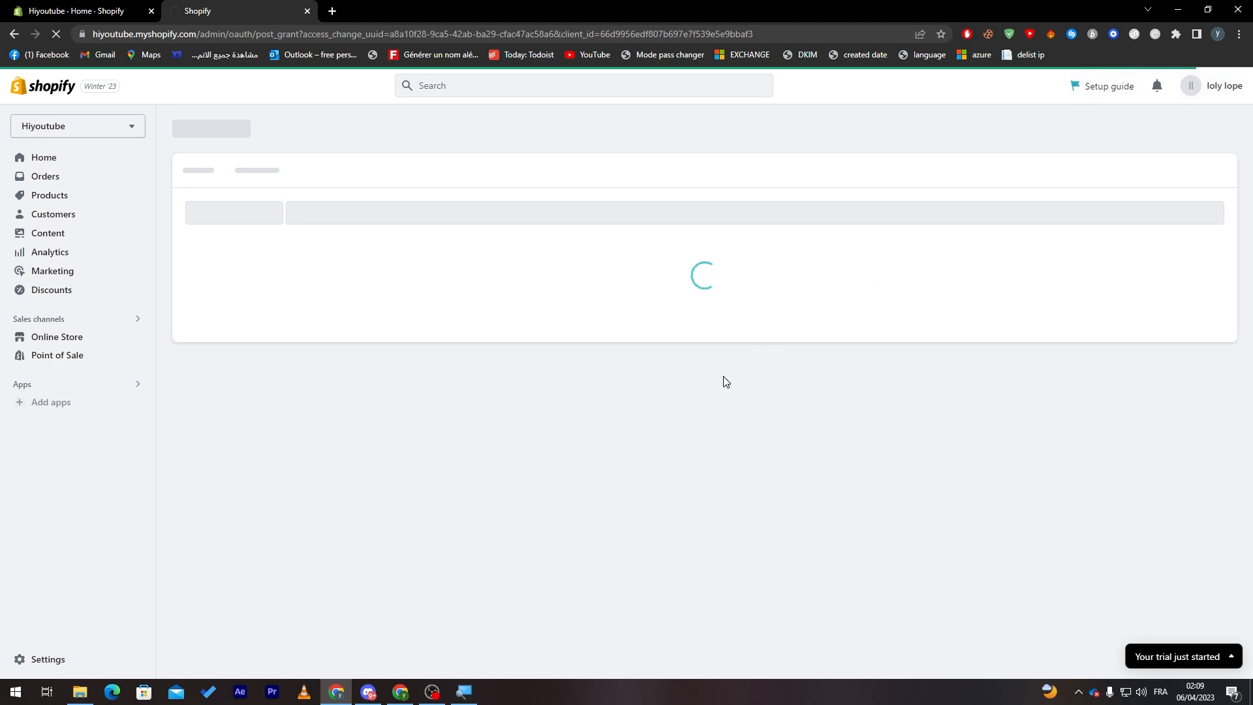
pyautogui.moveTo(714, 381)
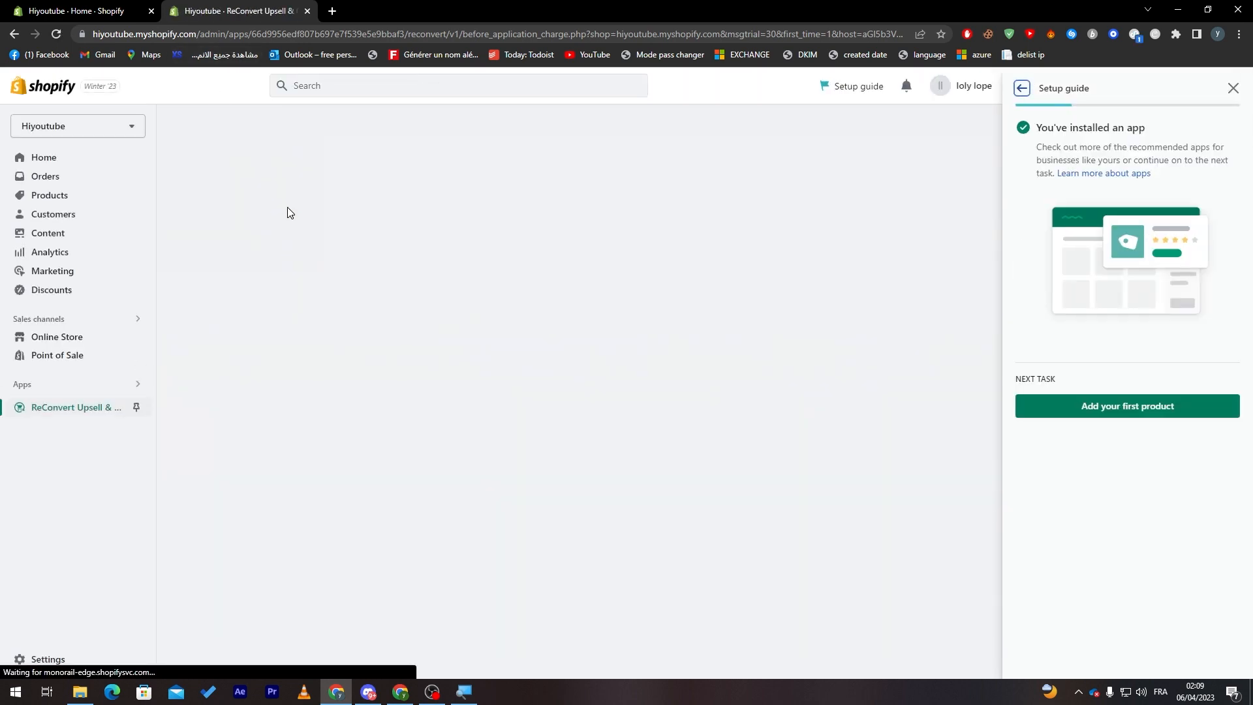
pyautogui.moveTo(423, 245)
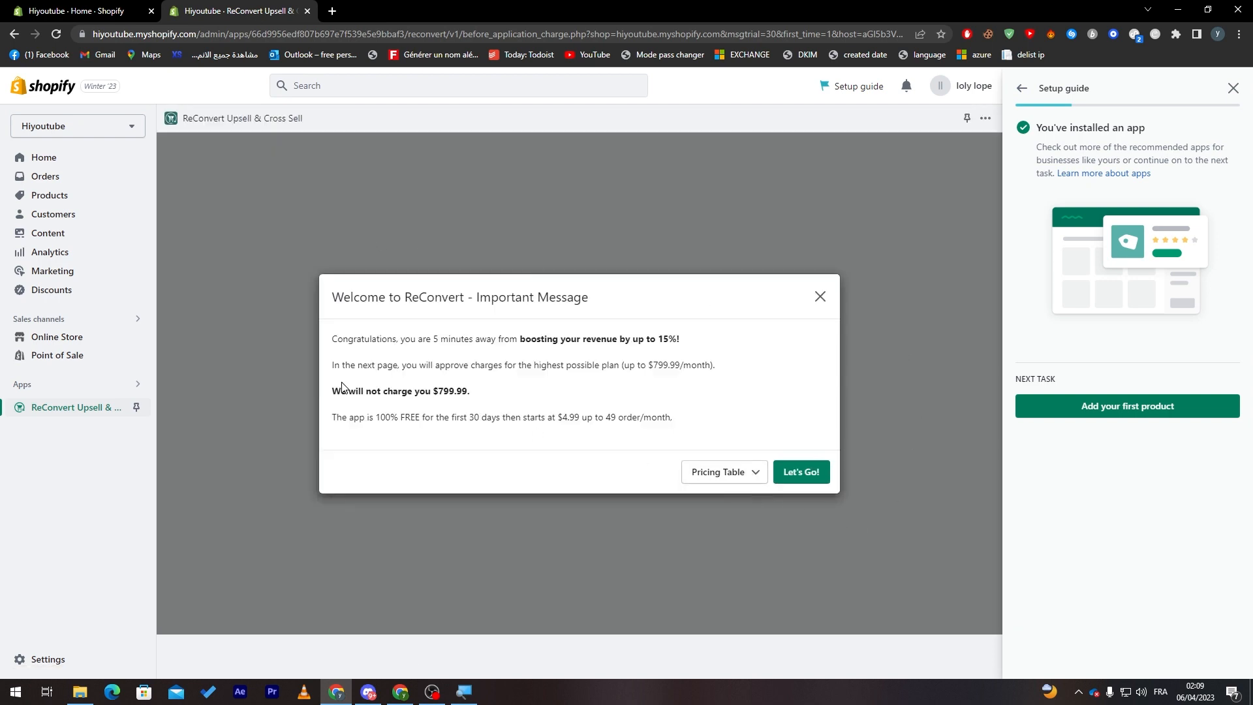
pyautogui.moveTo(361, 312)
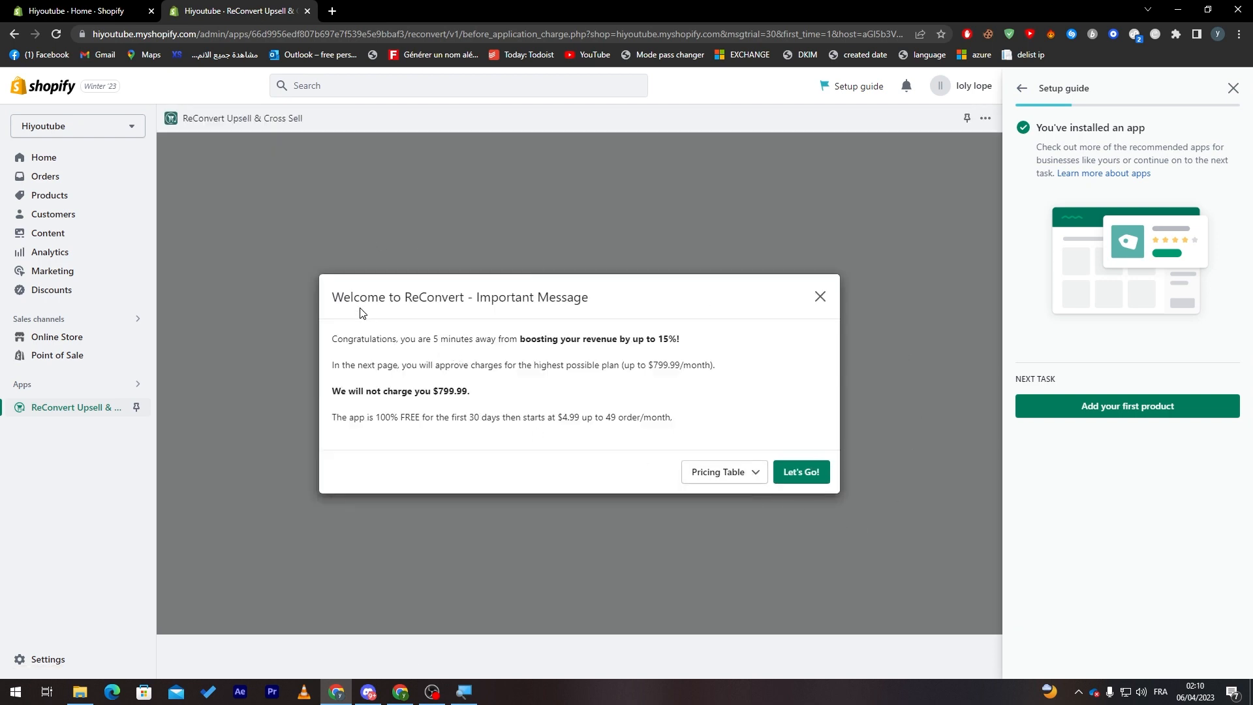
# Expand the welcome pricing table and review the $4.99 monthly price and highest-plan charge note.
pyautogui.click(719, 471)
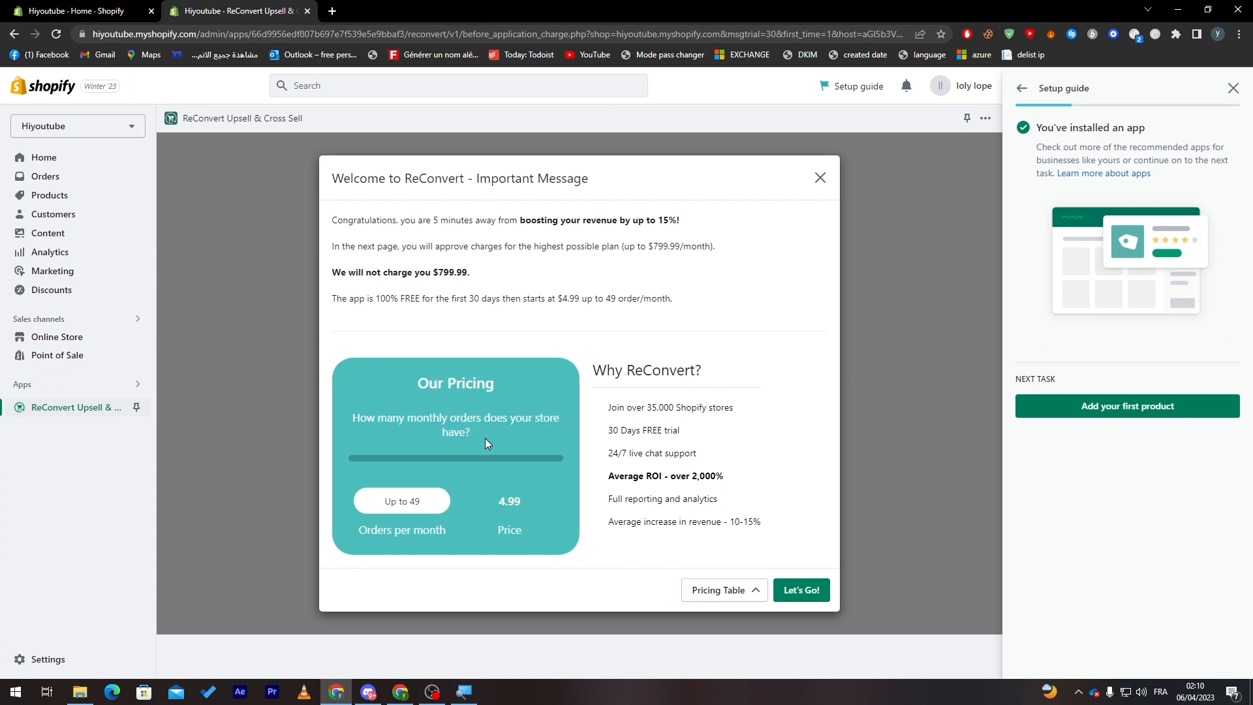
pyautogui.moveTo(526, 503)
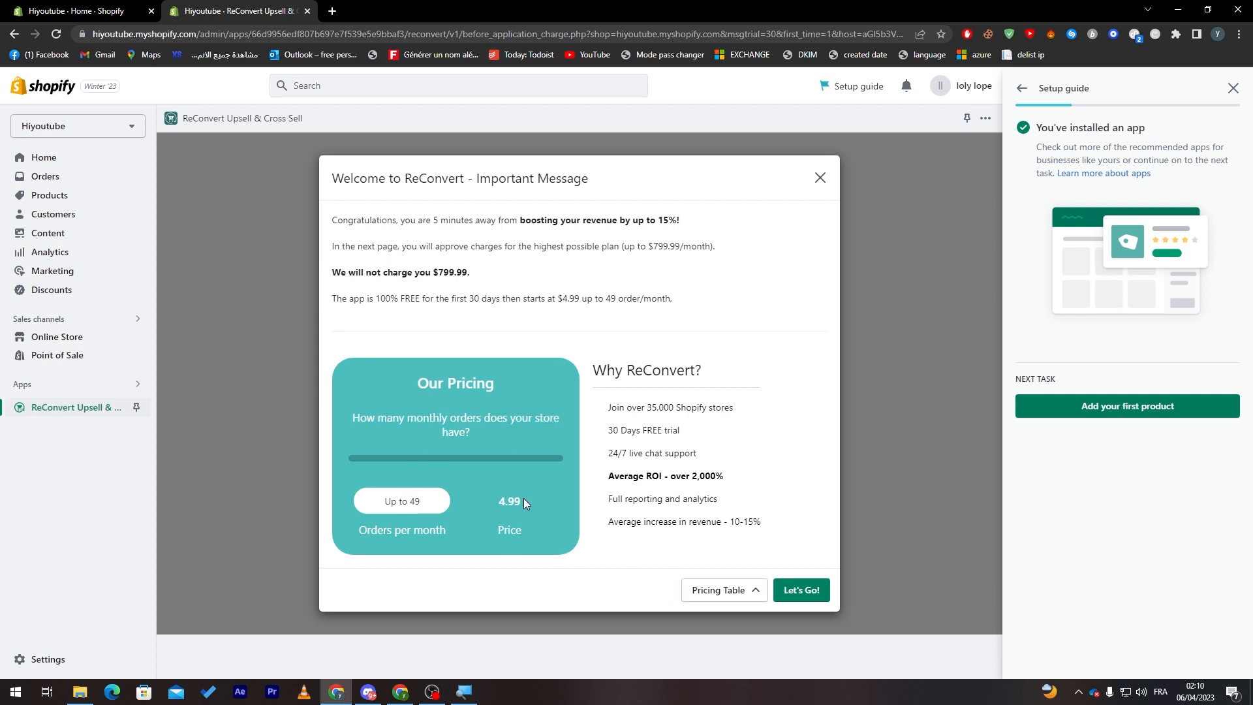
pyautogui.doubleClick(502, 502)
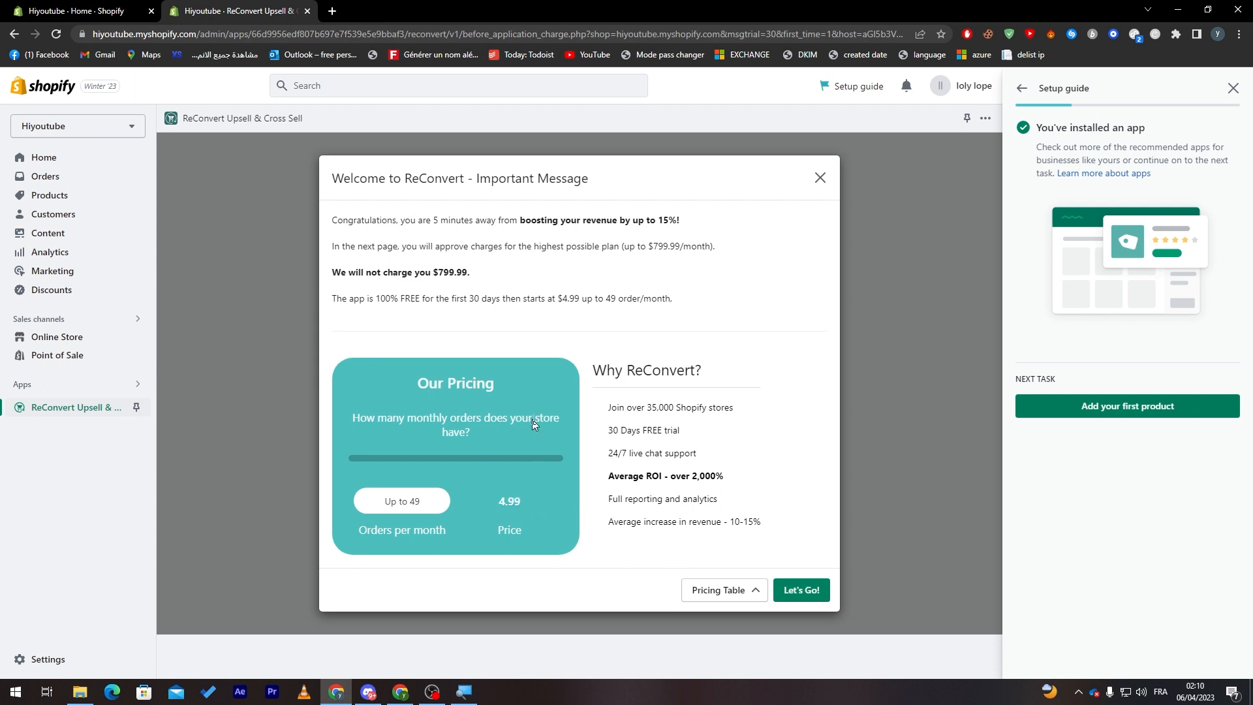
pyautogui.moveTo(414, 246); pyautogui.dragTo(716, 247)
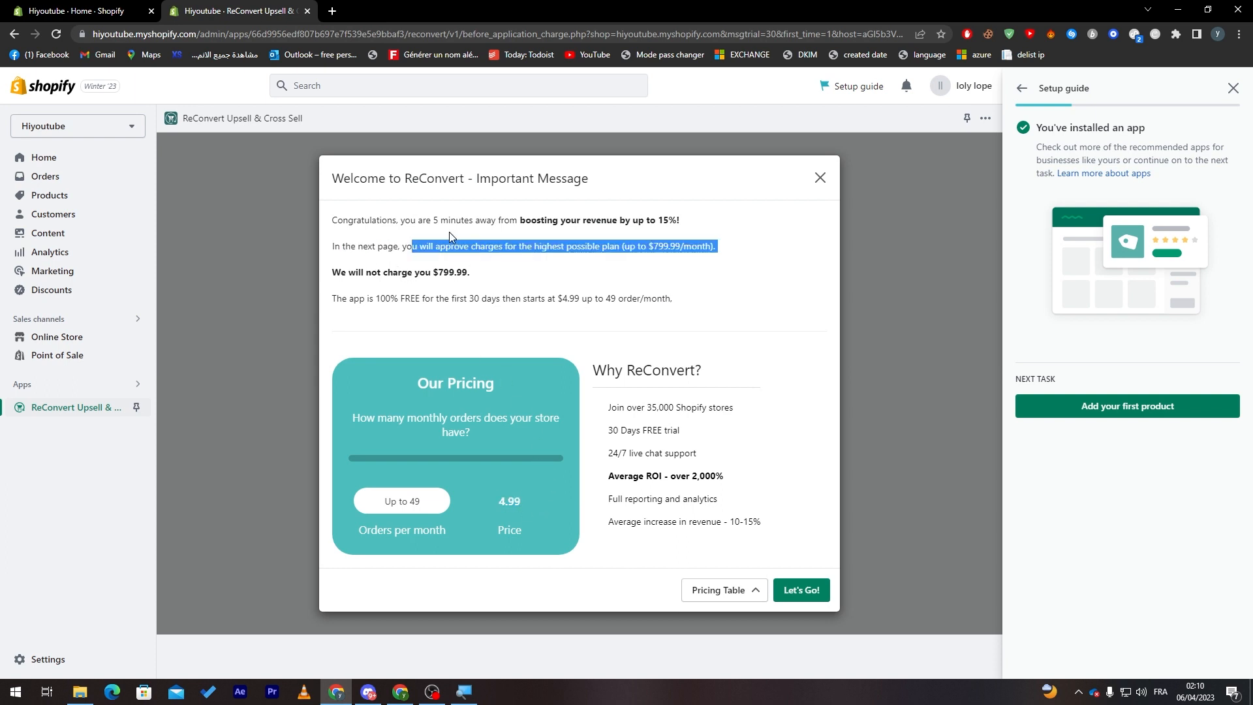
pyautogui.click(477, 228)
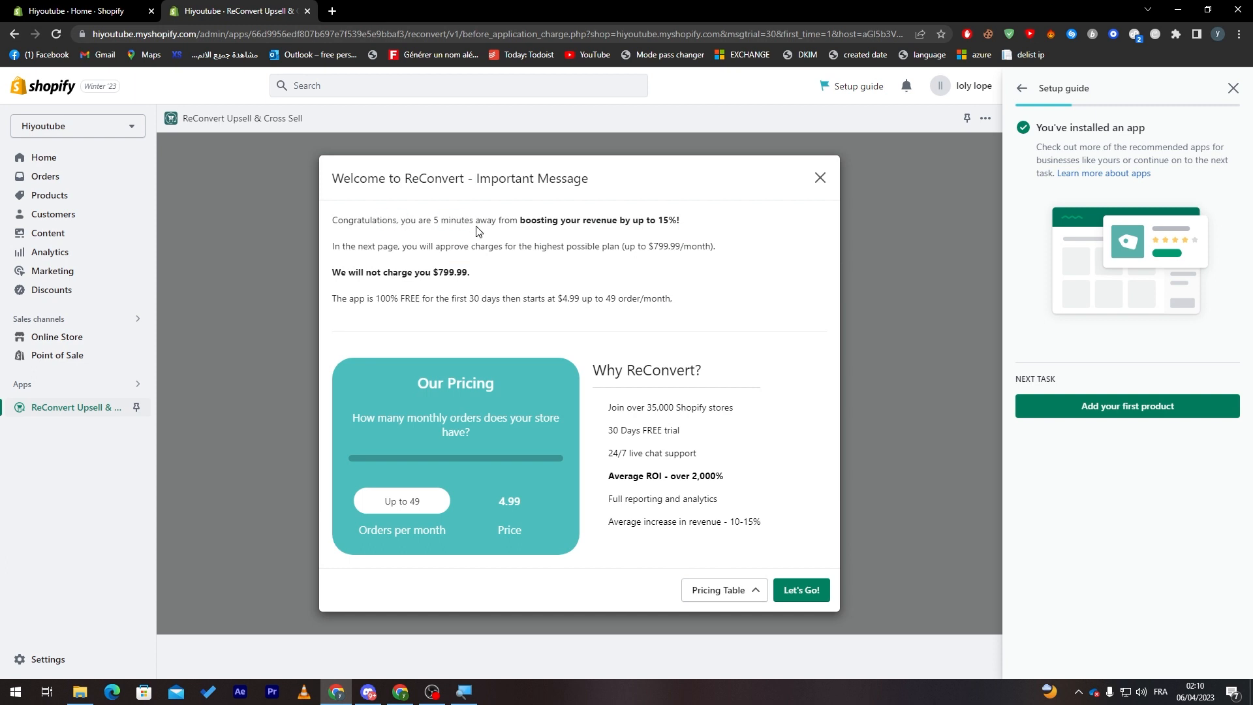
pyautogui.moveTo(648, 242)
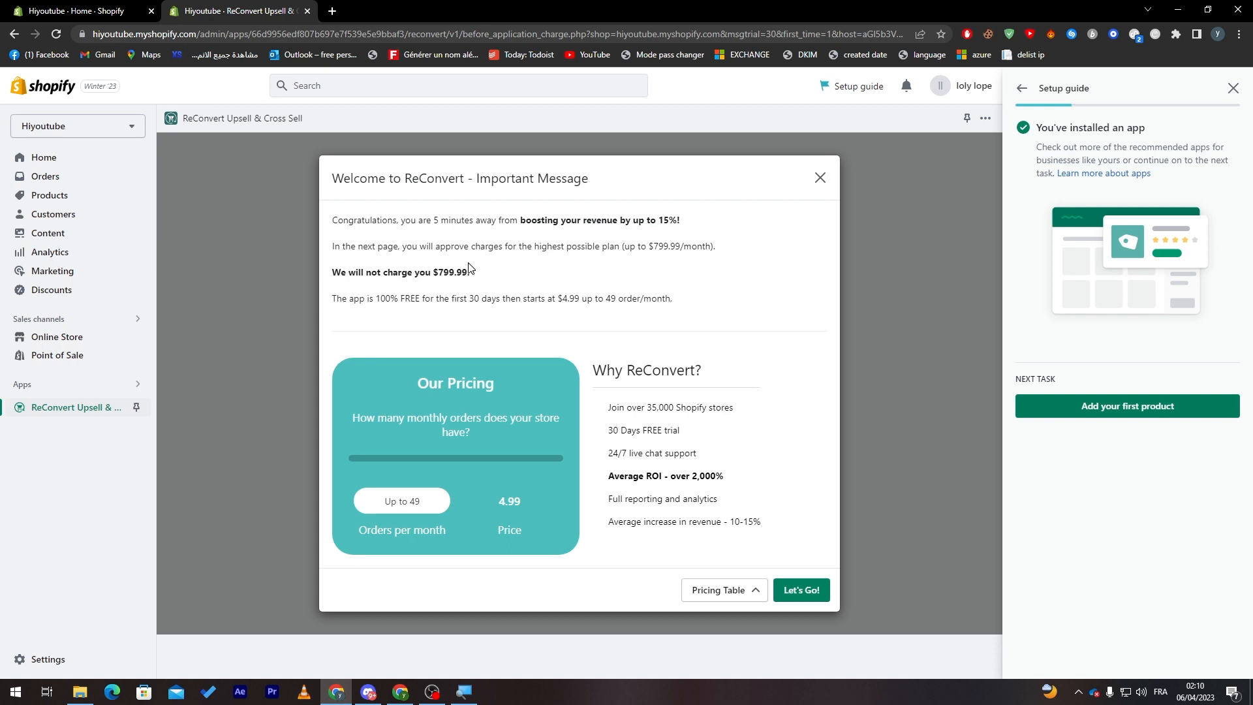
pyautogui.moveTo(522, 278)
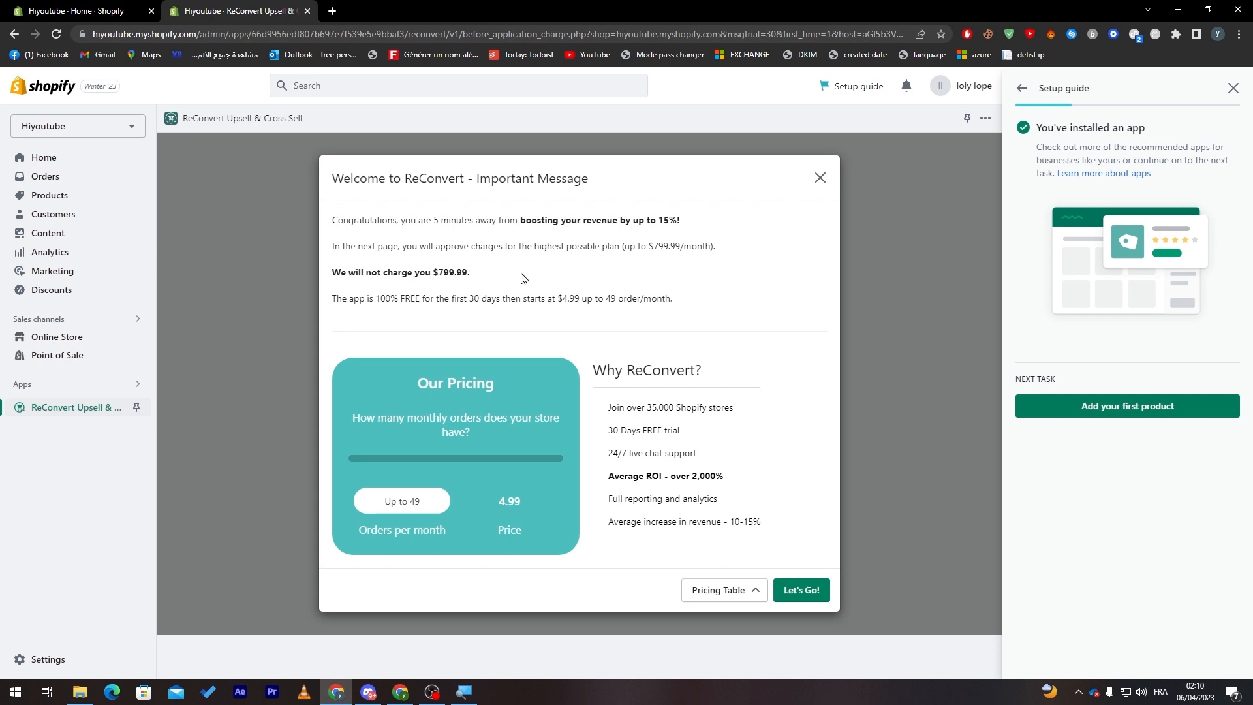
pyautogui.moveTo(641, 289)
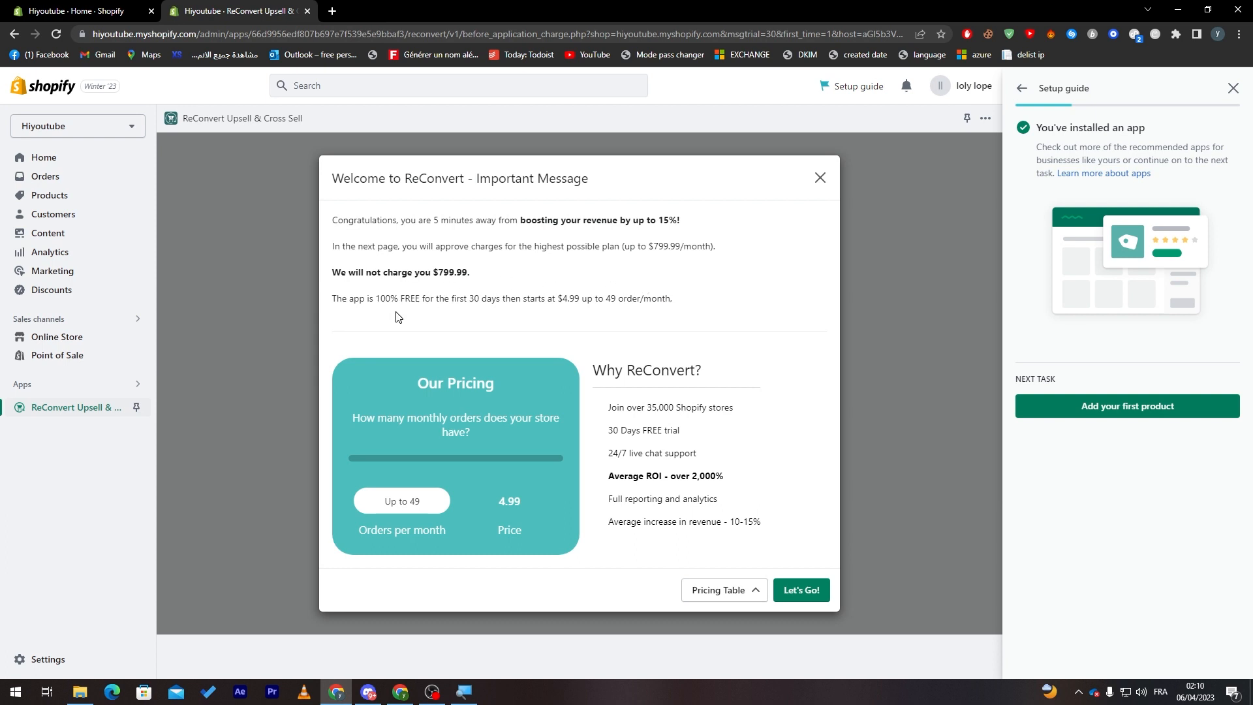
pyautogui.moveTo(415, 314)
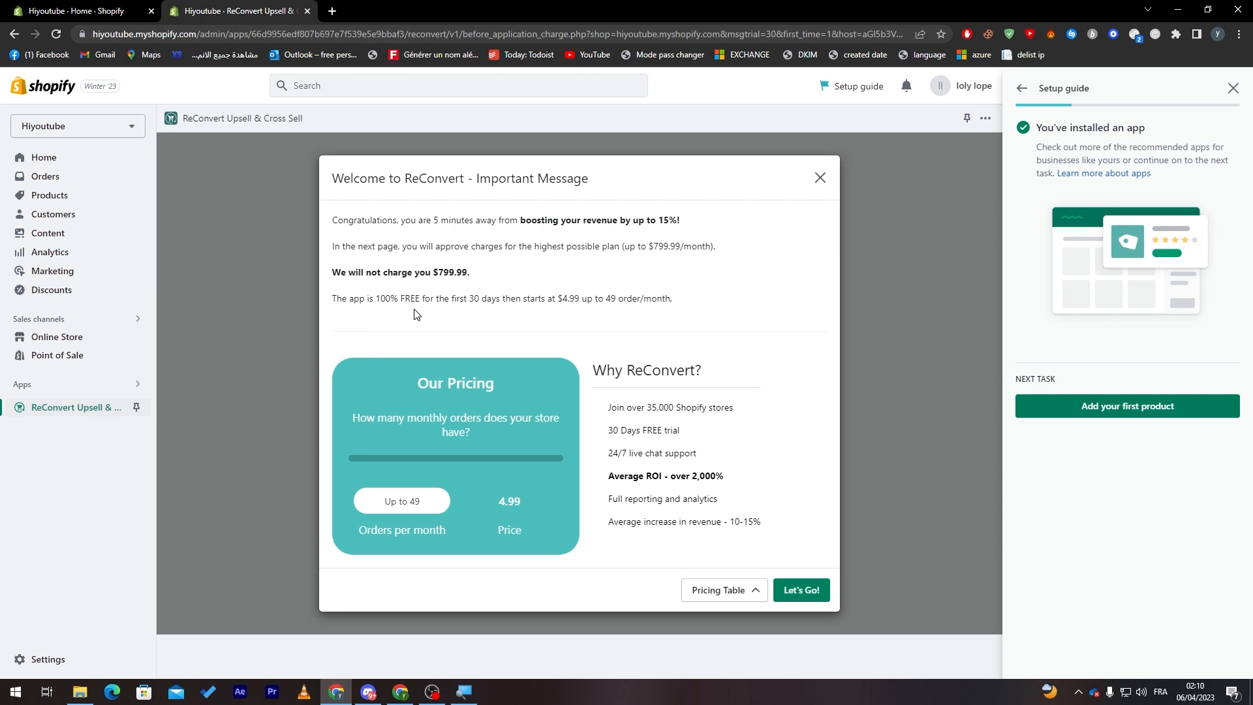
pyautogui.moveTo(494, 317)
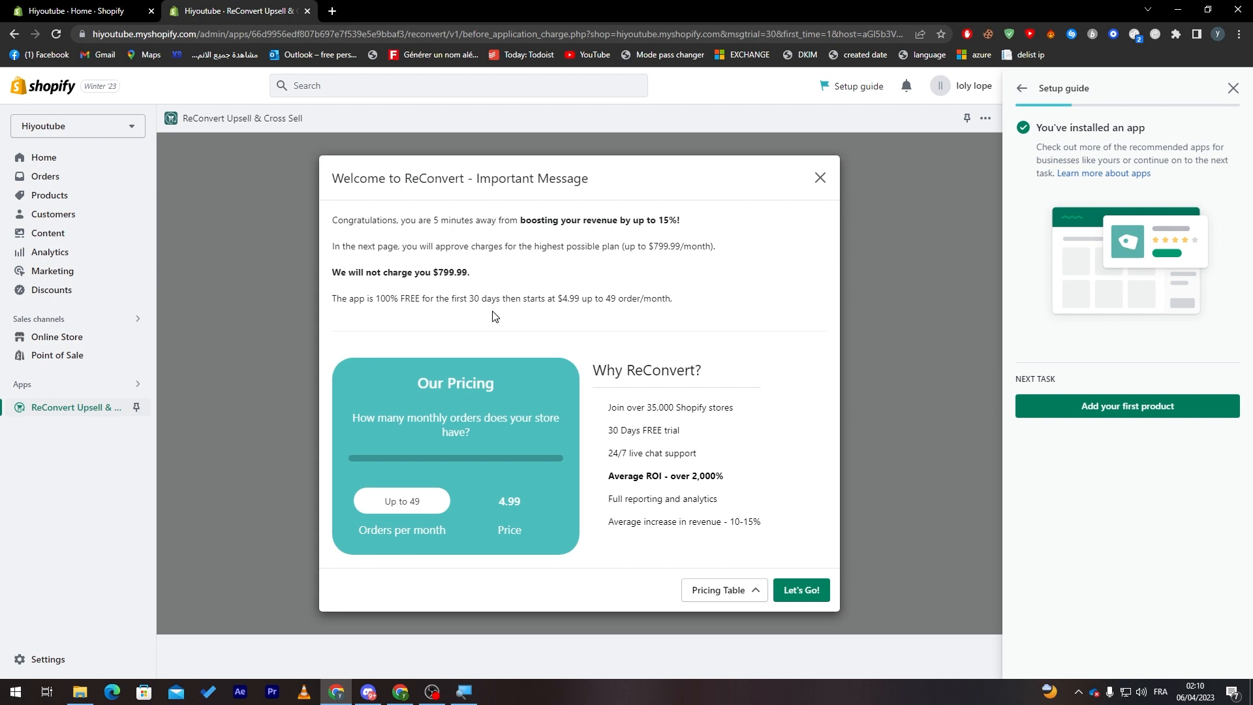
pyautogui.moveTo(558, 323)
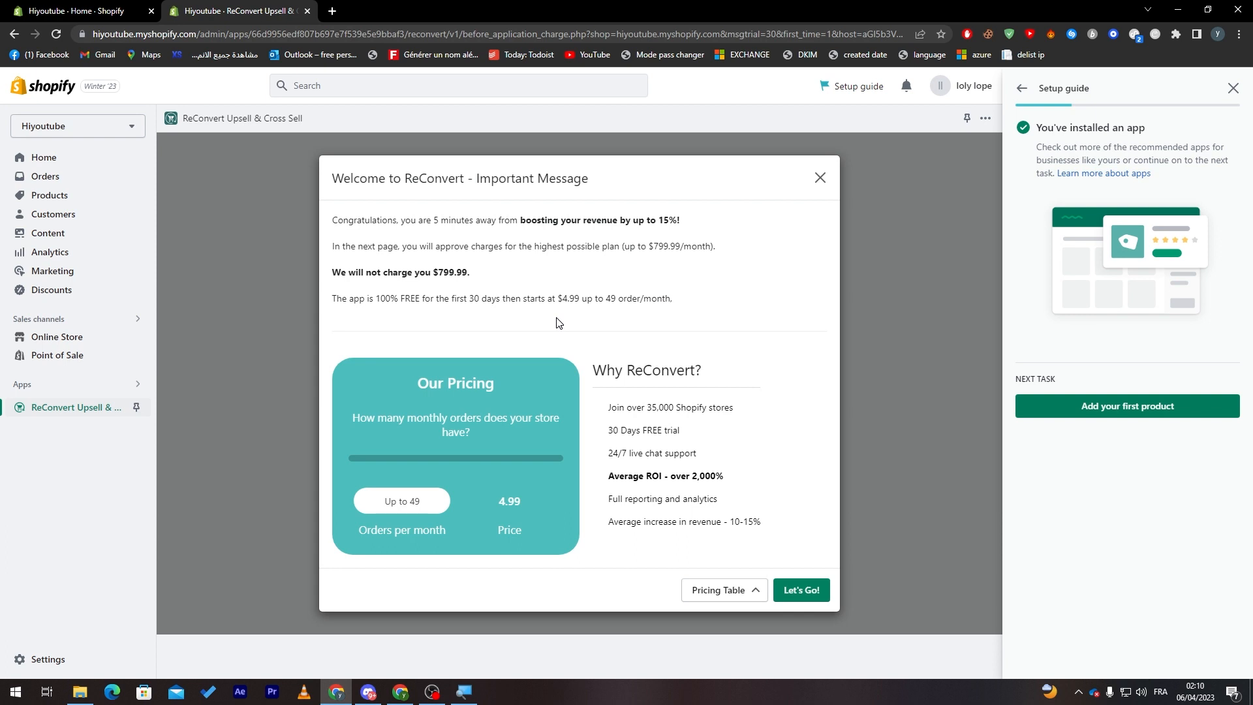
pyautogui.moveTo(570, 321)
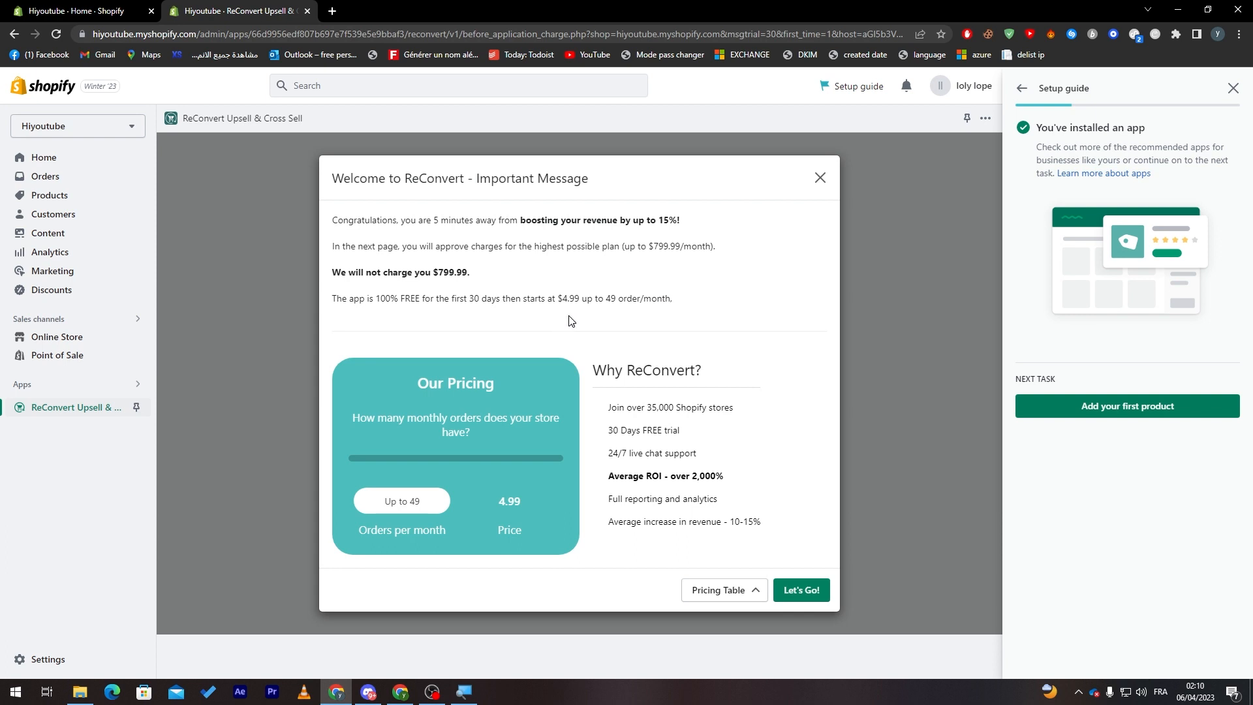
pyautogui.moveTo(631, 324)
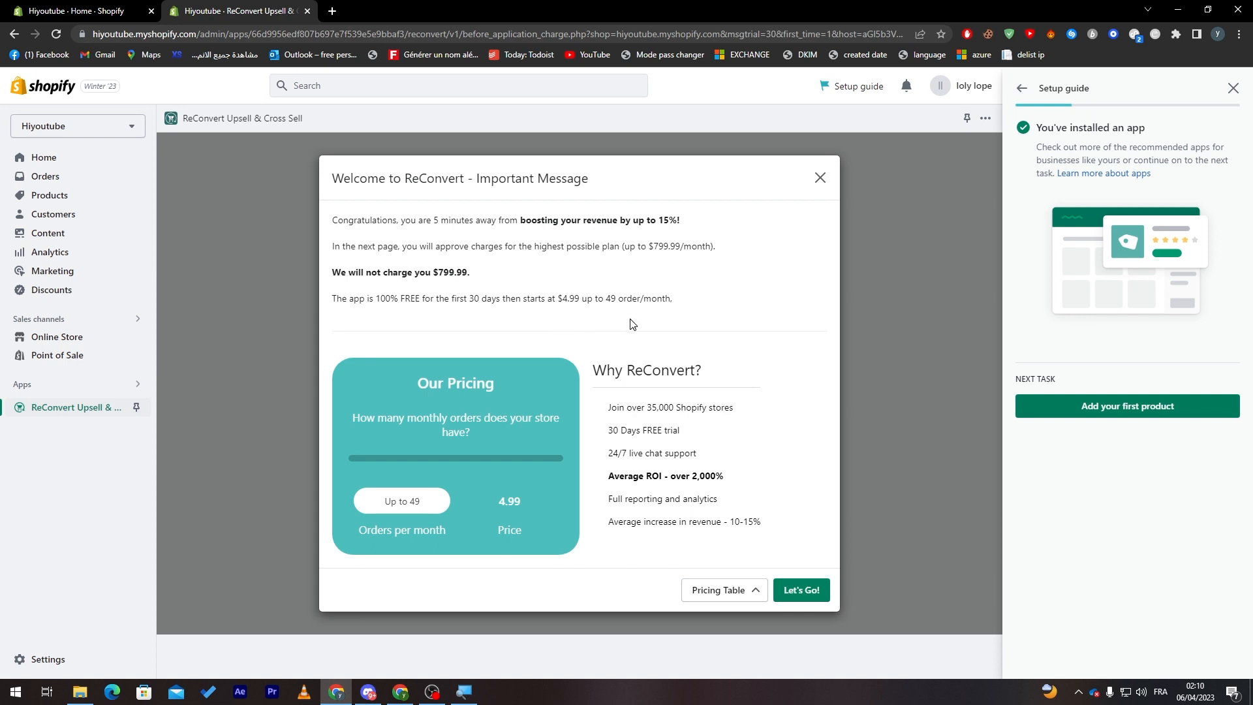
# Accept the ReConvert pricing with Let's Go and dismiss the setup guide panel.
pyautogui.click(801, 594)
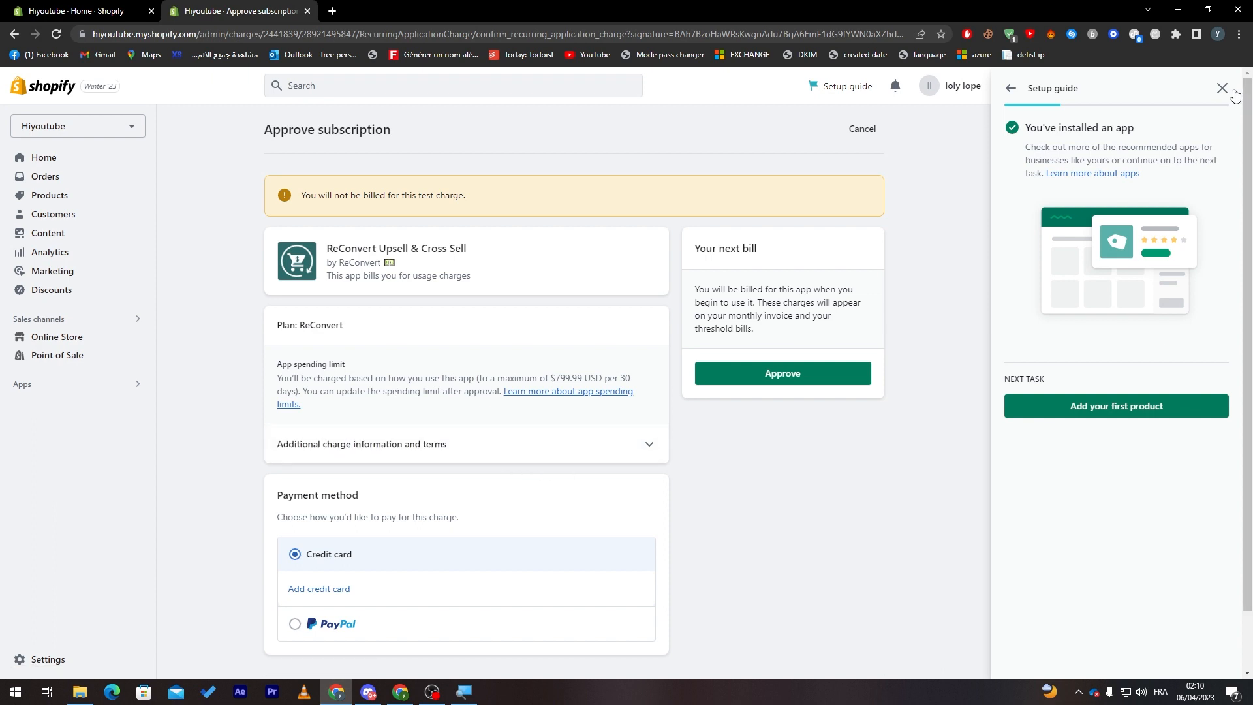
pyautogui.click(1222, 89)
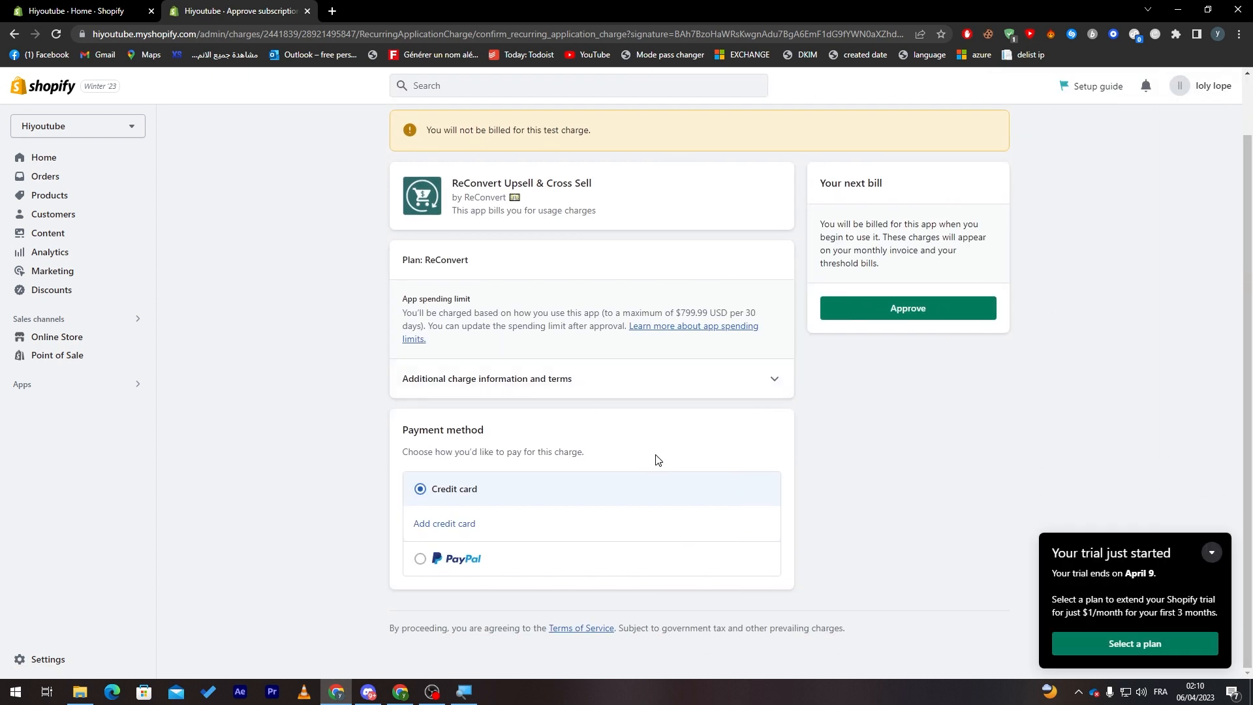
# Keep Credit card as the payment method (after trying PayPal) and cancel the Add credit card dialog.
pyautogui.click(421, 567)
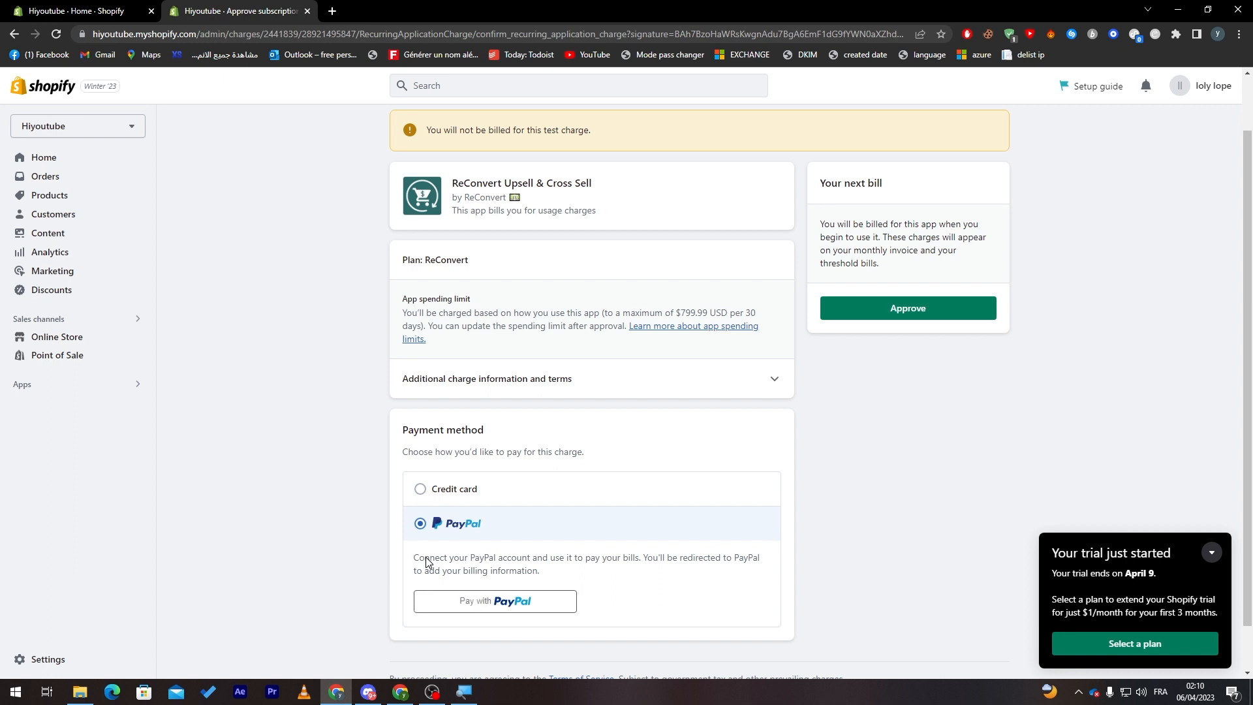
pyautogui.click(420, 488)
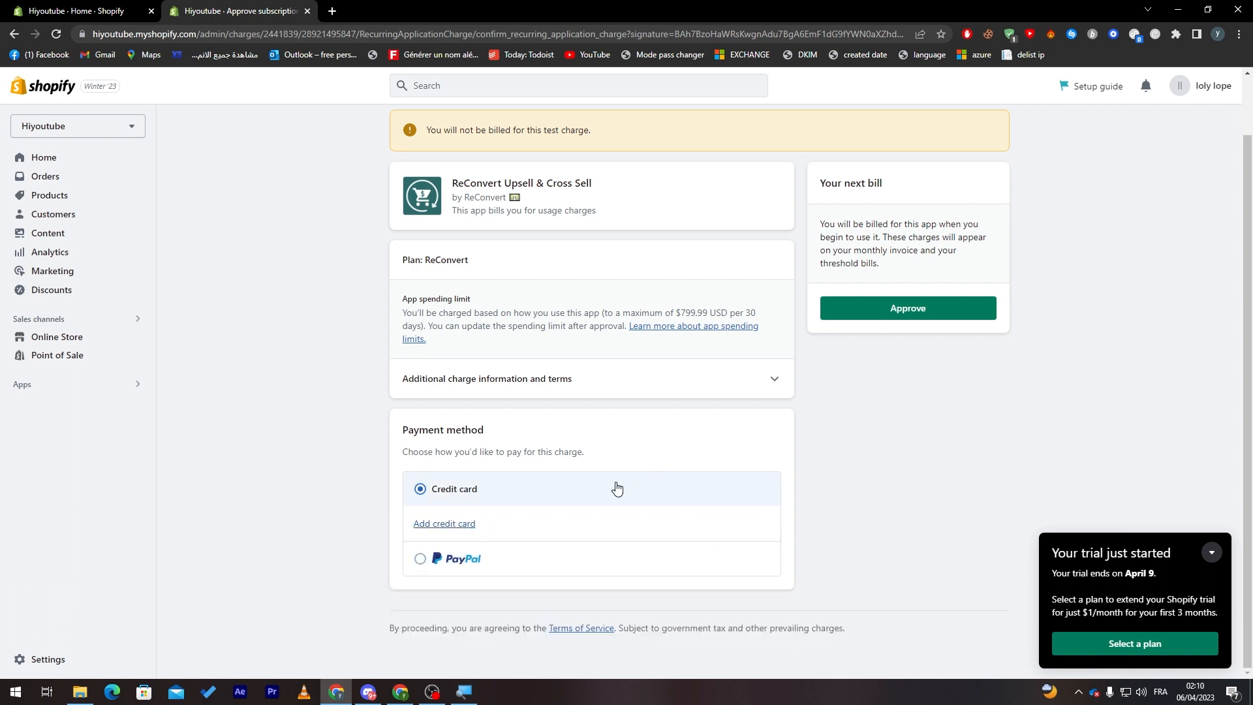
pyautogui.moveTo(592, 499)
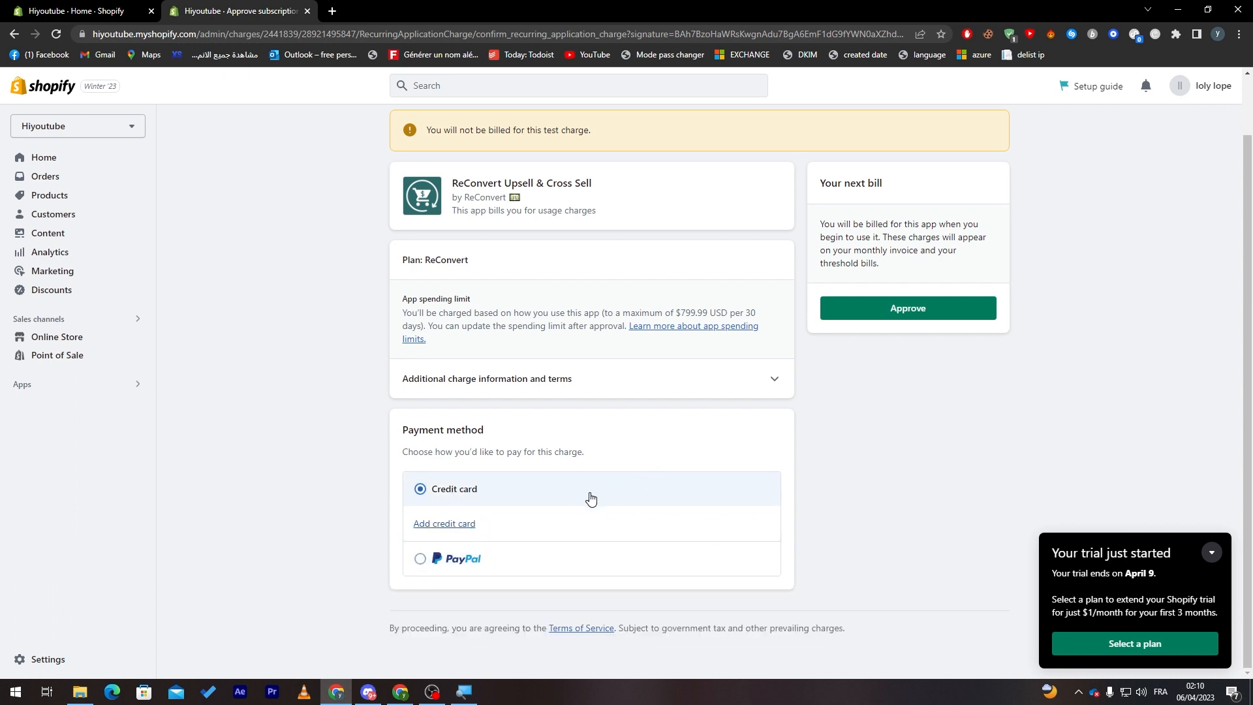
pyautogui.click(444, 524)
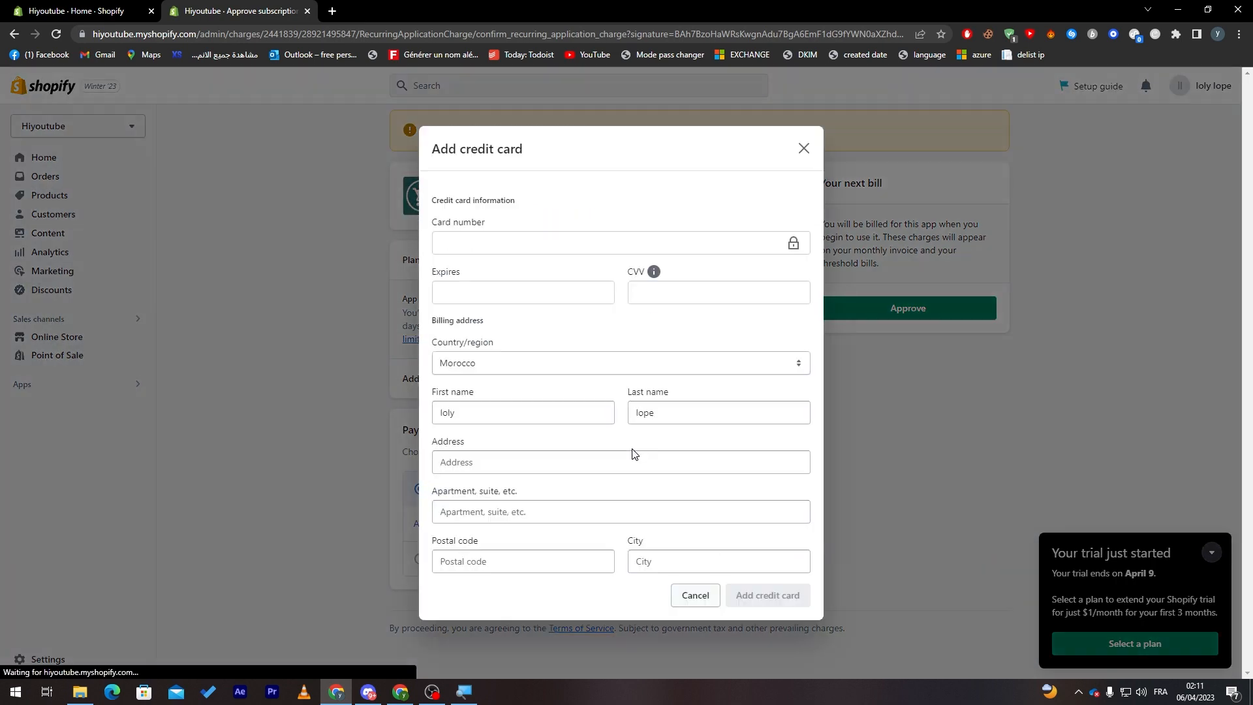
pyautogui.click(804, 149)
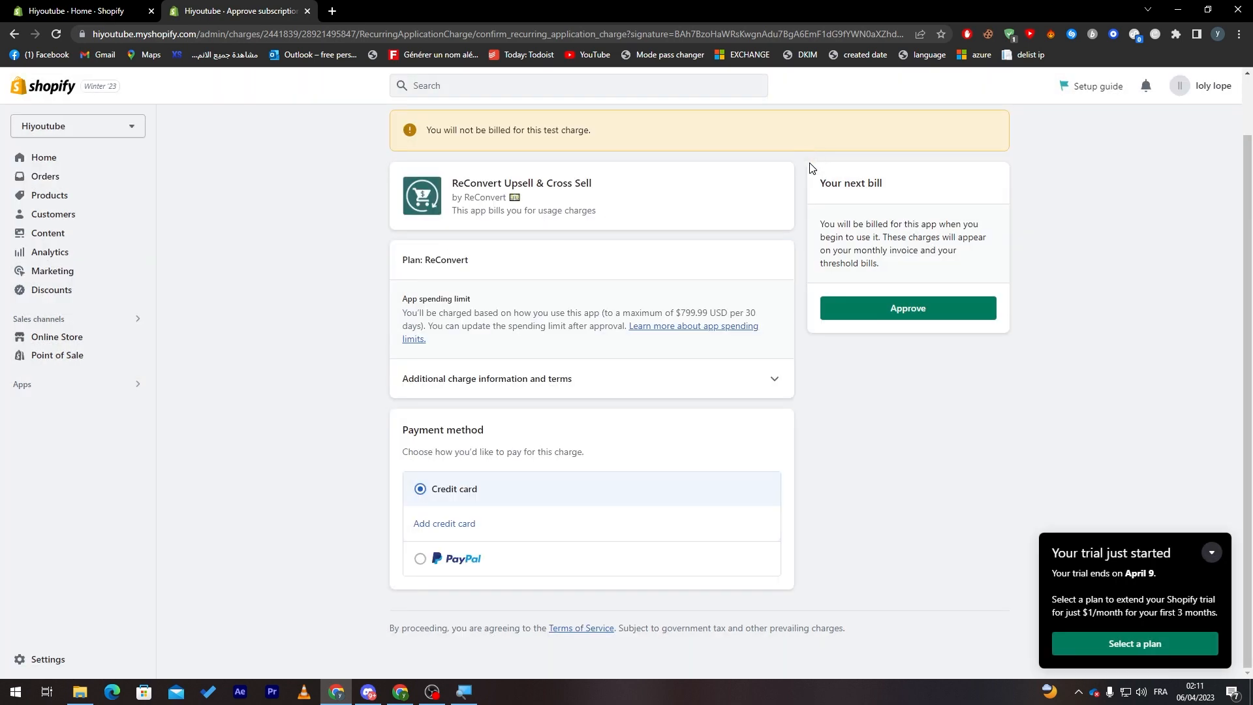
pyautogui.moveTo(1001, 241)
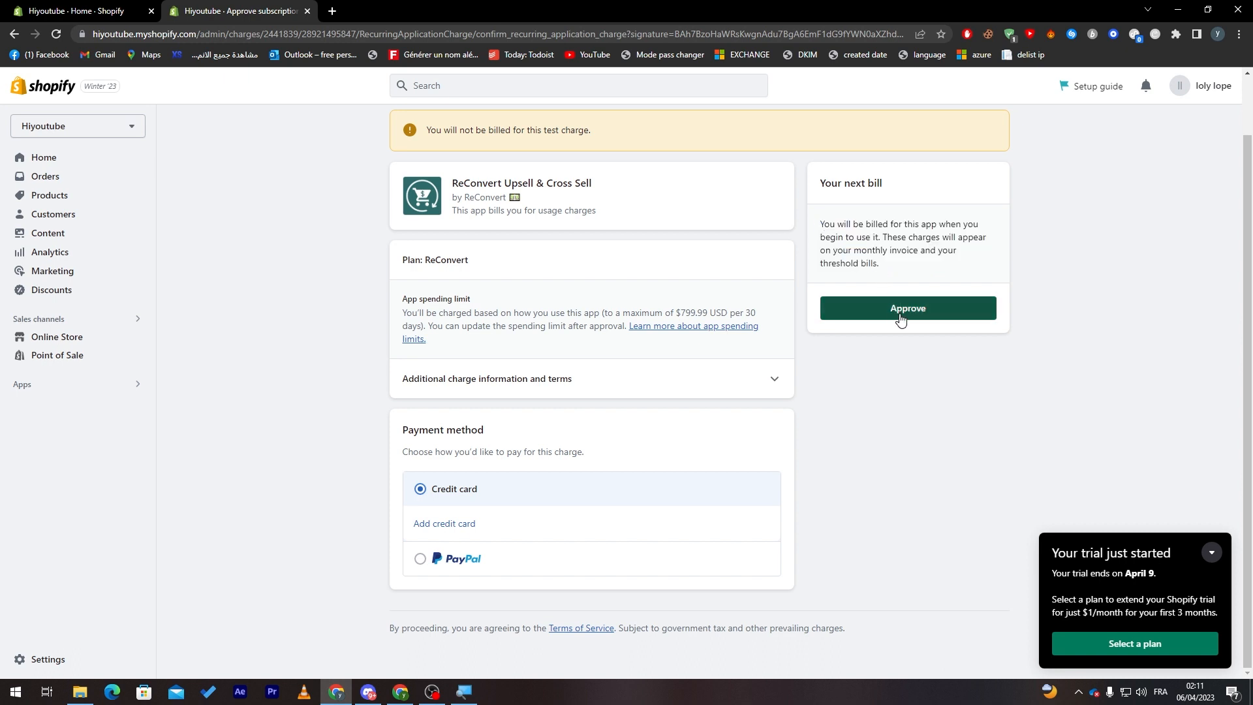
# Approve the ReConvert subscription, dismiss the chat popup and go to the checkout post-purchase settings.
pyautogui.click(908, 309)
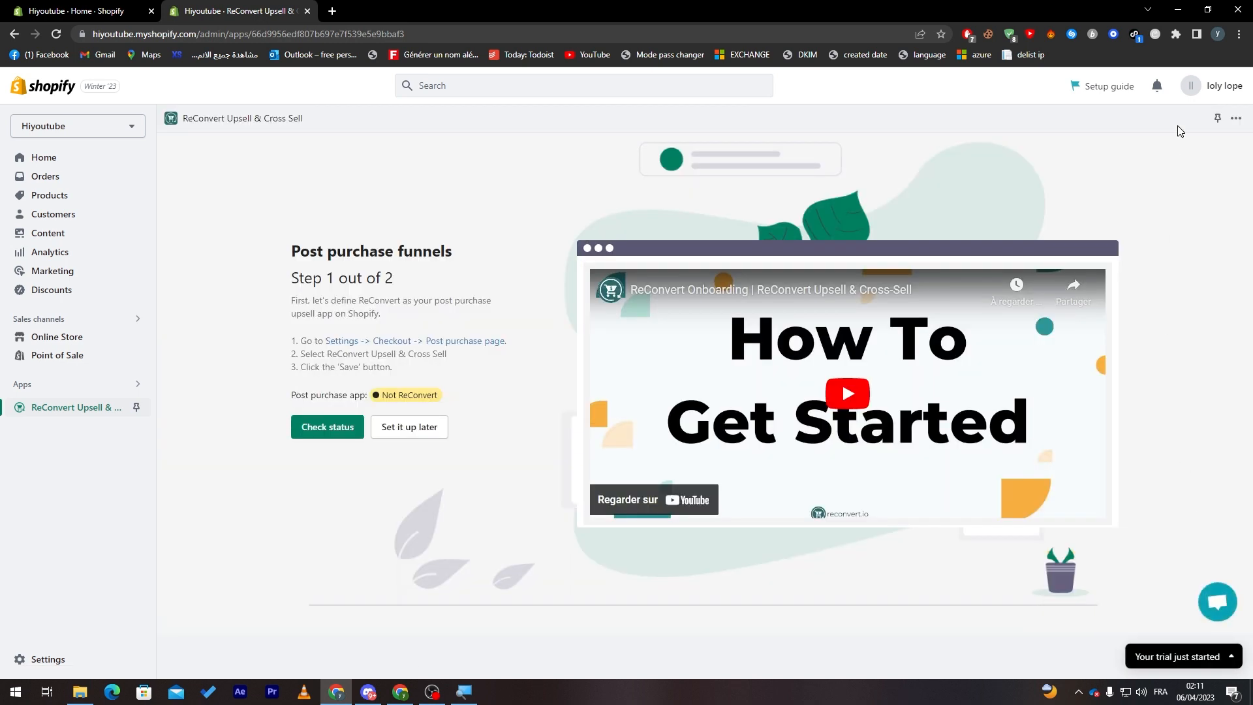
pyautogui.click(1218, 602)
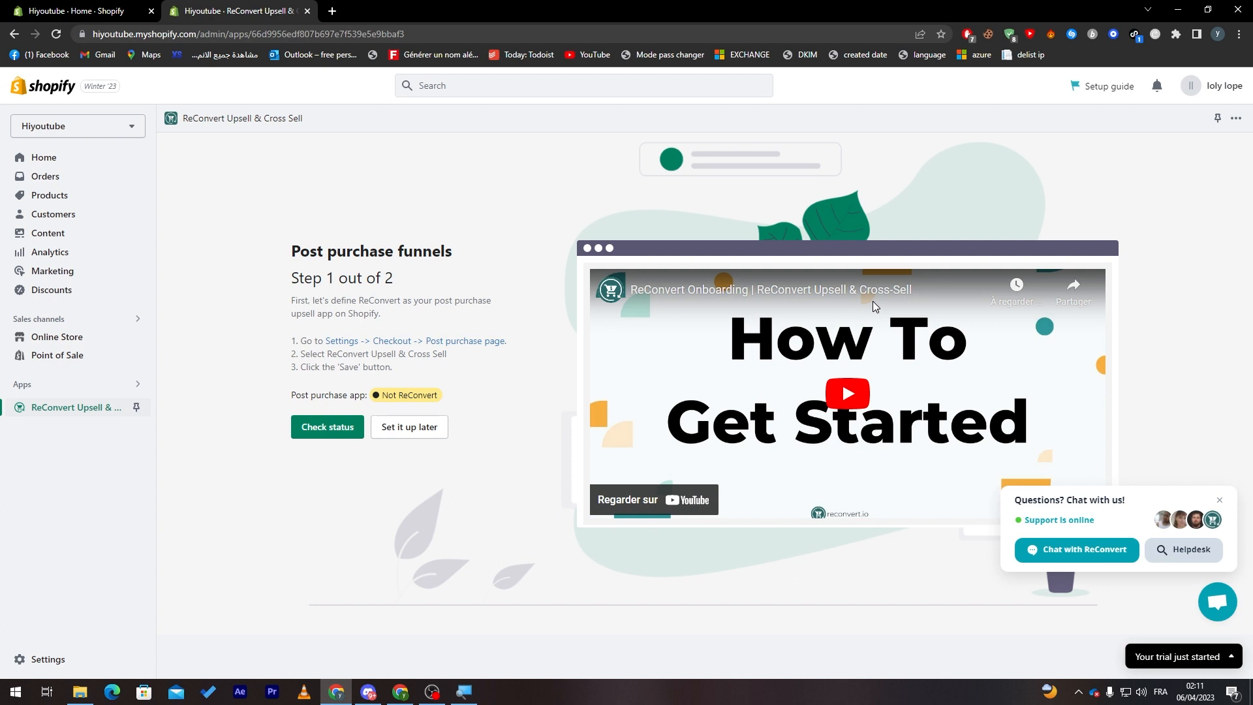
pyautogui.moveTo(1122, 416)
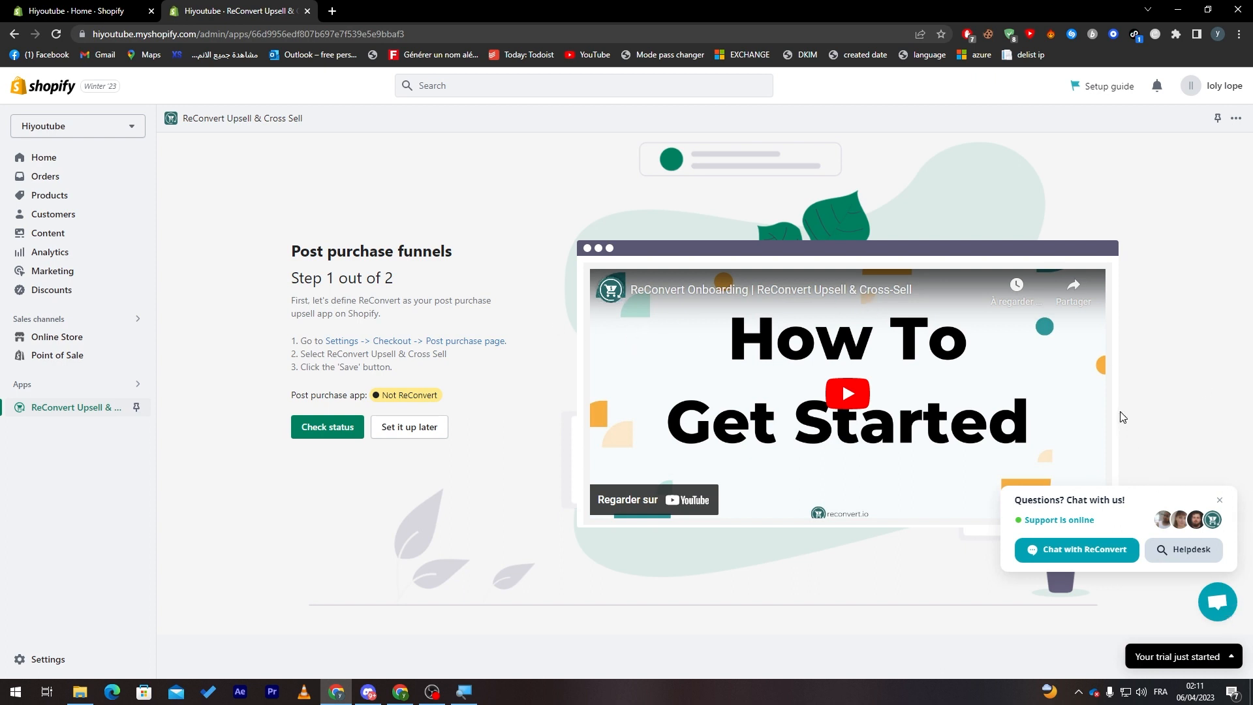
pyautogui.click(1218, 500)
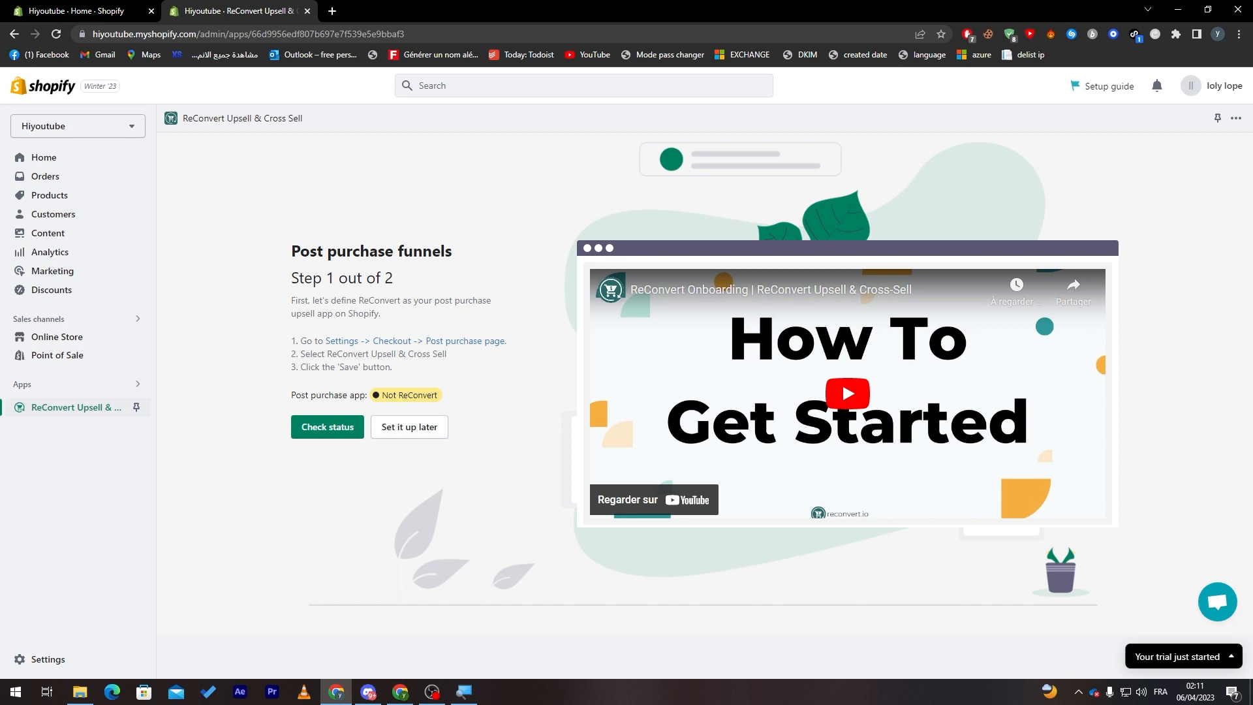
pyautogui.moveTo(267, 409)
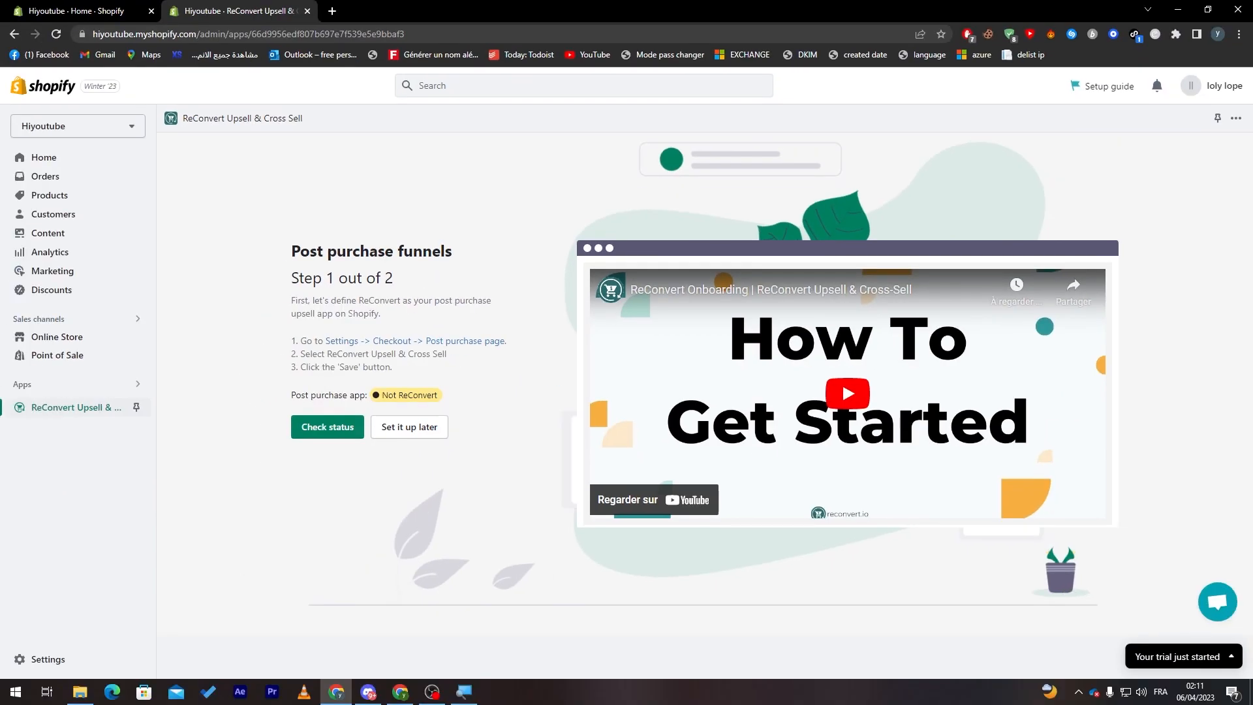
pyautogui.click(413, 341)
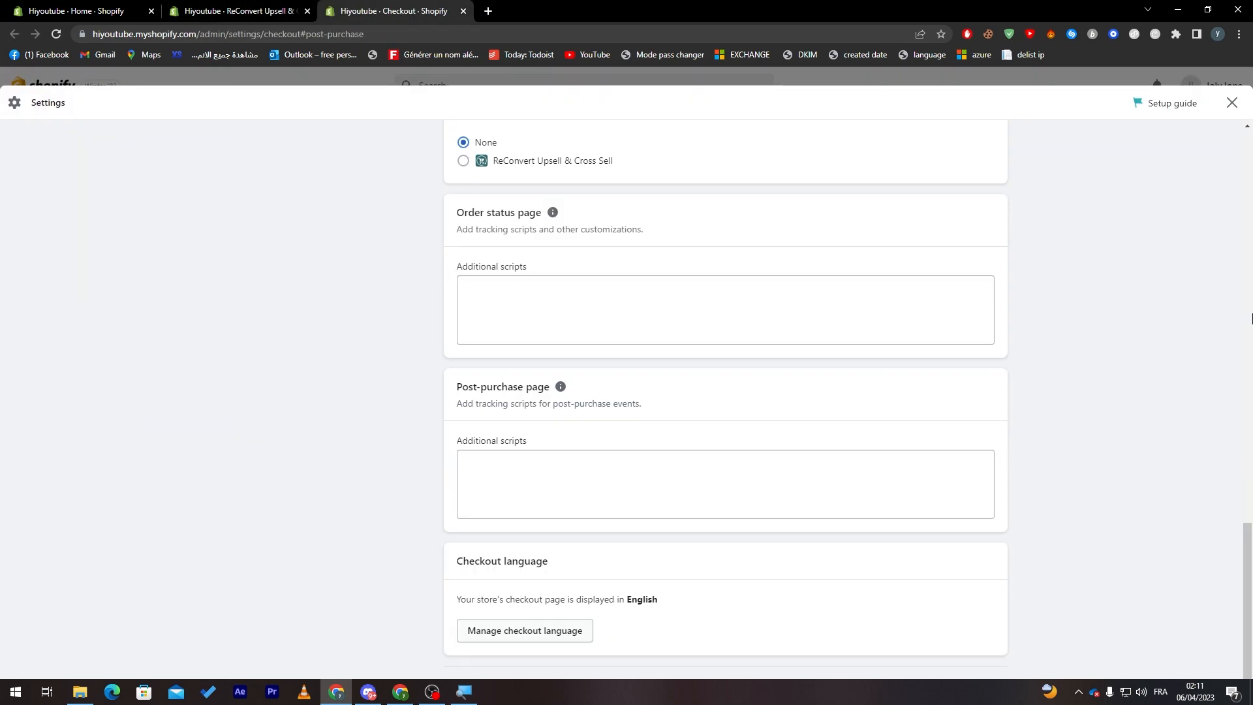
# Set ReConvert as the post-purchase page app in checkout settings and save.
pyautogui.scroll(3)
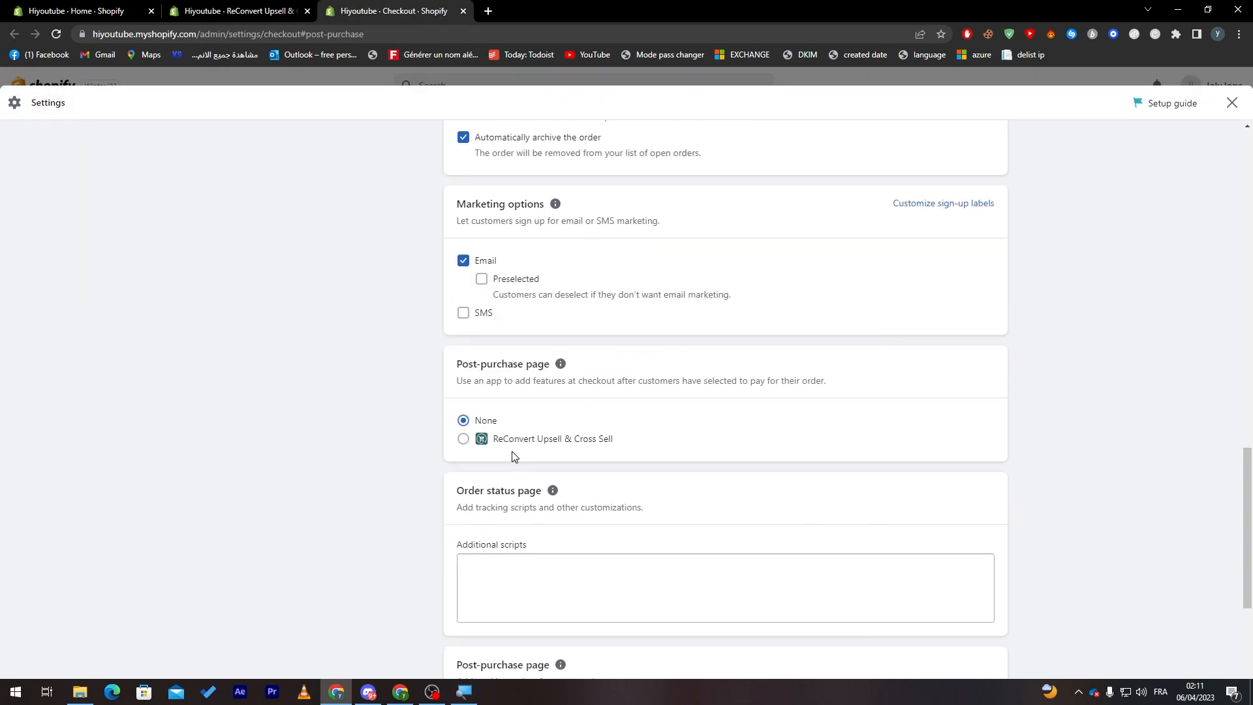
pyautogui.click(463, 439)
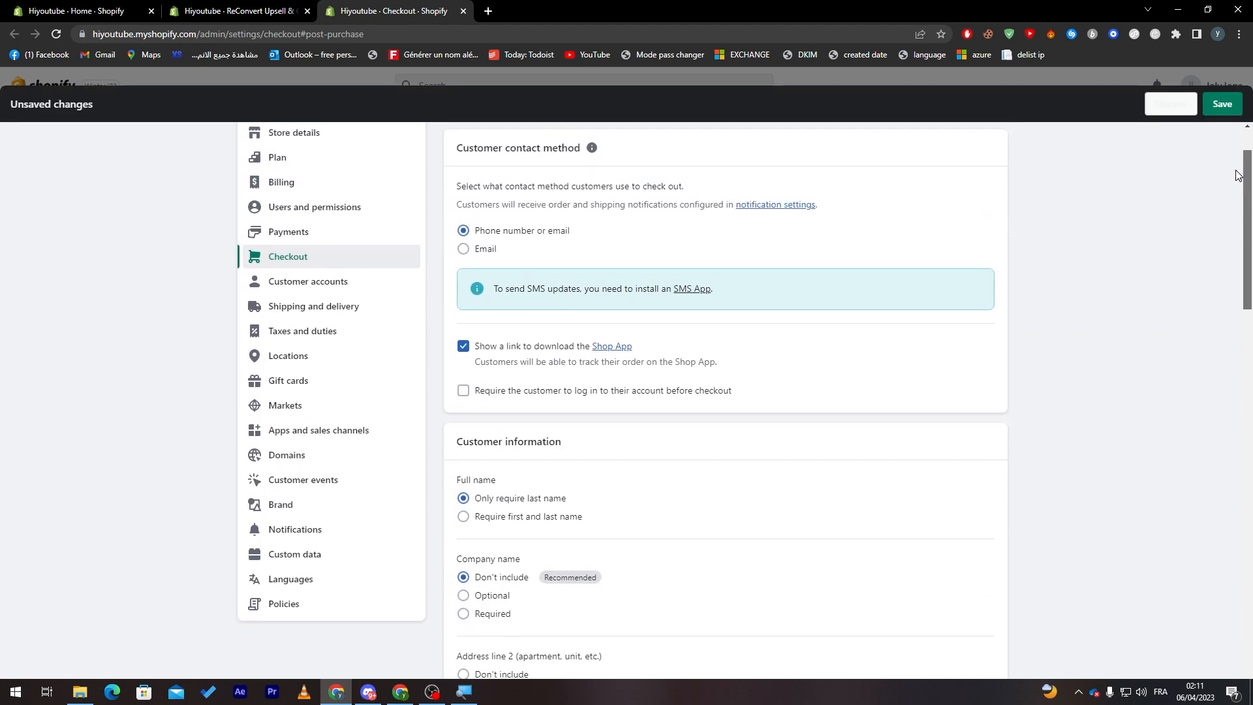
pyautogui.scroll(-3)
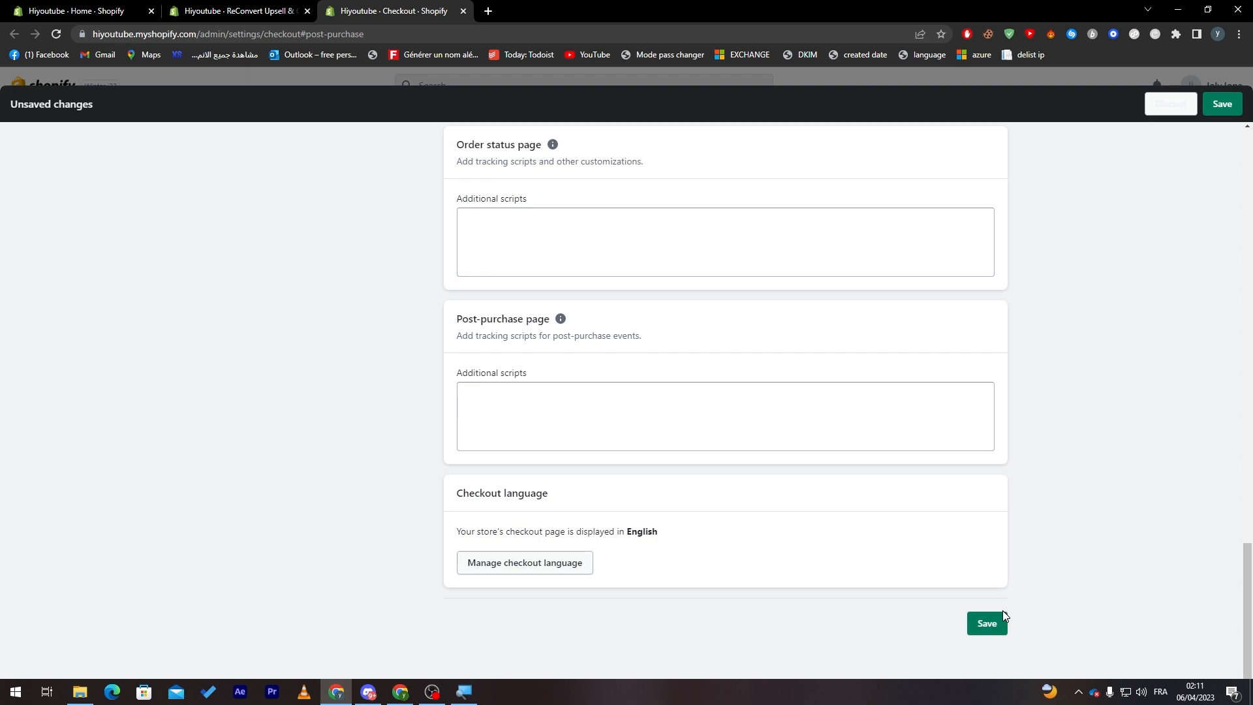
pyautogui.click(986, 625)
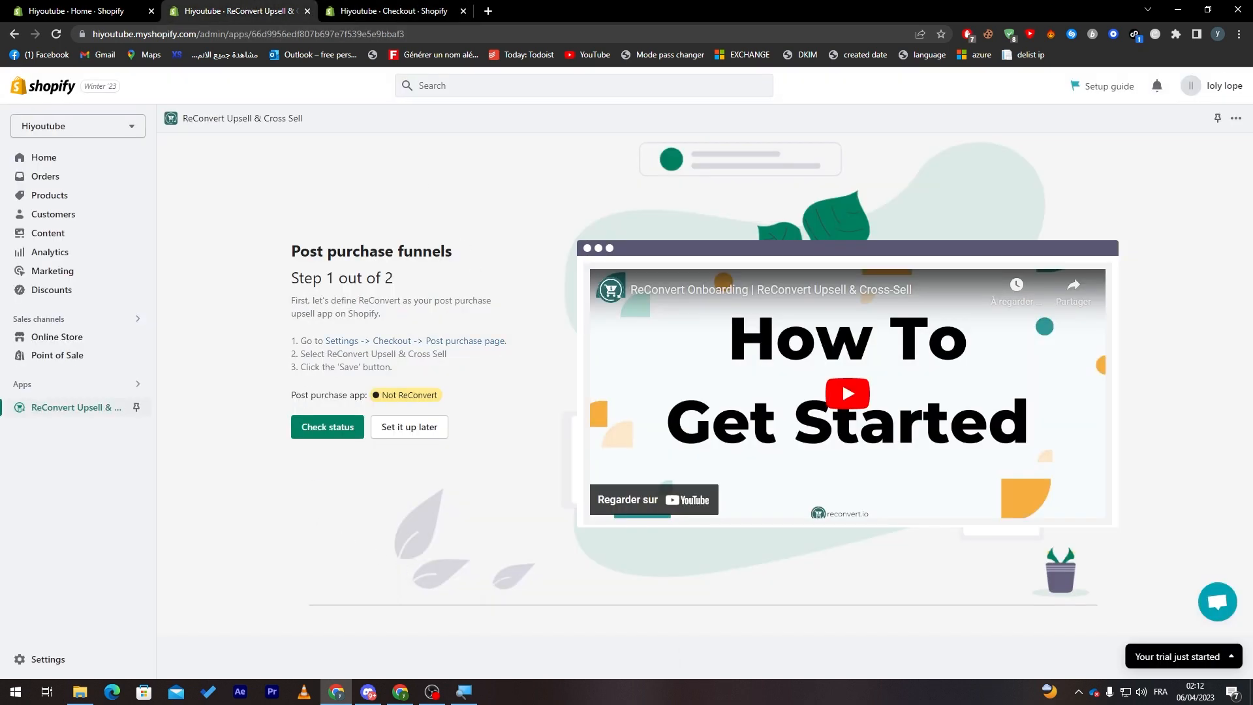
pyautogui.moveTo(281, 510)
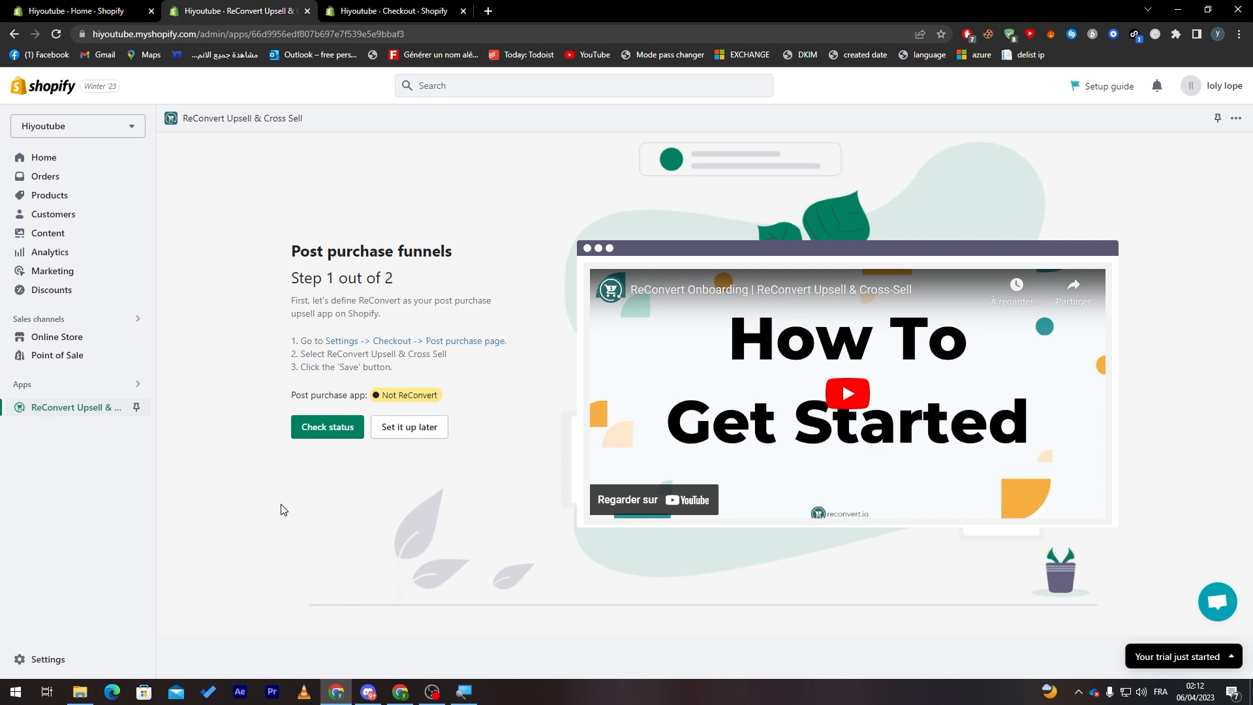
# Return to the ReConvert app page and start setting up a post-purchase funnel.
pyautogui.click(326, 430)
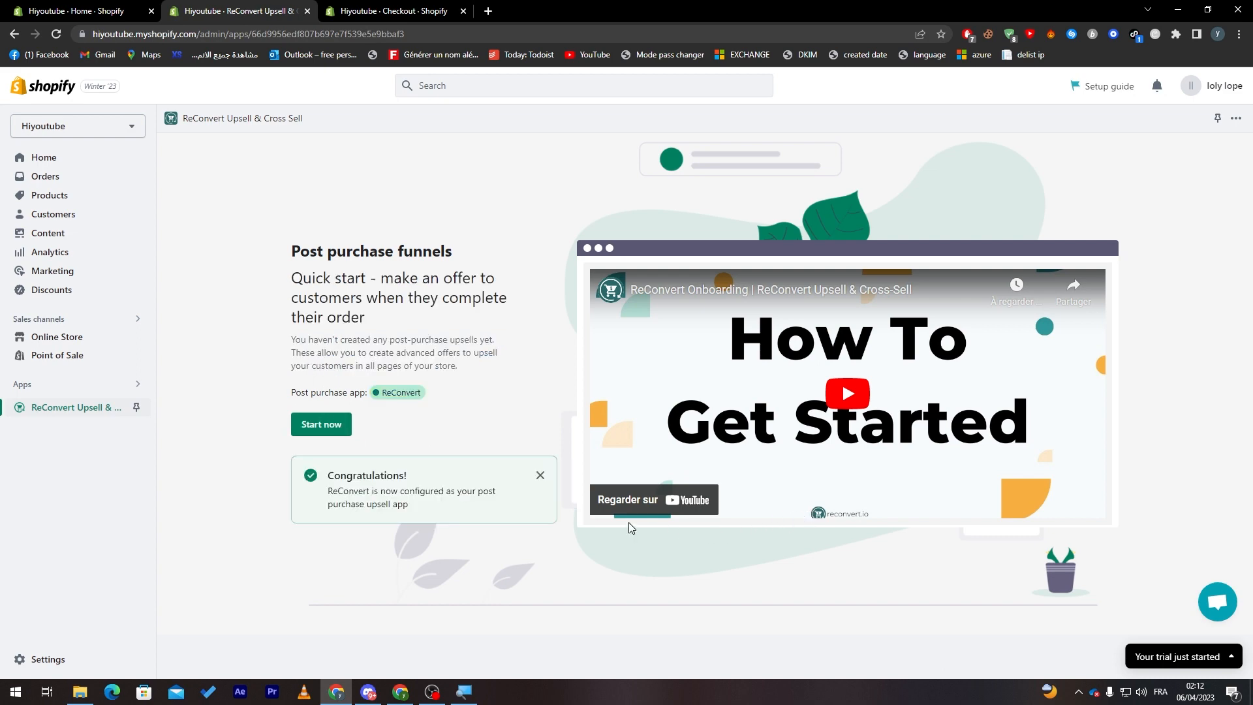
pyautogui.click(320, 425)
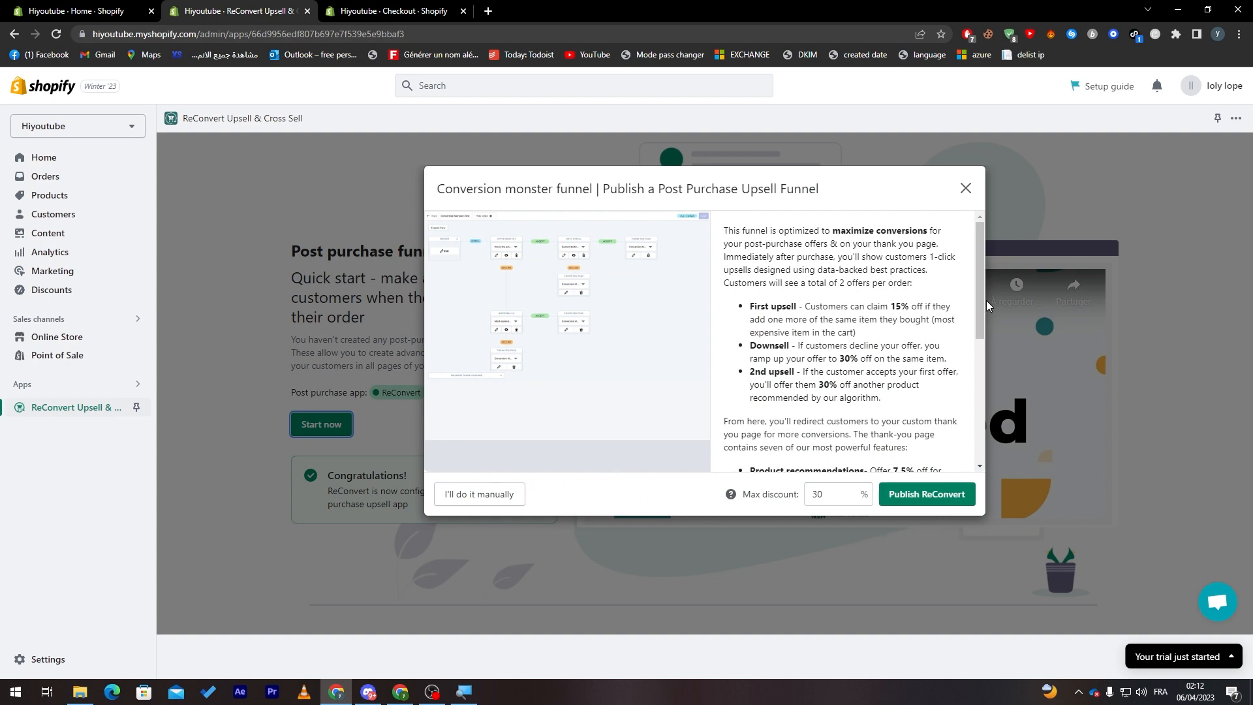
# Publish the Conversion monster funnel, keeping the max discount at 30%.
pyautogui.scroll(-3)
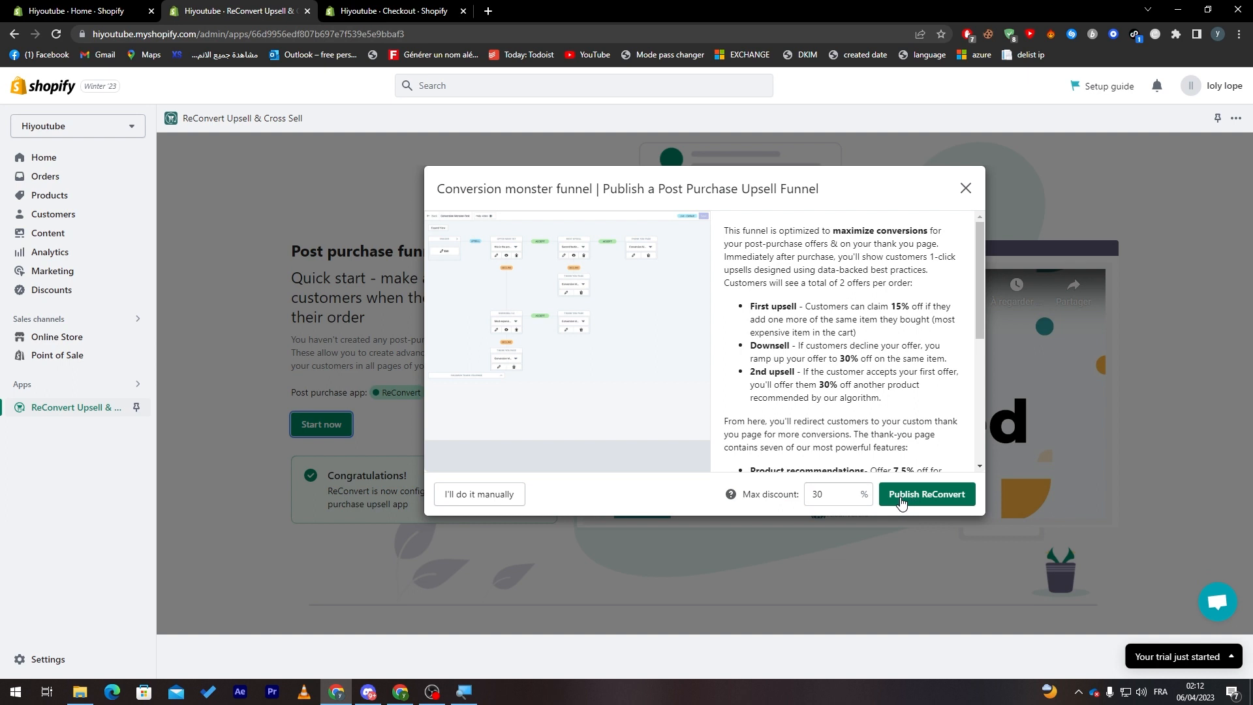
pyautogui.click(925, 494)
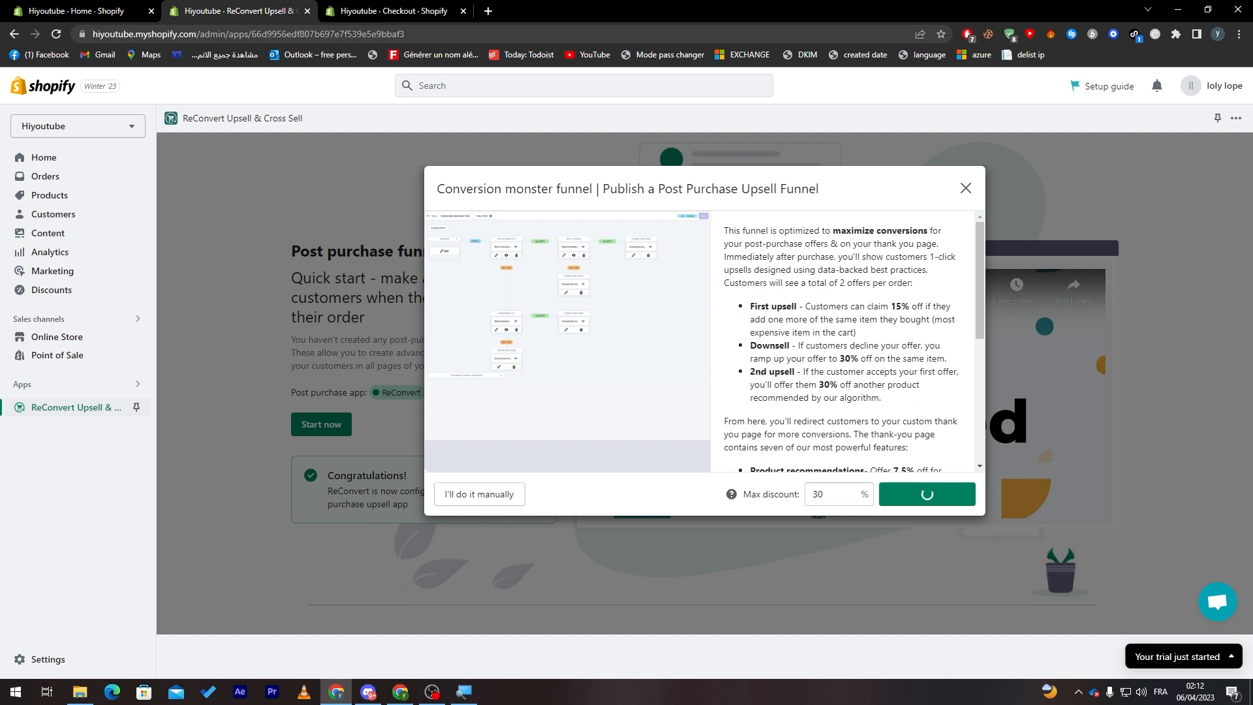
pyautogui.click(926, 493)
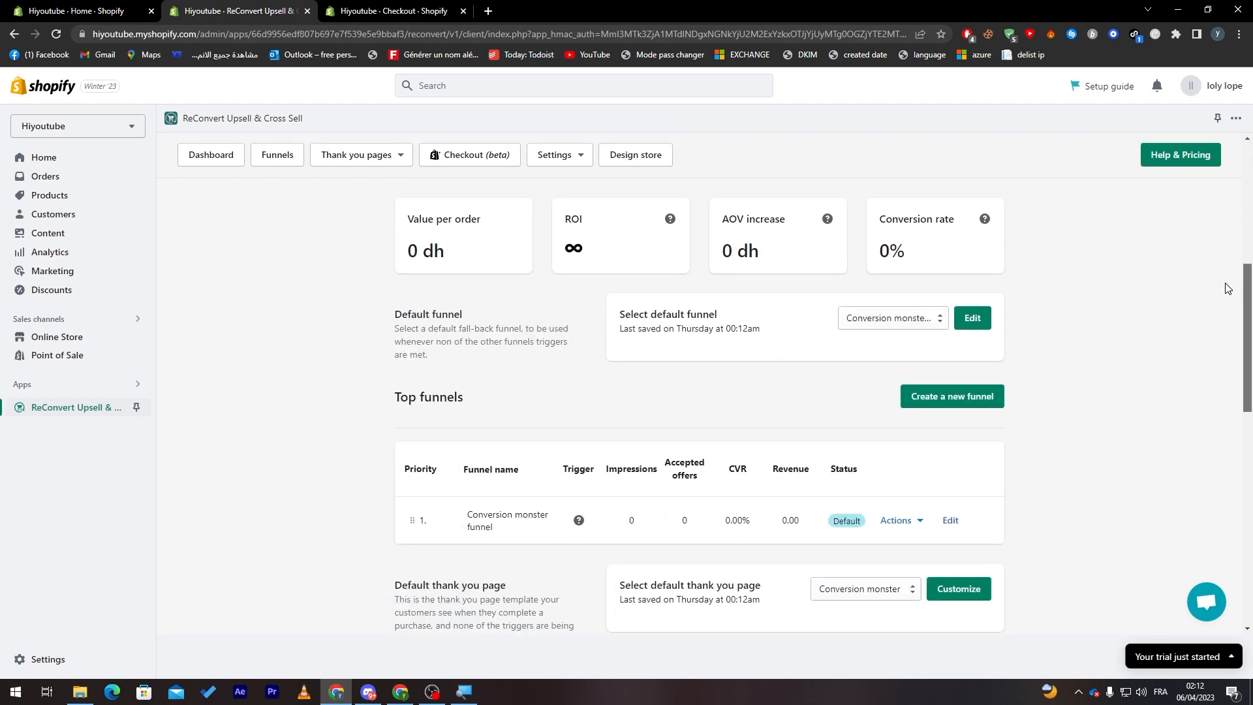
# Edit the Conversion monster funnel from the Top funnels table to load it in the funnel editor.
pyautogui.scroll(-3)
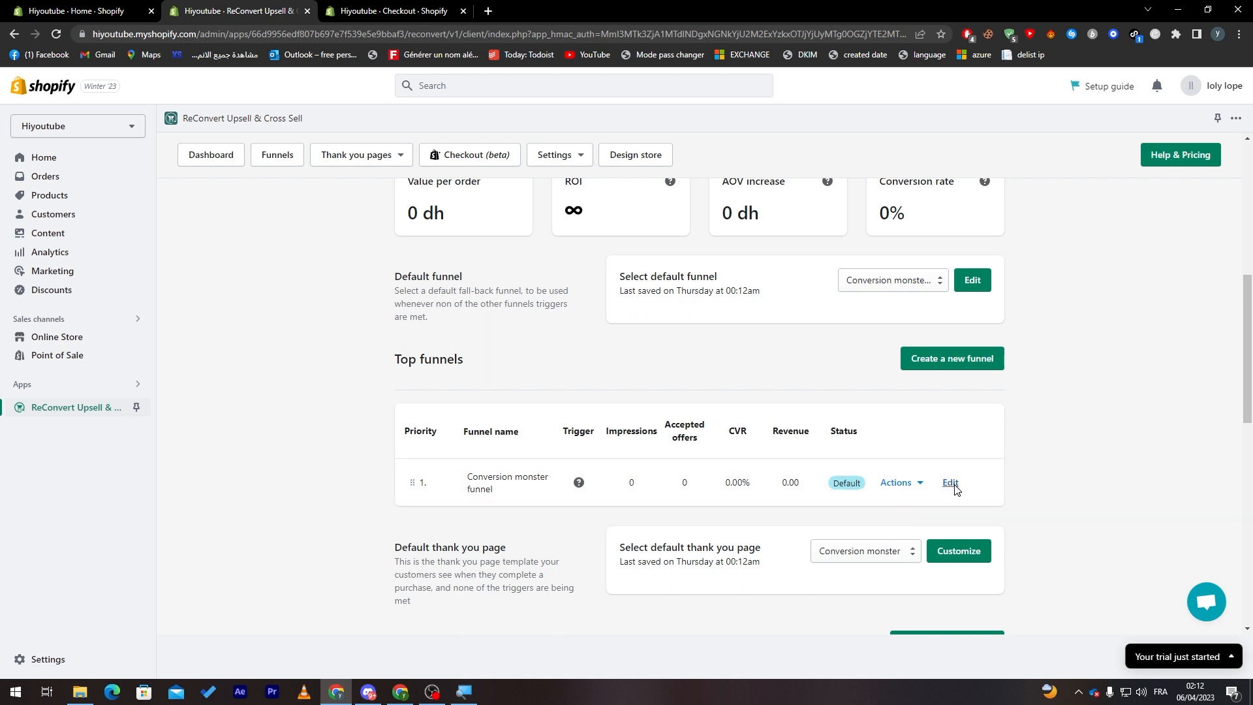
pyautogui.click(951, 483)
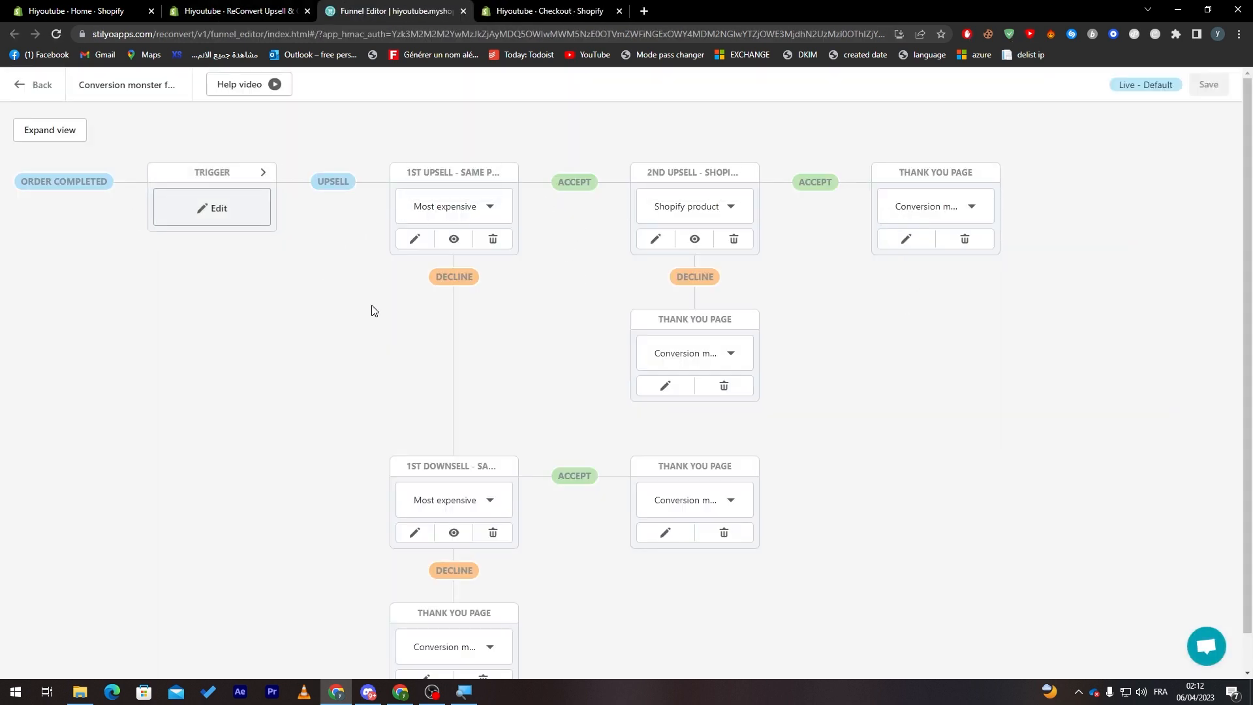
pyautogui.moveTo(480, 176)
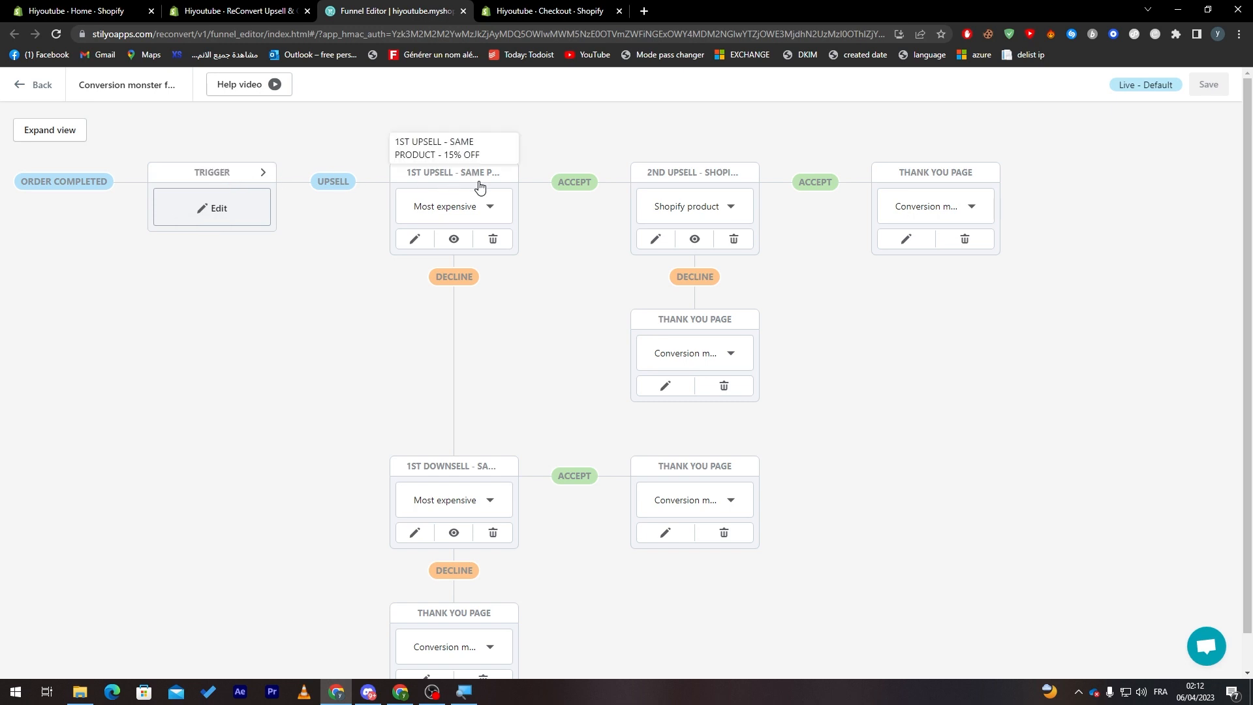
pyautogui.moveTo(1089, 282)
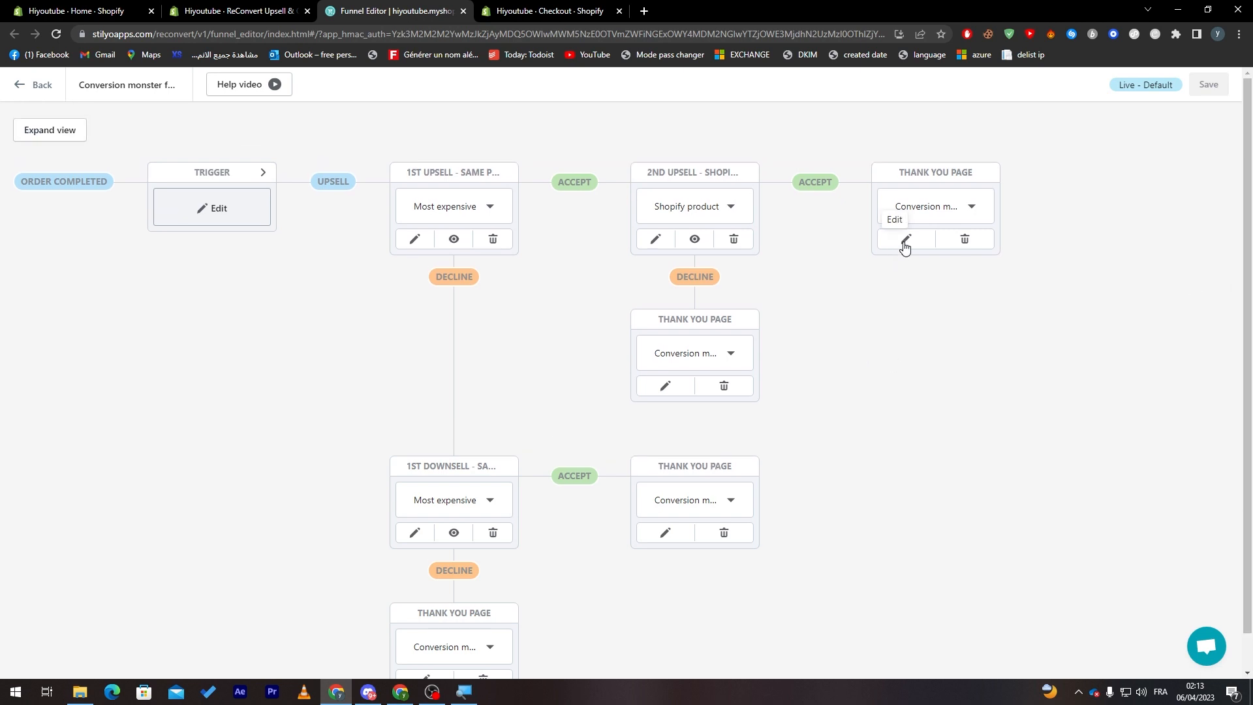
# Edit the Thank You Page block that follows the 2nd upsell in the funnel map.
pyautogui.click(905, 241)
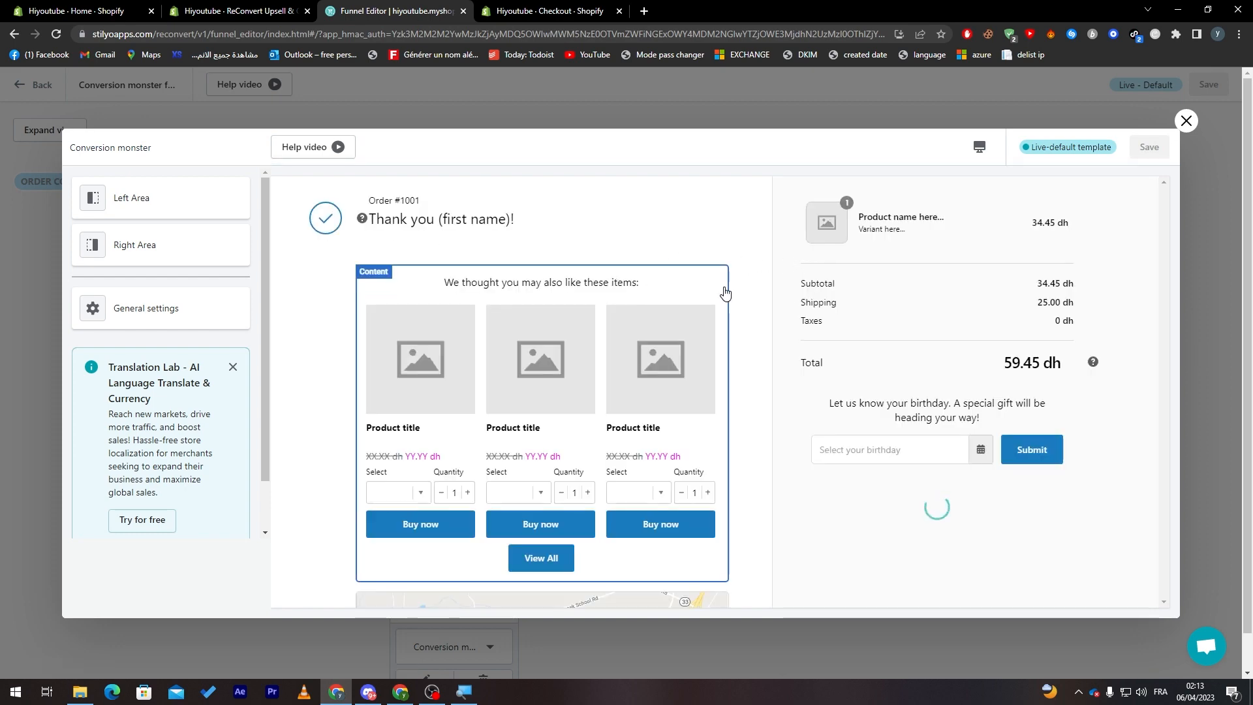
# Scroll through the thank you page template preview and close its editor back to the funnel map.
pyautogui.scroll(-3)
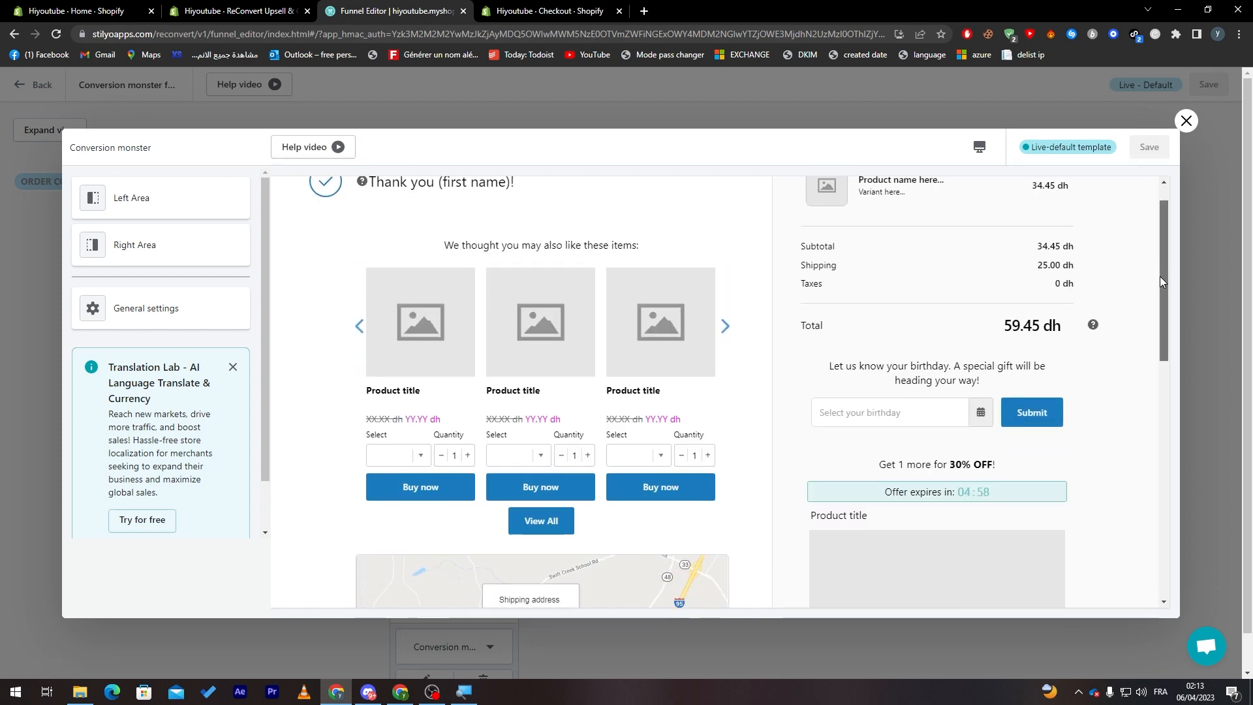
pyautogui.scroll(-3)
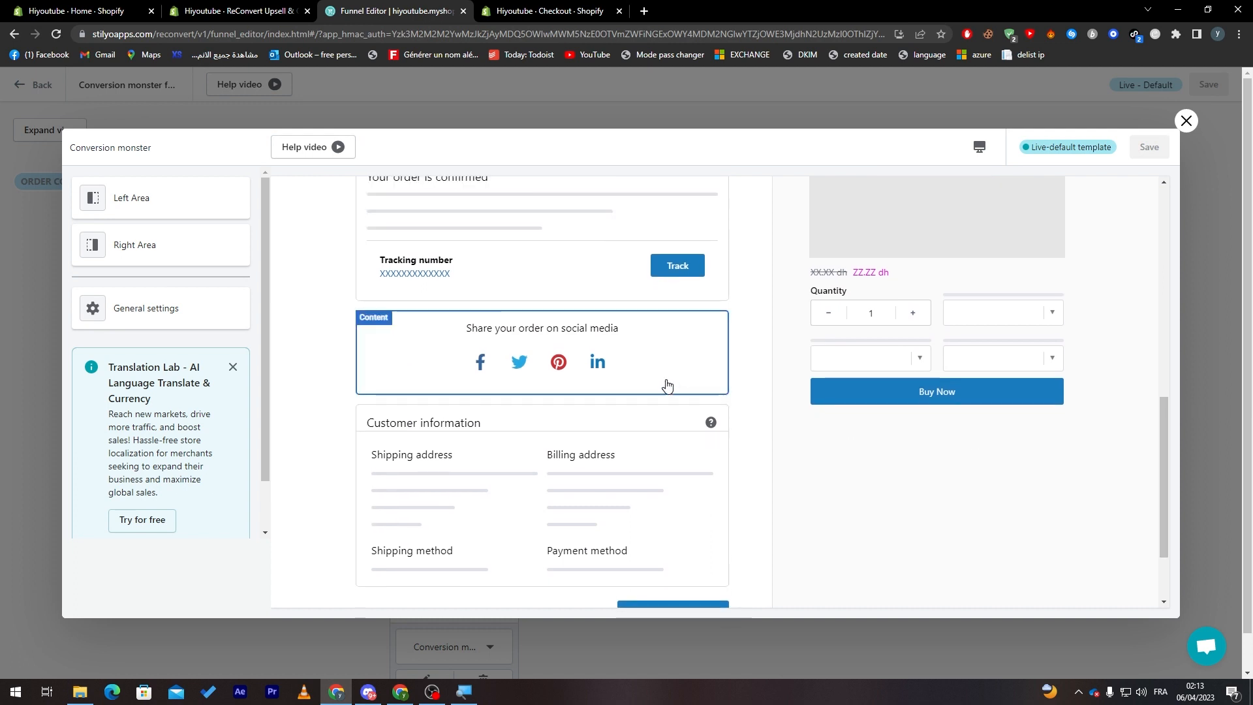
pyautogui.moveTo(784, 330)
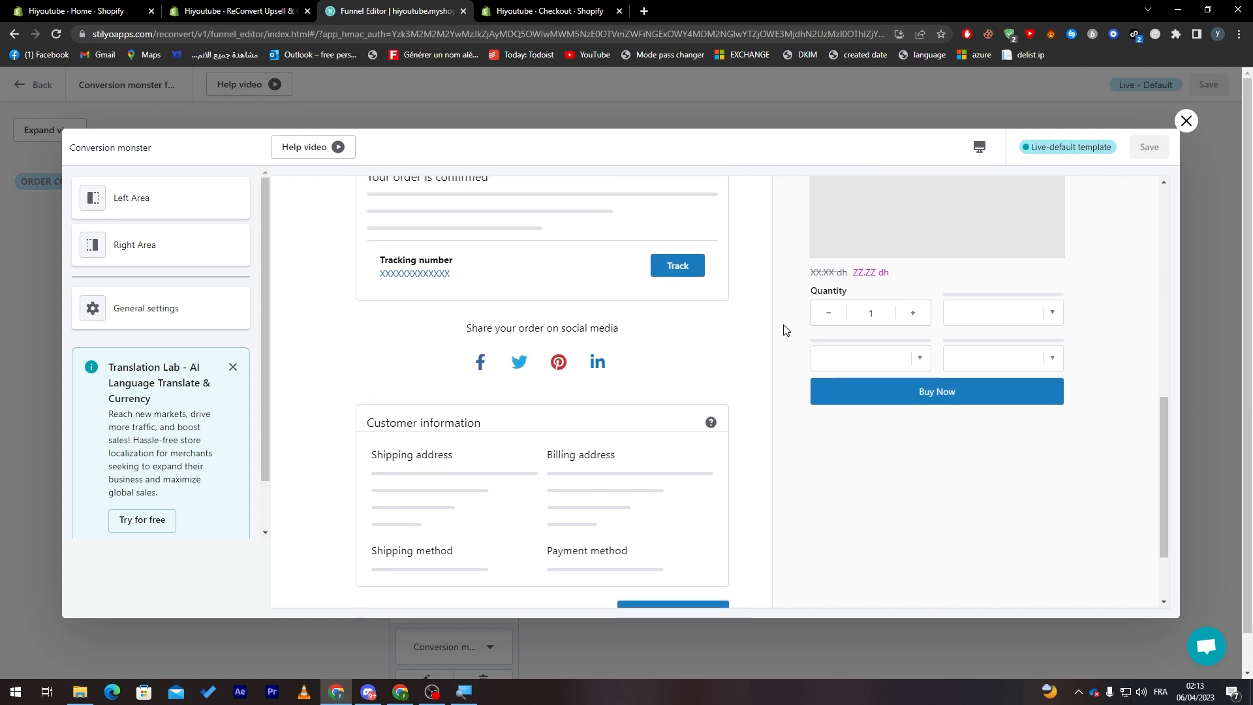
pyautogui.scroll(-3)
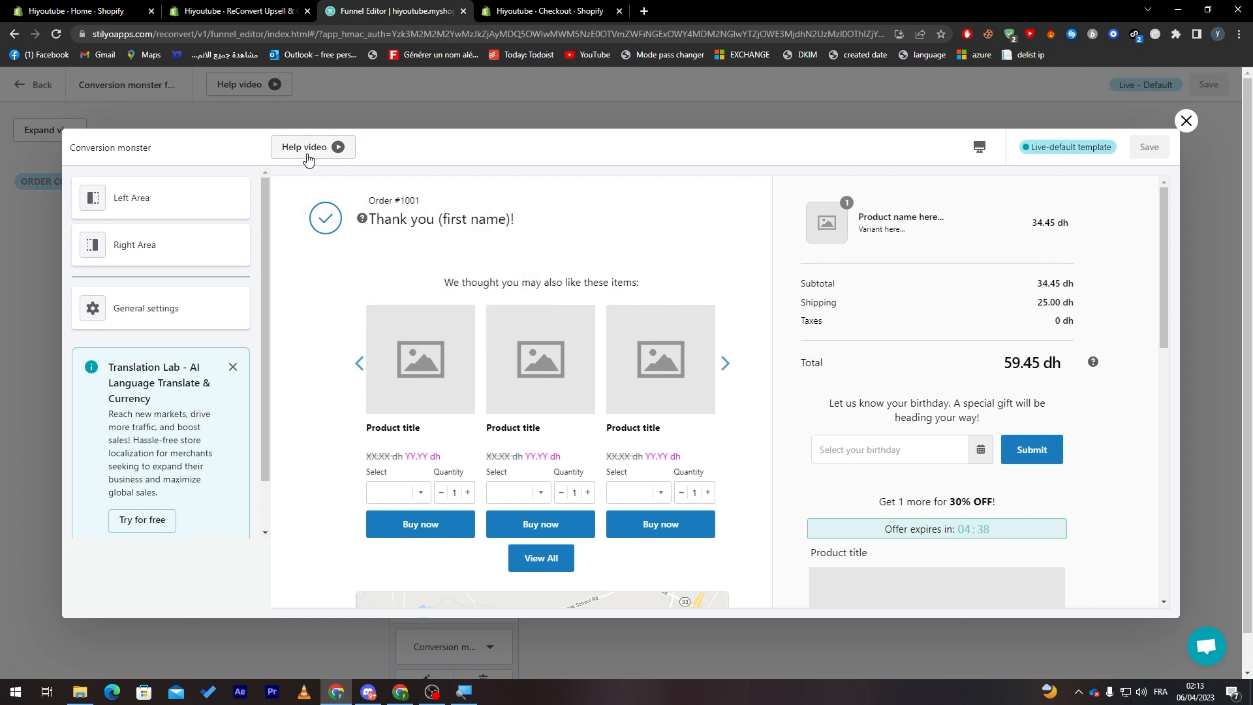
pyautogui.click(1186, 121)
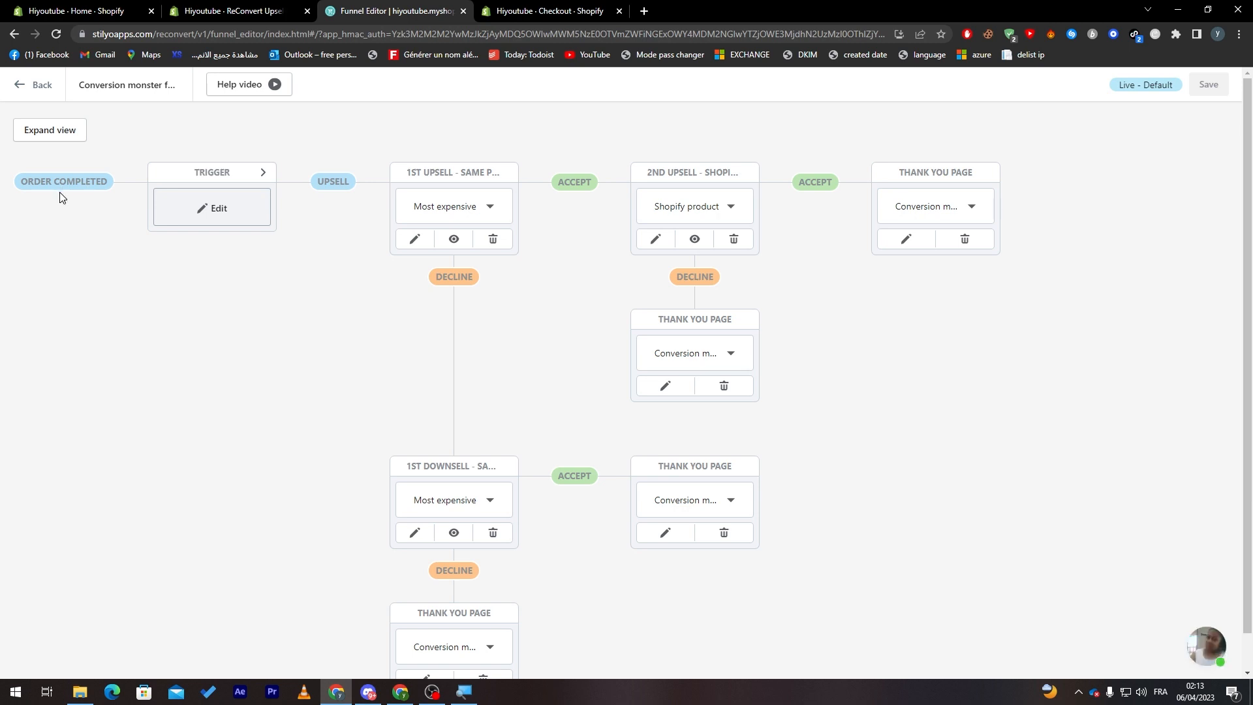
pyautogui.click(1207, 647)
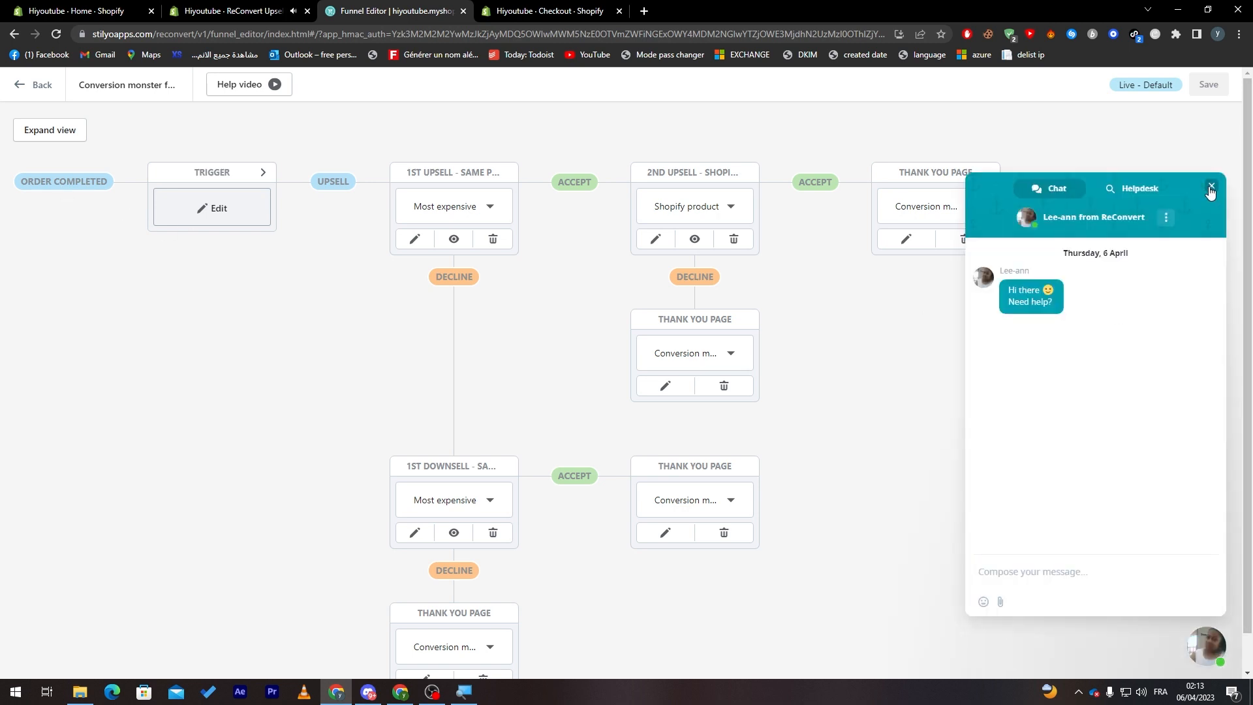
pyautogui.click(1210, 189)
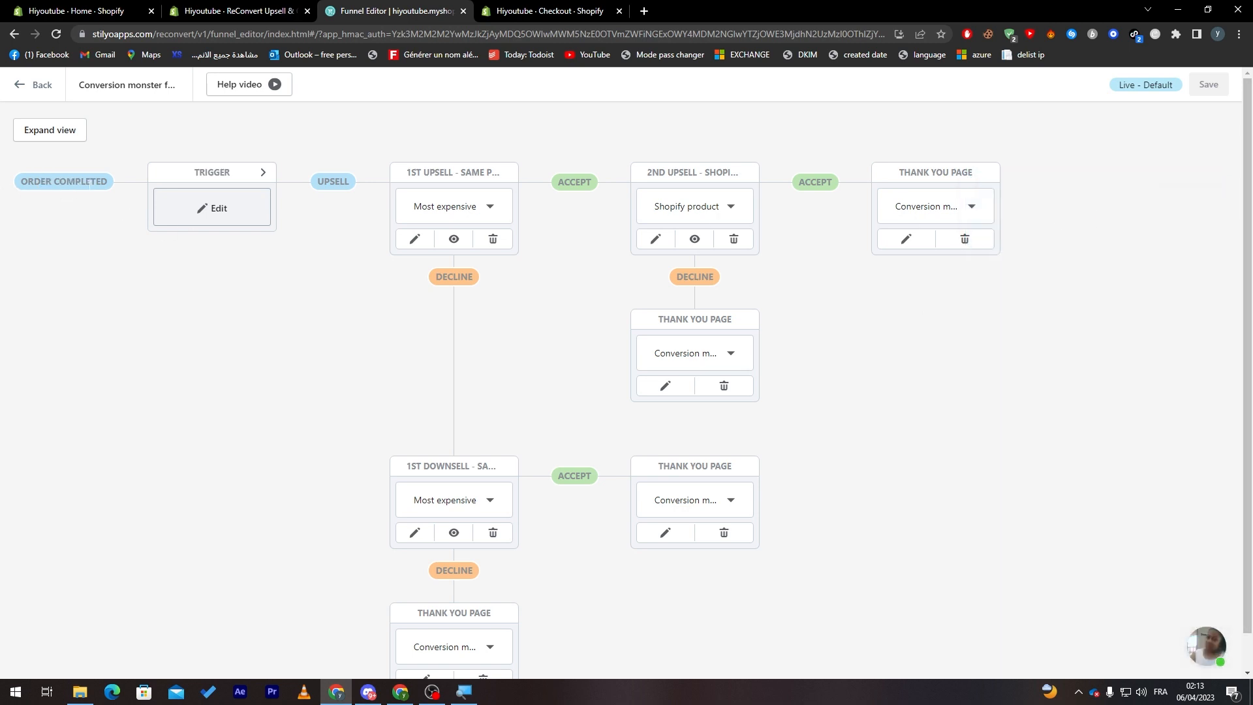
pyautogui.moveTo(243, 172)
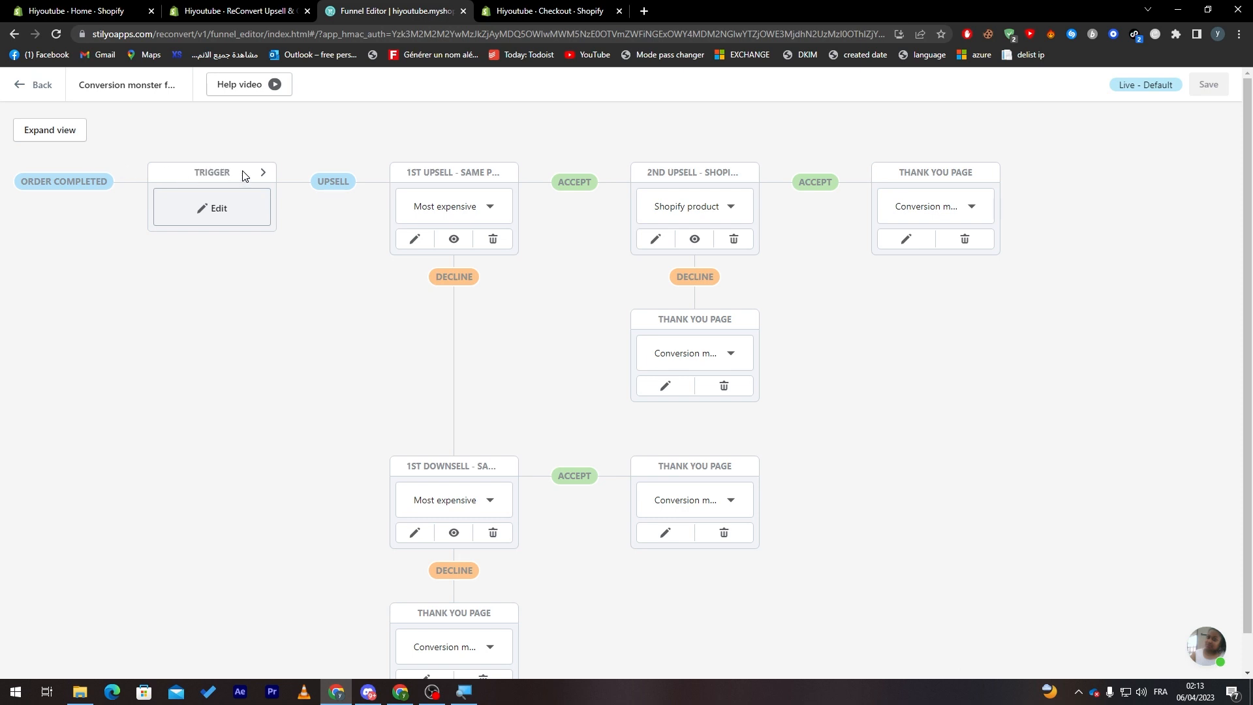
pyautogui.moveTo(553, 191)
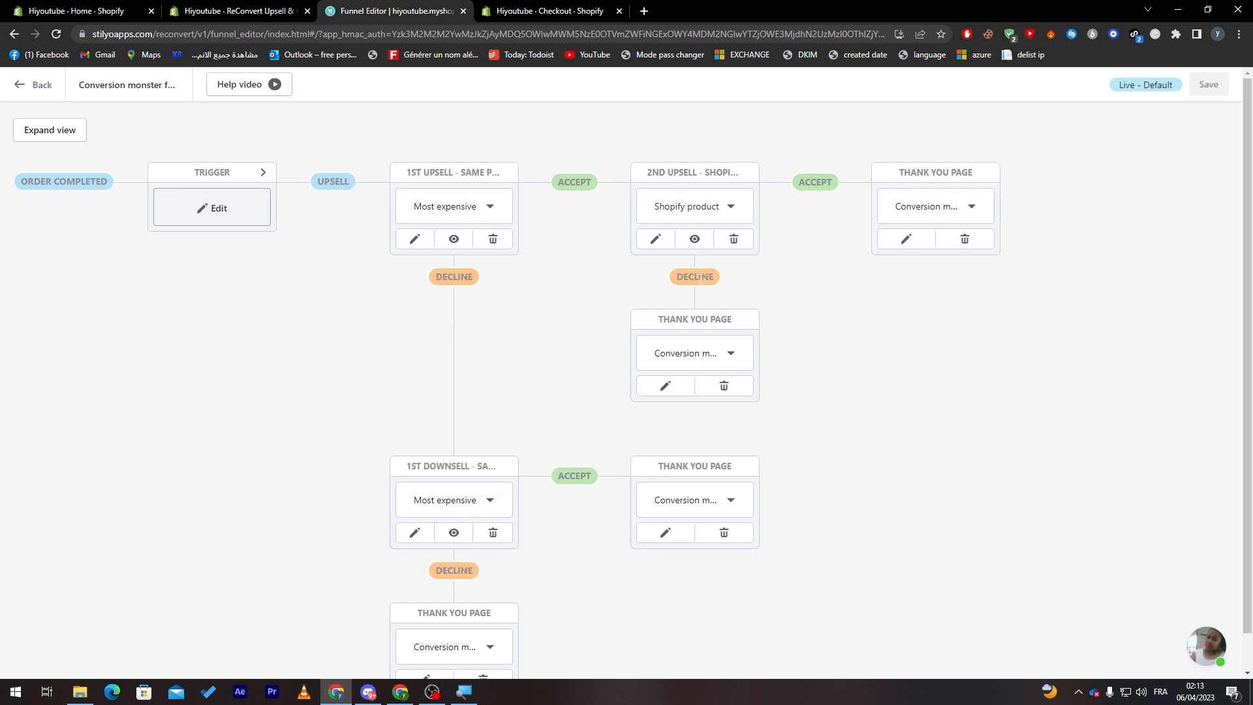
pyautogui.moveTo(583, 290)
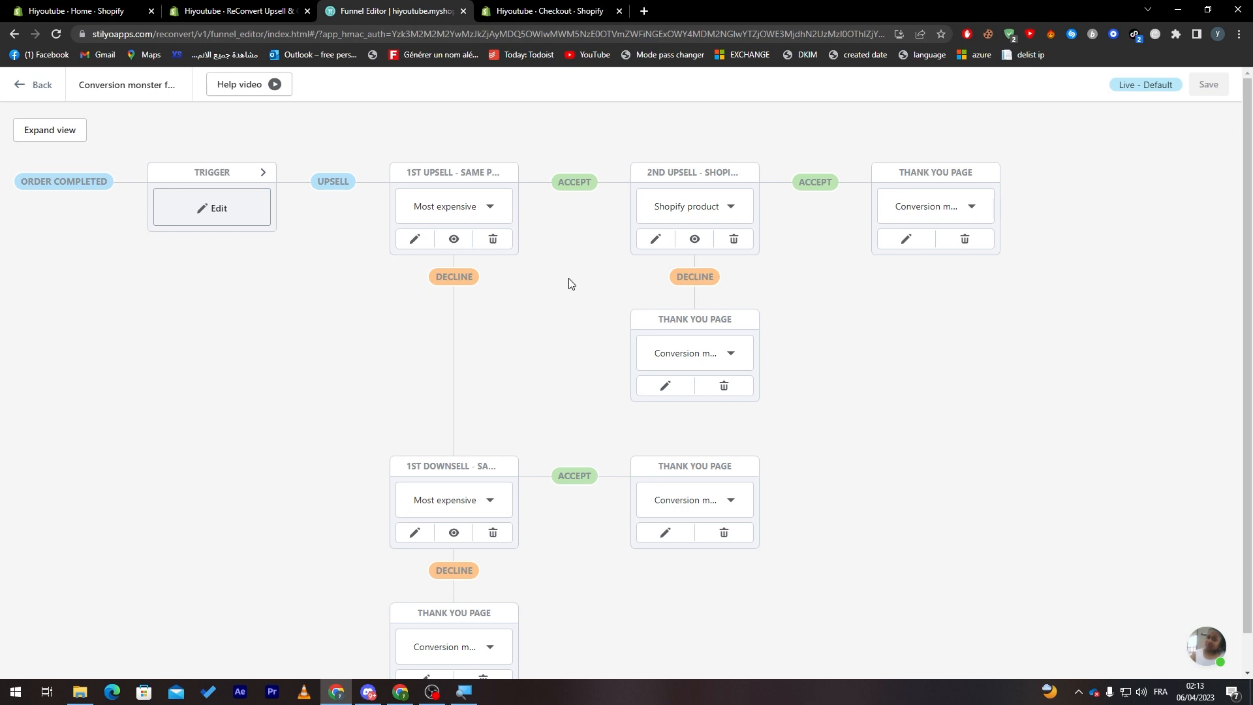
pyautogui.moveTo(380, 309)
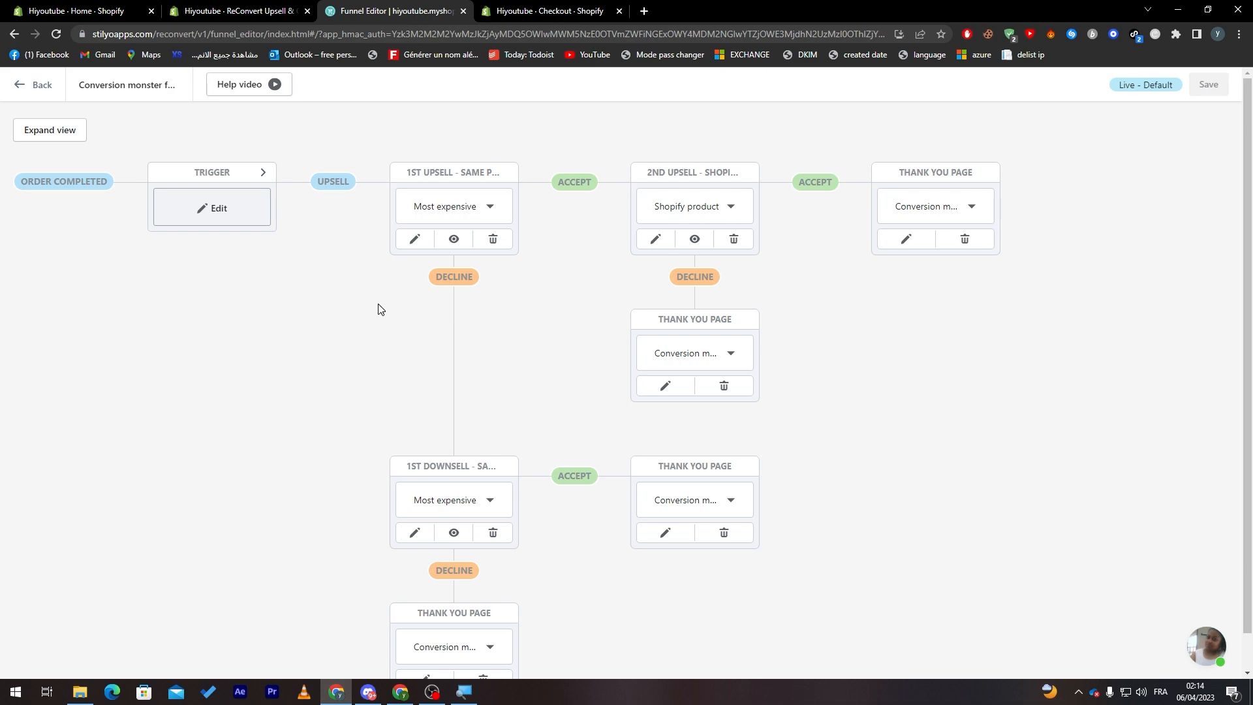
pyautogui.moveTo(345, 335)
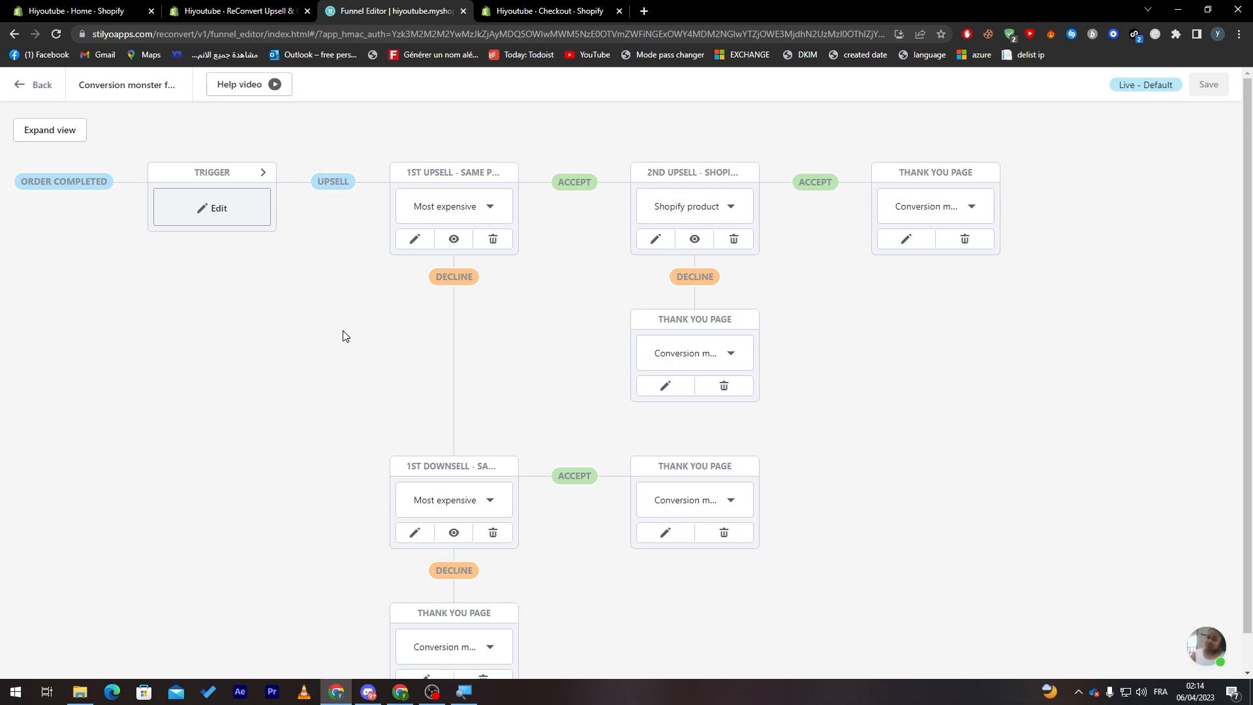